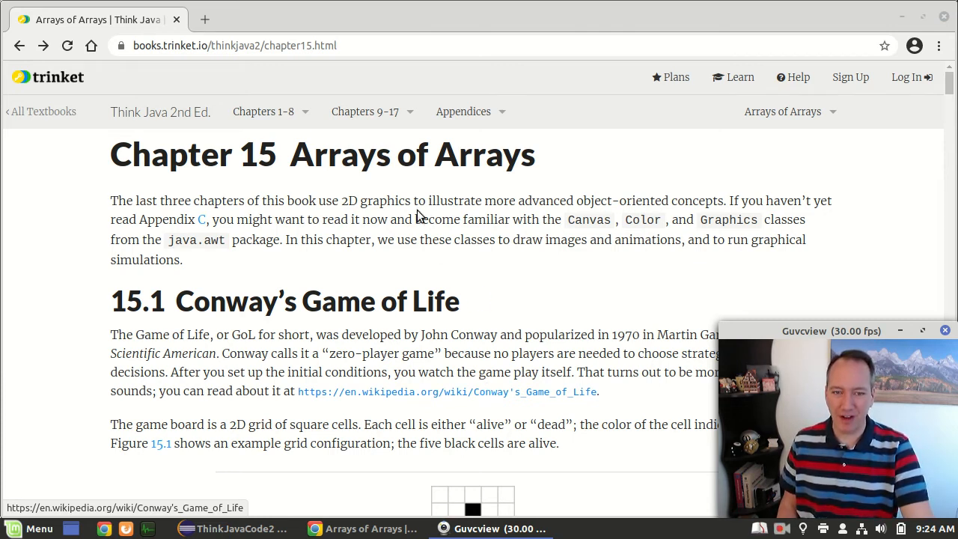
{"action": "mouse_move", "coordinate": [548, 163]}
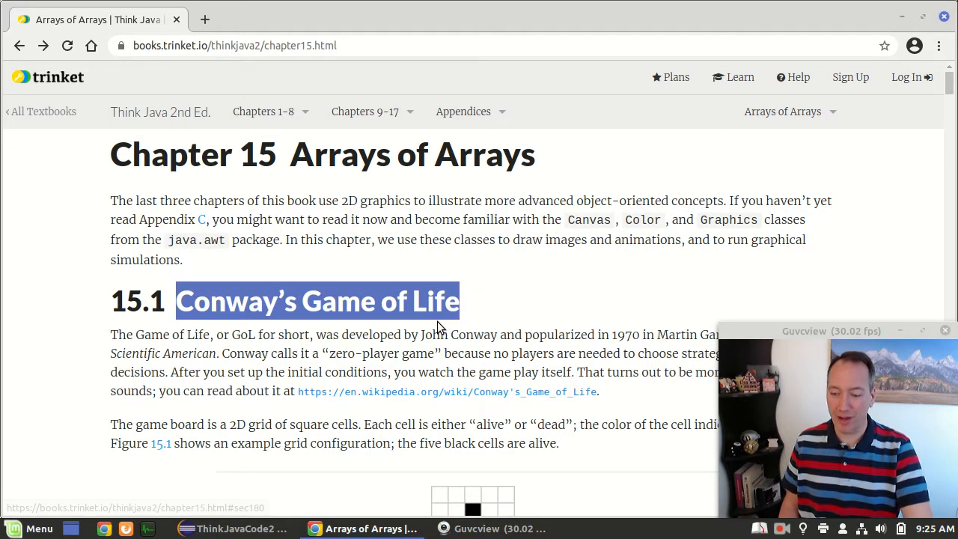
Step: Open Wikipedia's Game of Life article in a new tab, browse it, and return to the book
{"action": "scroll", "scroll_direction": "down", "scroll_amount": 3}
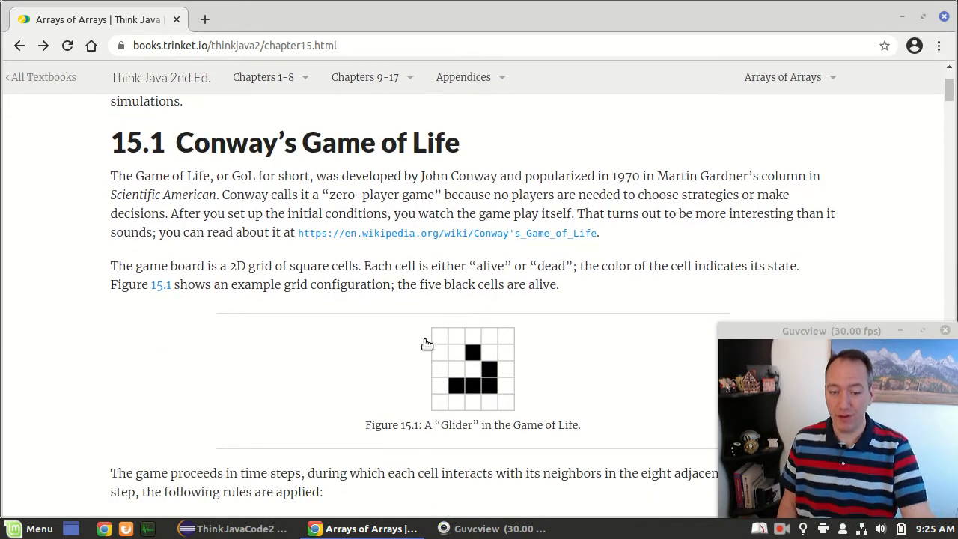
{"action": "mouse_move", "coordinate": [515, 412]}
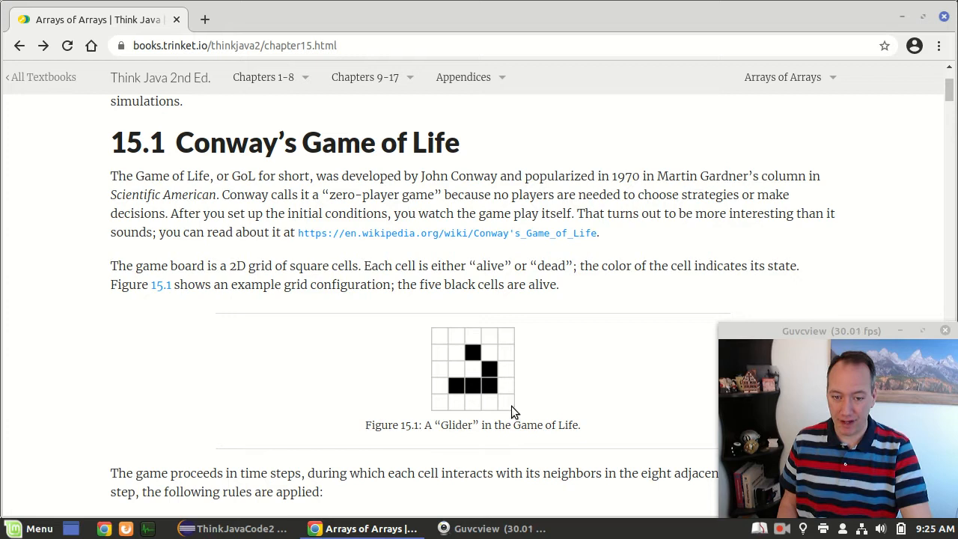
{"action": "mouse_move", "coordinate": [431, 360]}
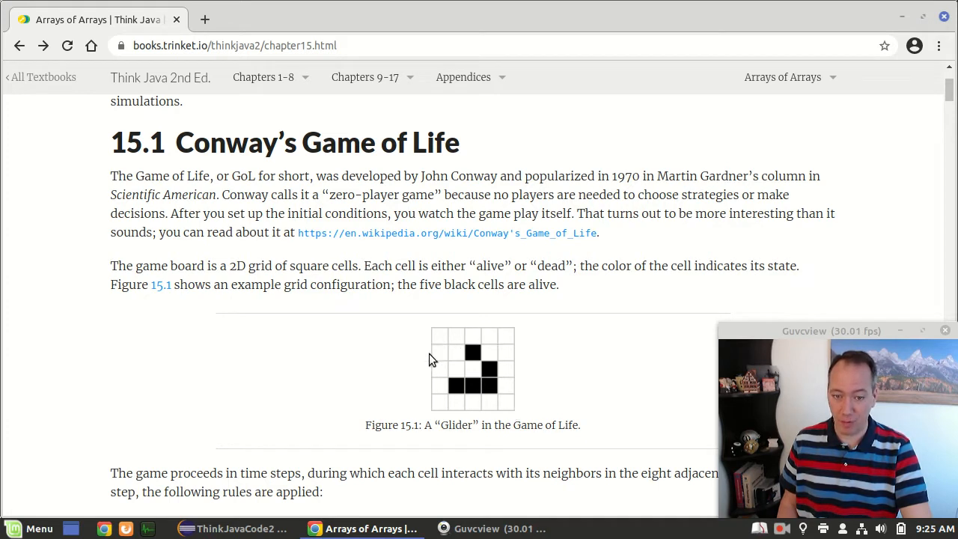
{"action": "mouse_move", "coordinate": [483, 358]}
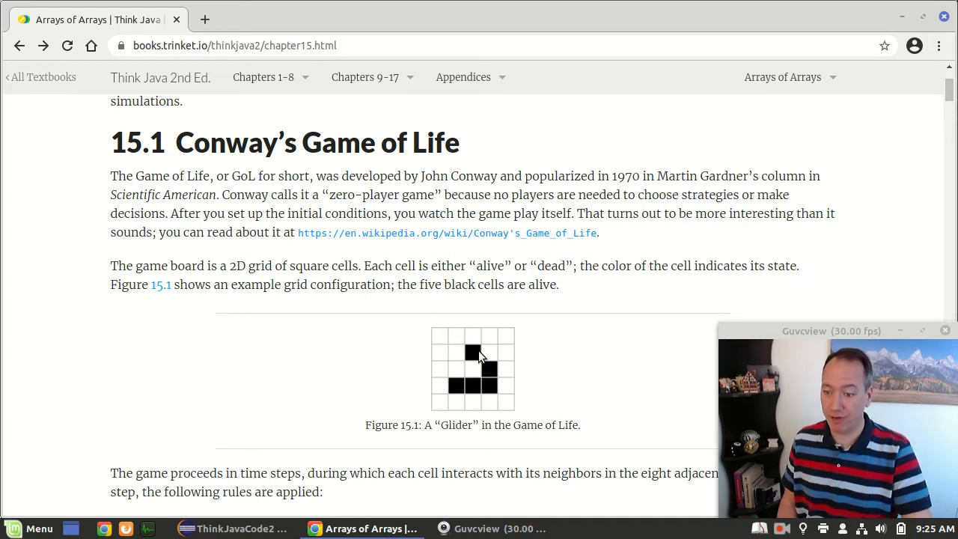
{"action": "scroll", "scroll_direction": "down", "scroll_amount": 3}
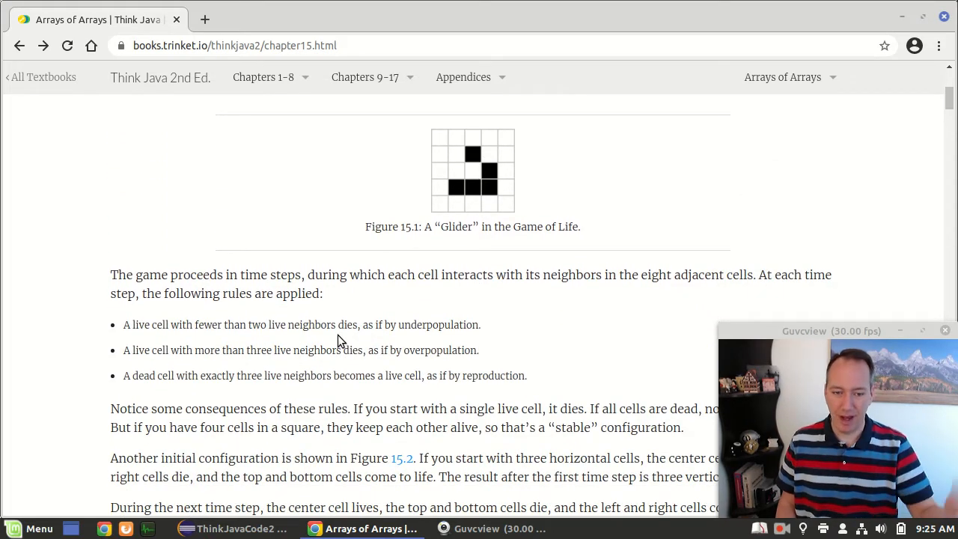
{"action": "mouse_move", "coordinate": [202, 322]}
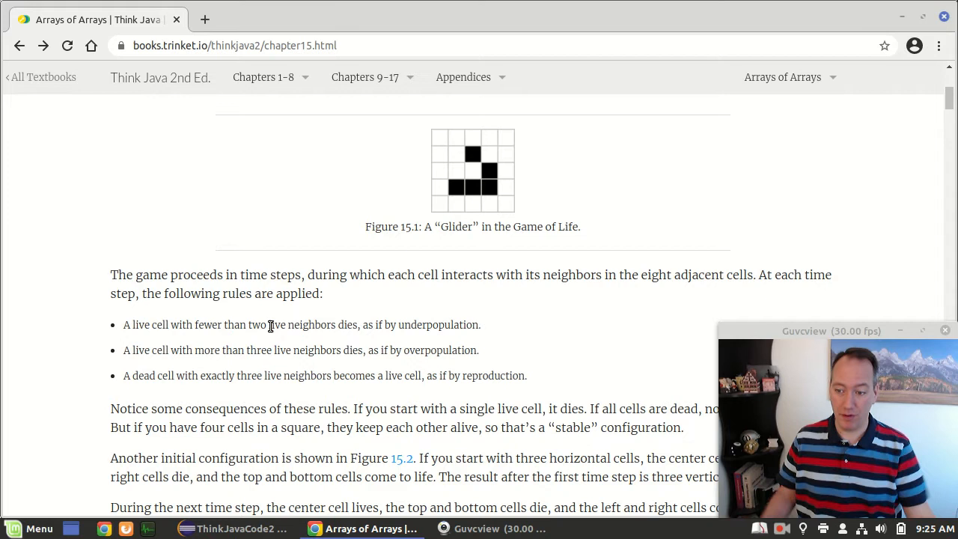
{"action": "mouse_move", "coordinate": [319, 365]}
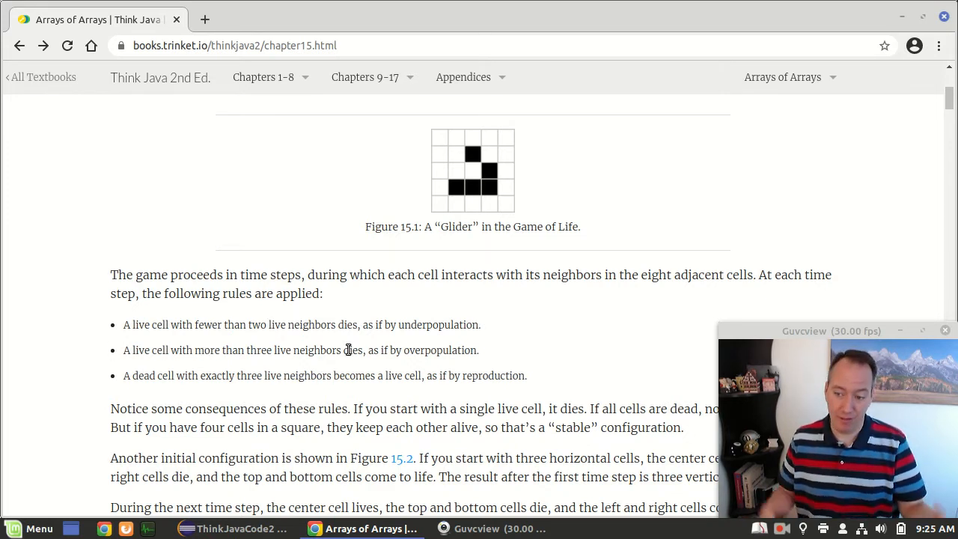
{"action": "mouse_move", "coordinate": [423, 255]}
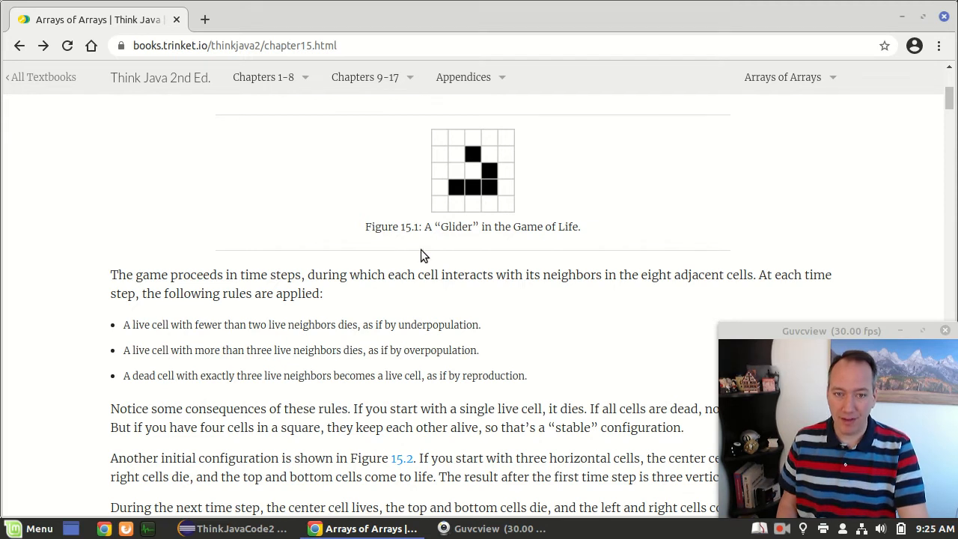
{"action": "mouse_move", "coordinate": [429, 233]}
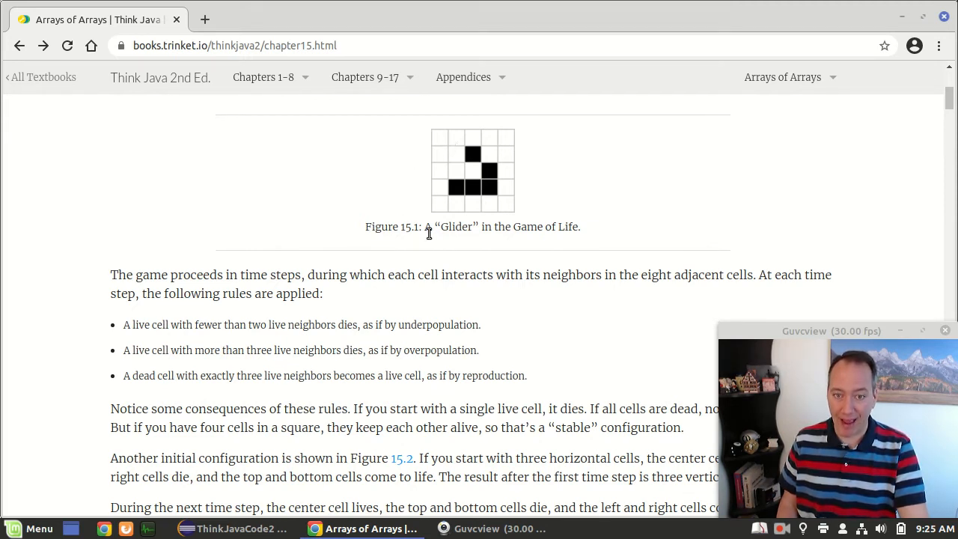
{"action": "mouse_move", "coordinate": [473, 210]}
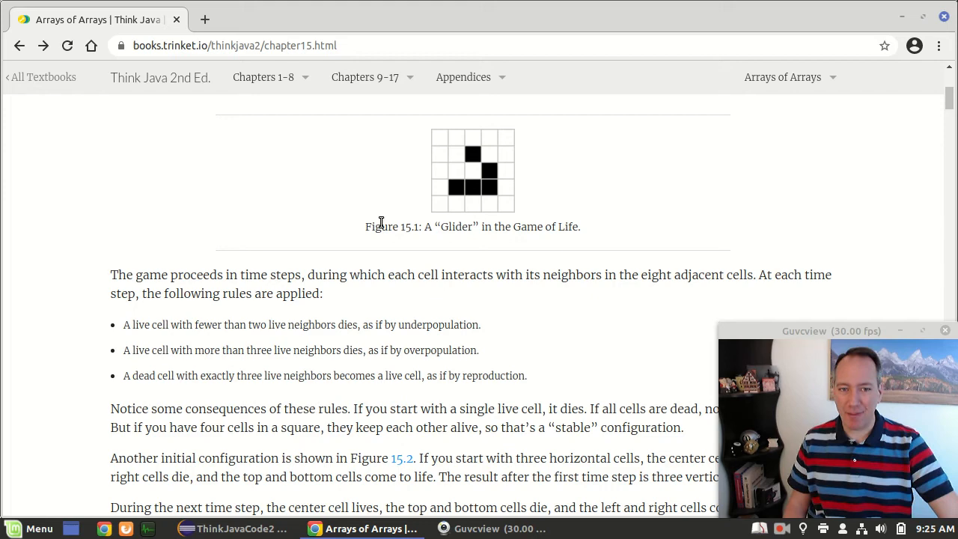
{"action": "scroll", "scroll_direction": "up", "scroll_amount": 3}
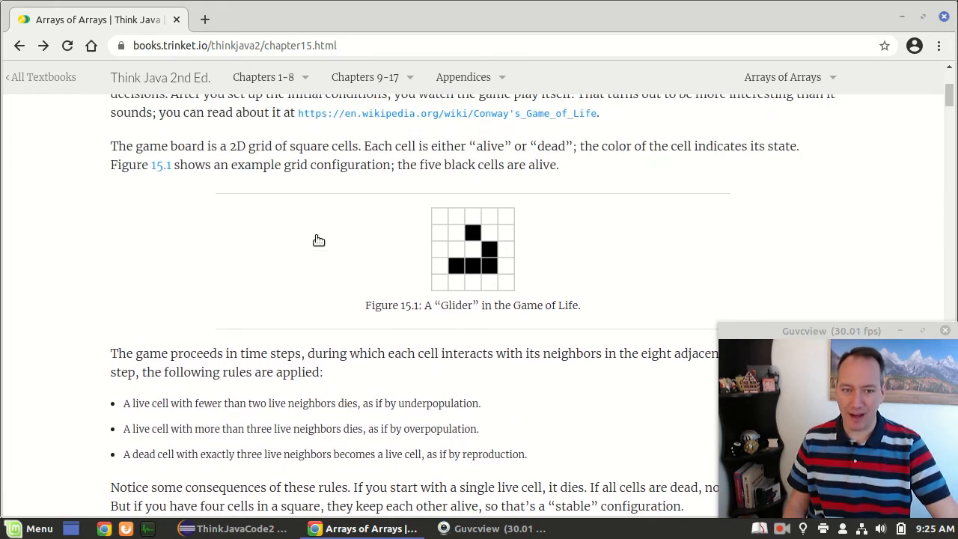
{"action": "right_click", "coordinate": [447, 193]}
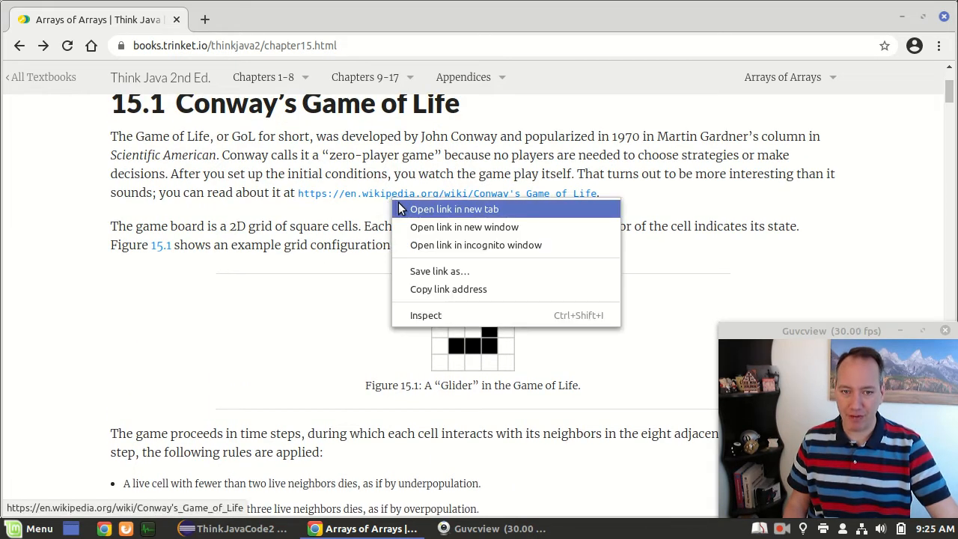
{"action": "left_click", "coordinate": [453, 208]}
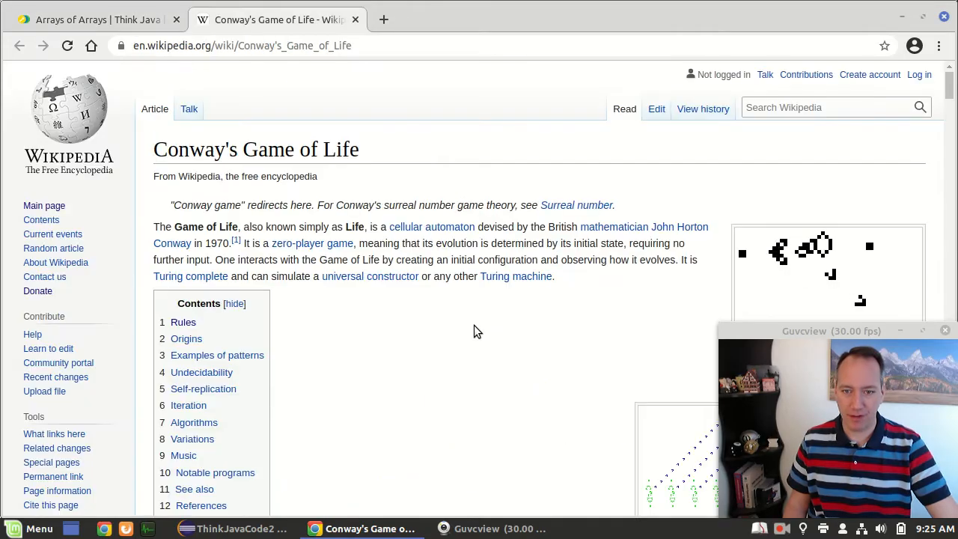
{"action": "scroll", "scroll_direction": "down", "scroll_amount": 3}
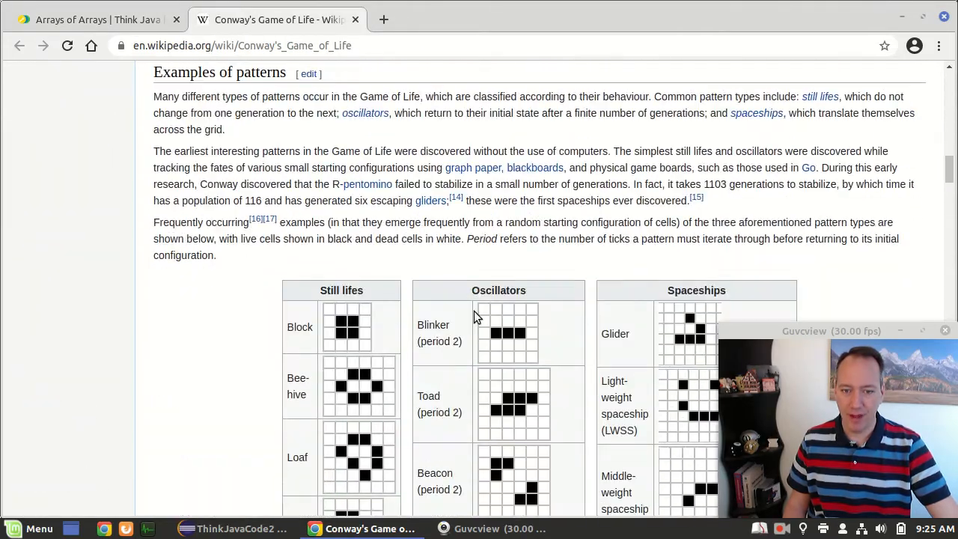
{"action": "scroll", "scroll_direction": "down", "scroll_amount": 3}
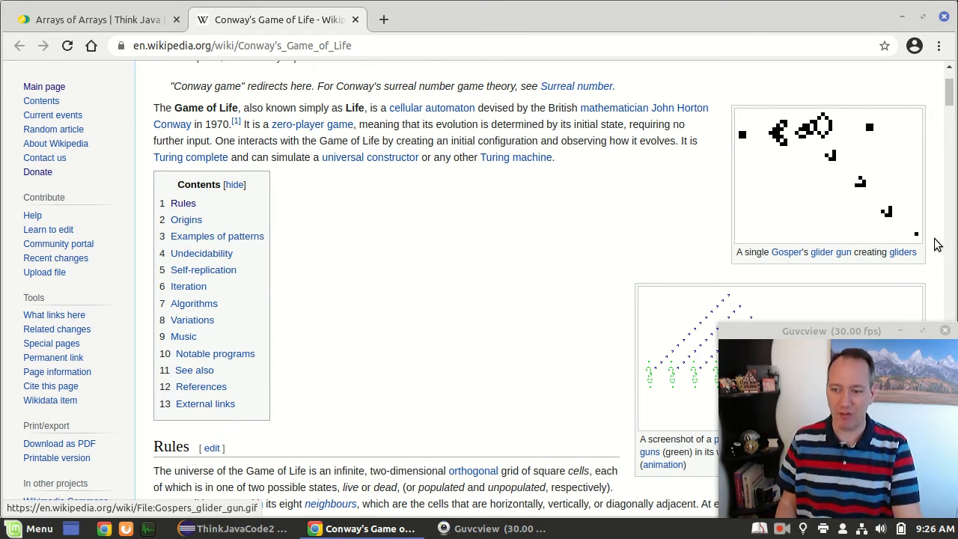
{"action": "left_click", "coordinate": [89, 19]}
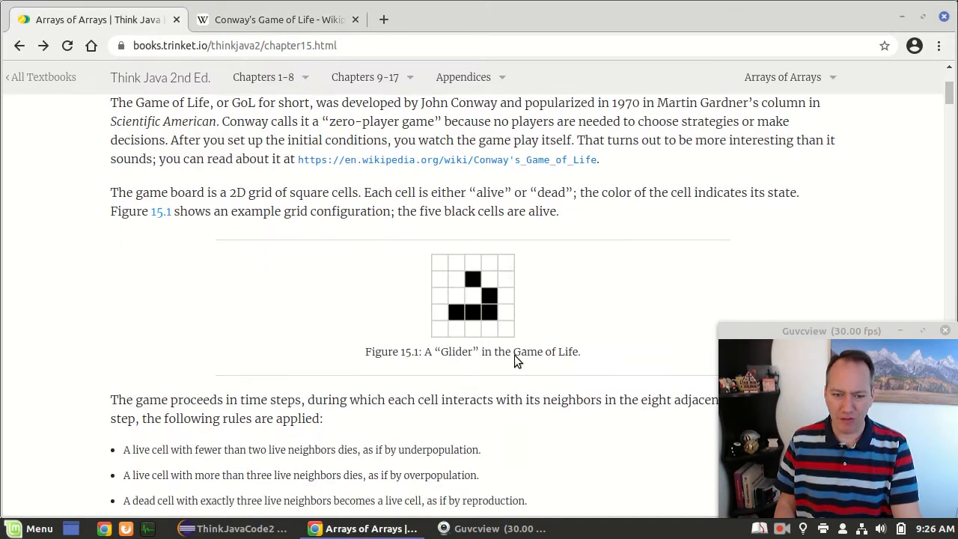
{"action": "scroll", "scroll_direction": "down", "scroll_amount": 3}
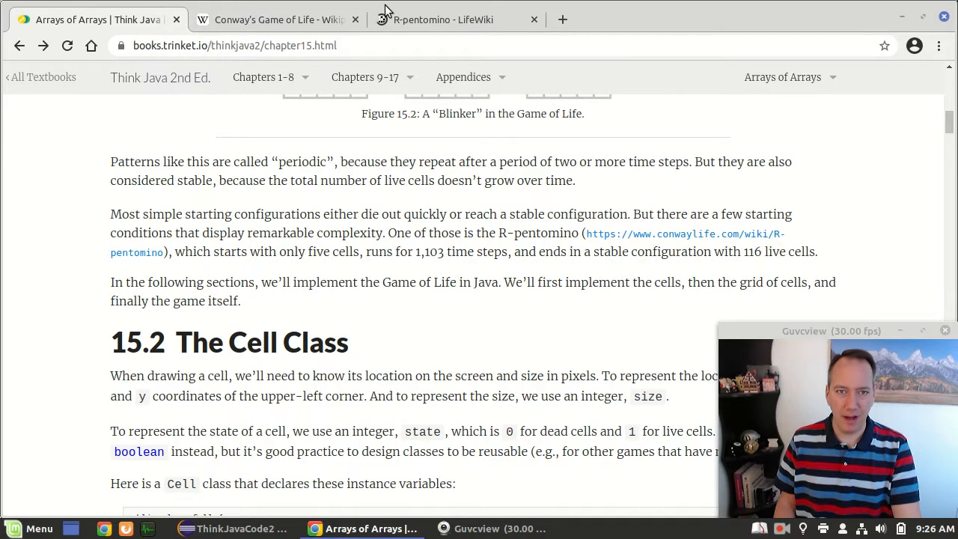
Step: Launch the R-pentomino pattern in LifeViewer and play its evolution
{"action": "left_click", "coordinate": [443, 19]}
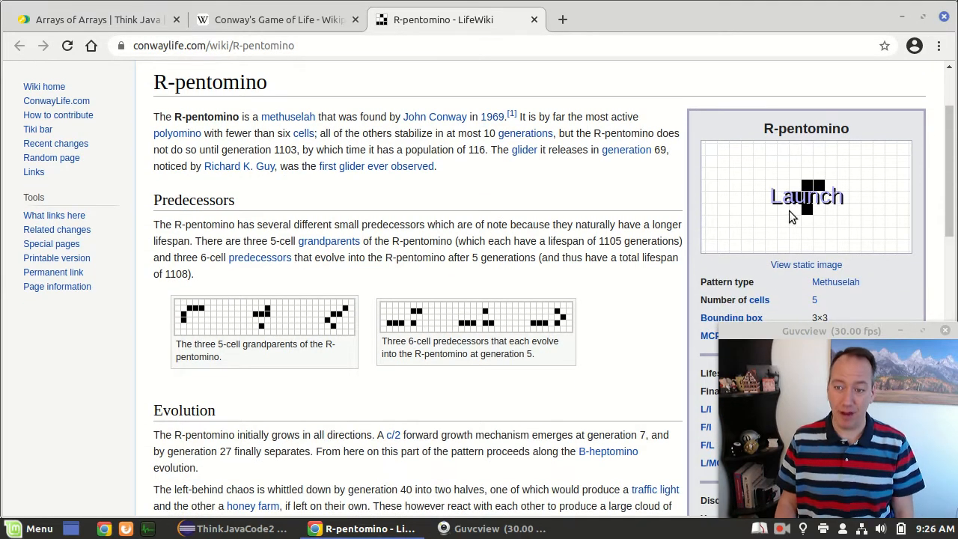
{"action": "left_click", "coordinate": [807, 196]}
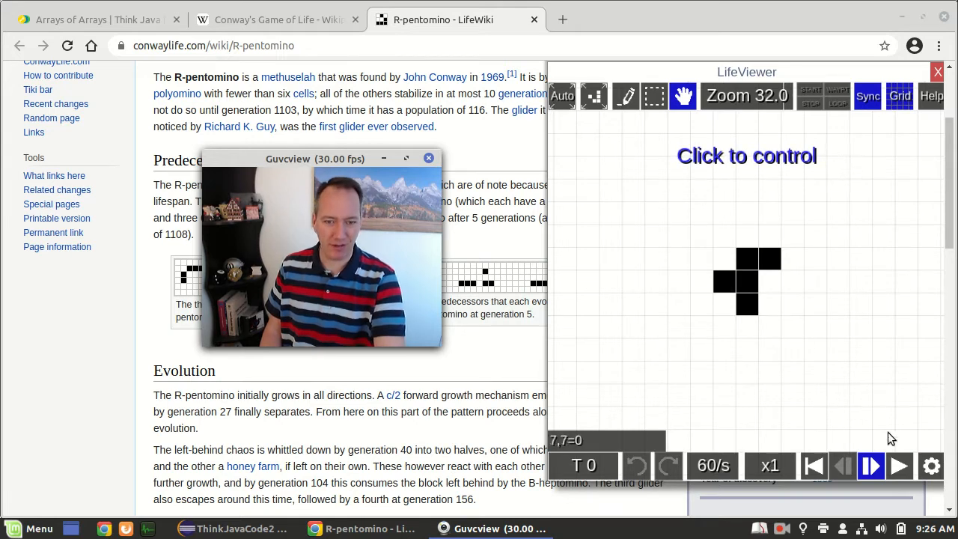
{"action": "left_click", "coordinate": [898, 465]}
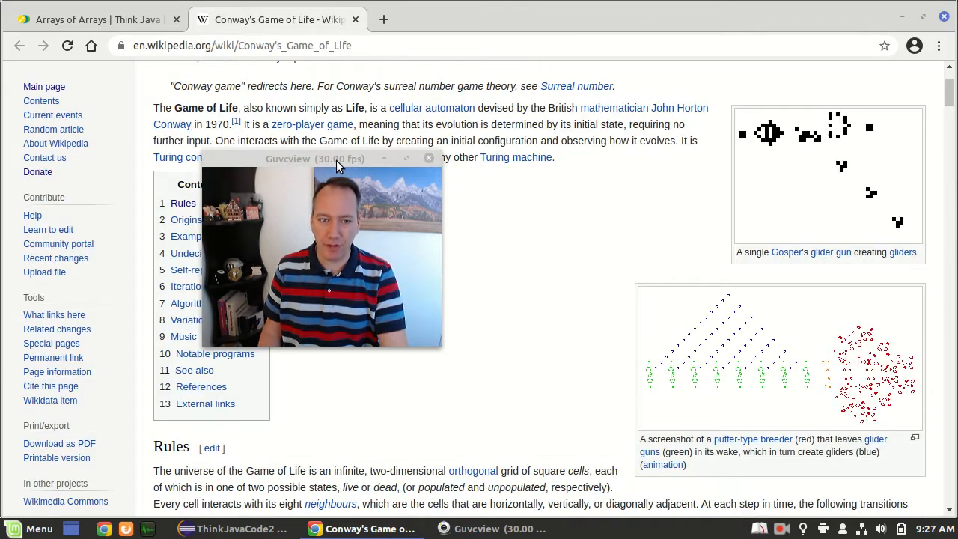
Step: Bring the ThinkJavaCode2 workspace in Eclipse to the front
{"action": "left_click_drag", "start_coordinate": [314, 158], "coordinate": [832, 330]}
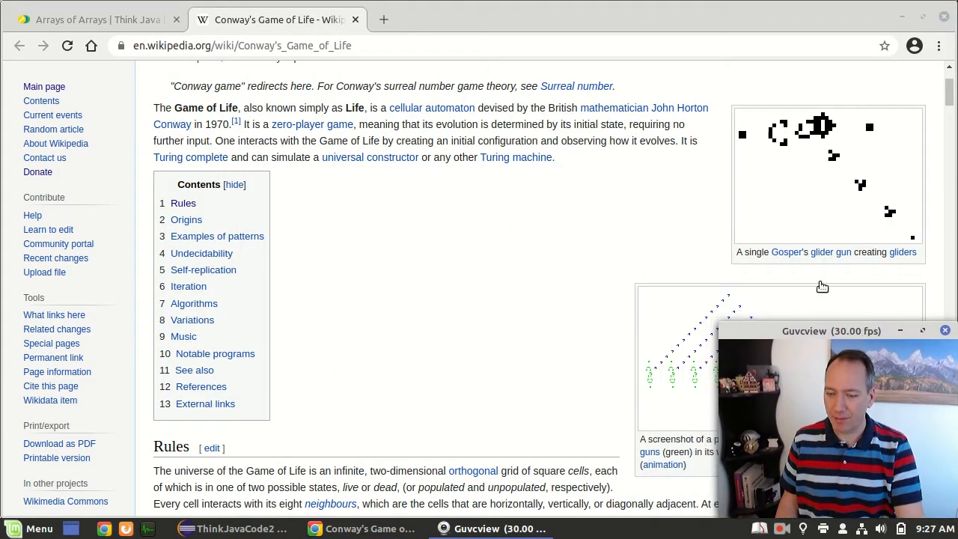
{"action": "left_click", "coordinate": [97, 20]}
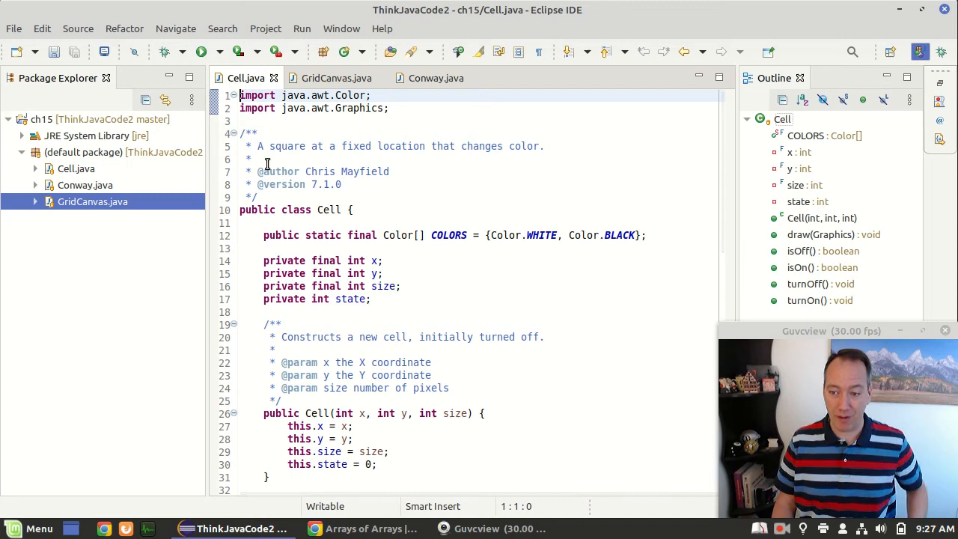
{"action": "mouse_move", "coordinate": [329, 210]}
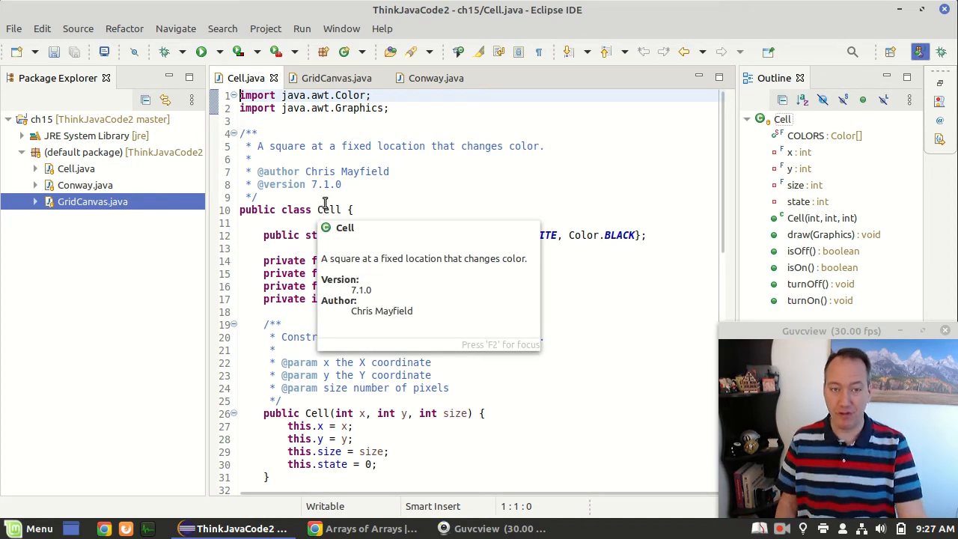
Step: View GridCanvas.java, then Conway.java with its 5-by-10 two-blinker grid
{"action": "left_click", "coordinate": [337, 78]}
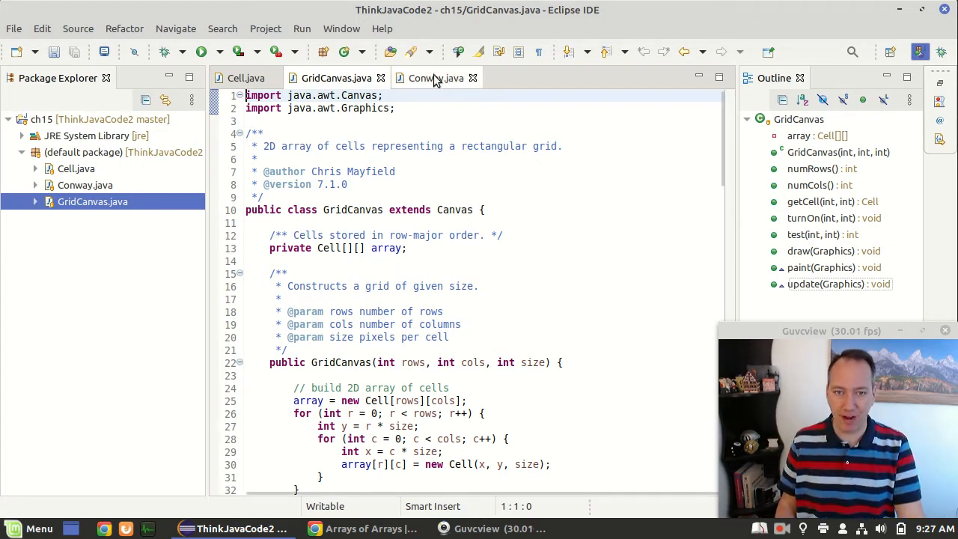
{"action": "left_click", "coordinate": [436, 78]}
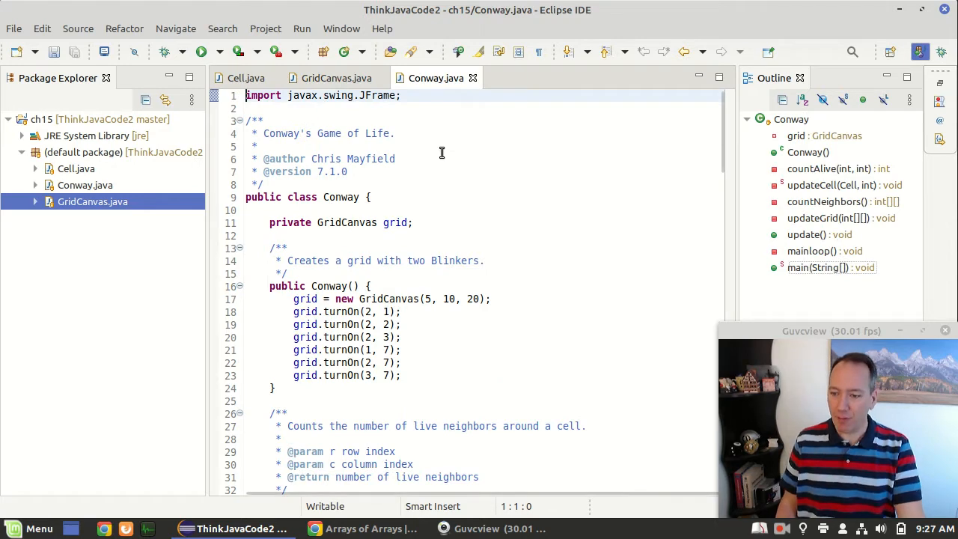
{"action": "mouse_move", "coordinate": [514, 163]}
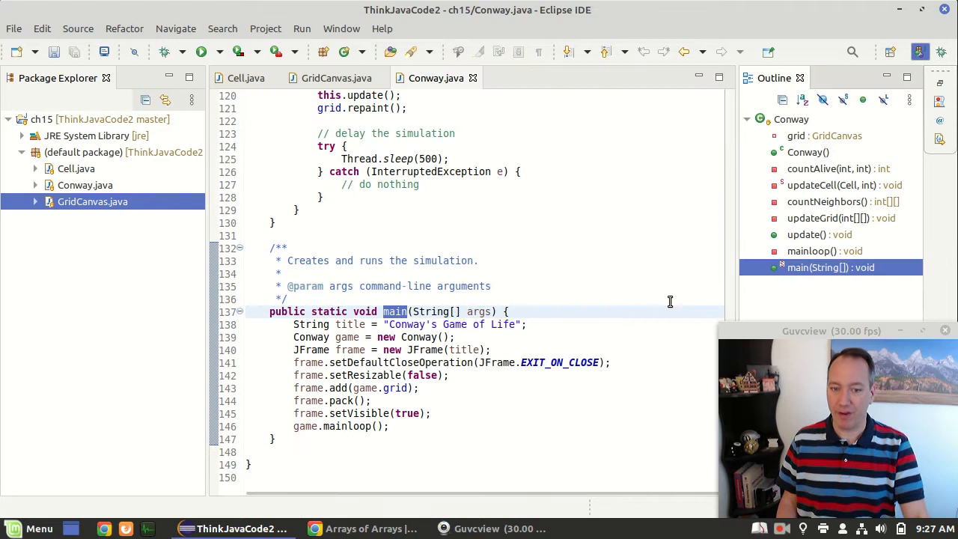
{"action": "mouse_move", "coordinate": [605, 287]}
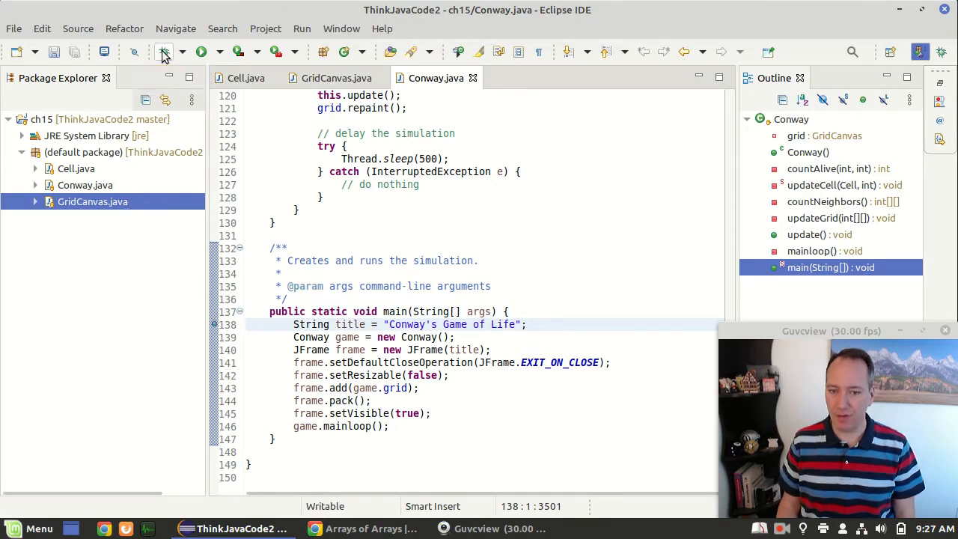
Step: Debug Conway, switching to the Debug perspective suspended at line 138
{"action": "left_click", "coordinate": [163, 52]}
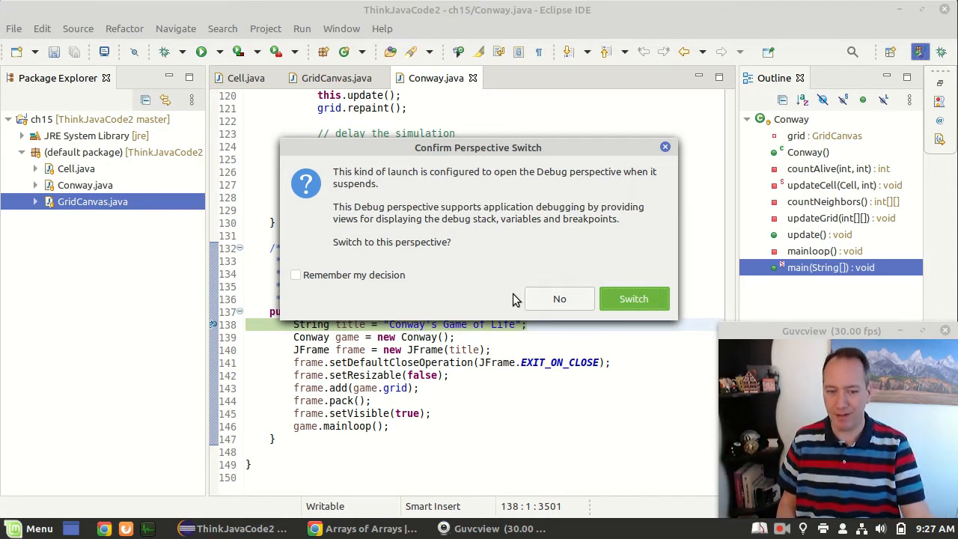
{"action": "mouse_move", "coordinate": [344, 280]}
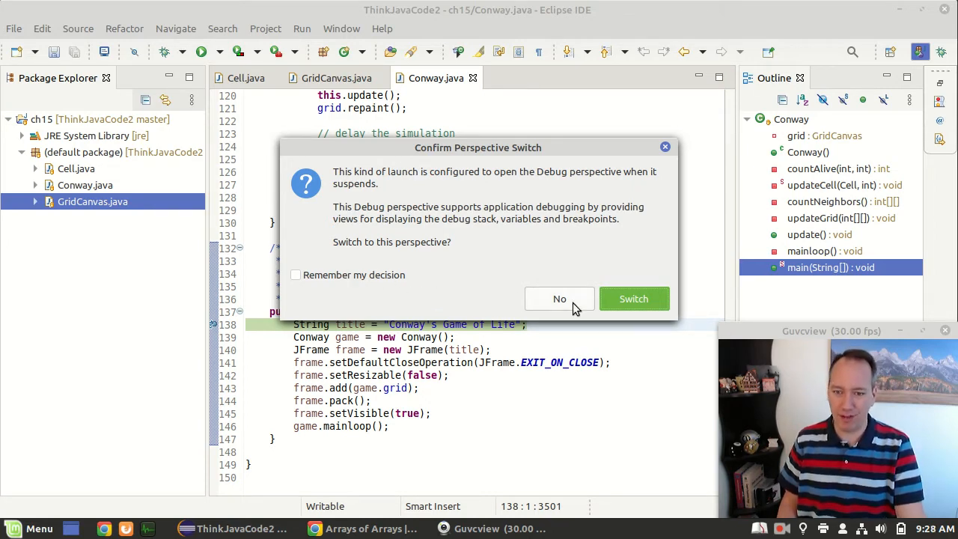
{"action": "left_click", "coordinate": [634, 298]}
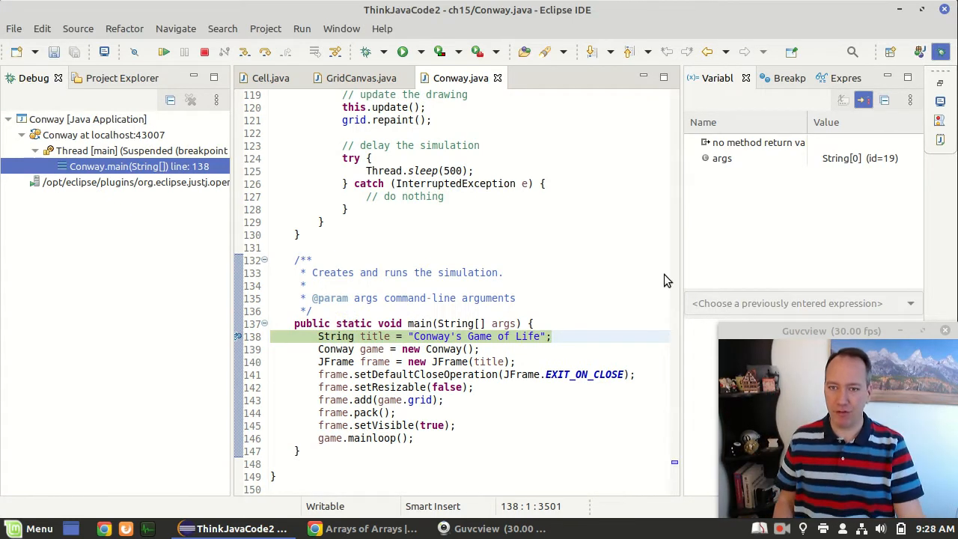
{"action": "mouse_move", "coordinate": [942, 52]}
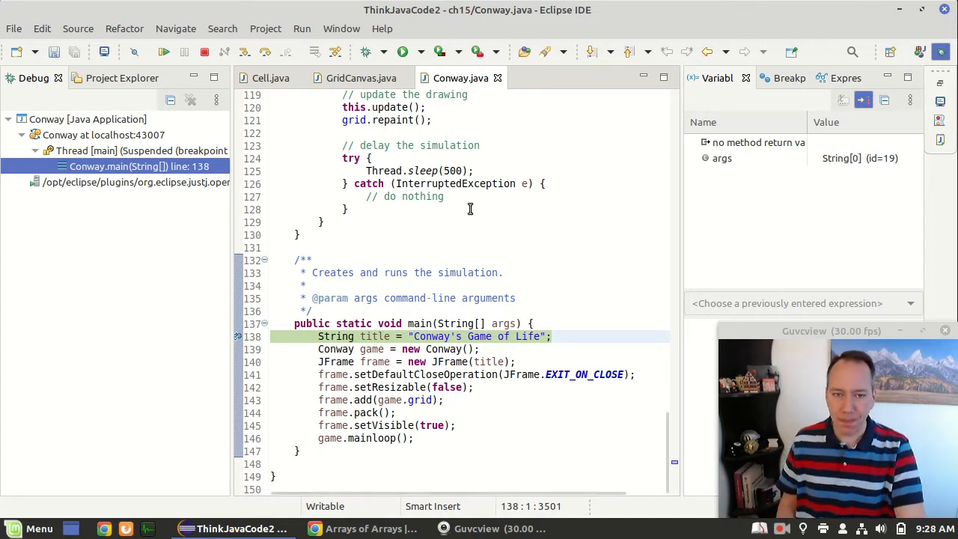
{"action": "mouse_move", "coordinate": [334, 341]}
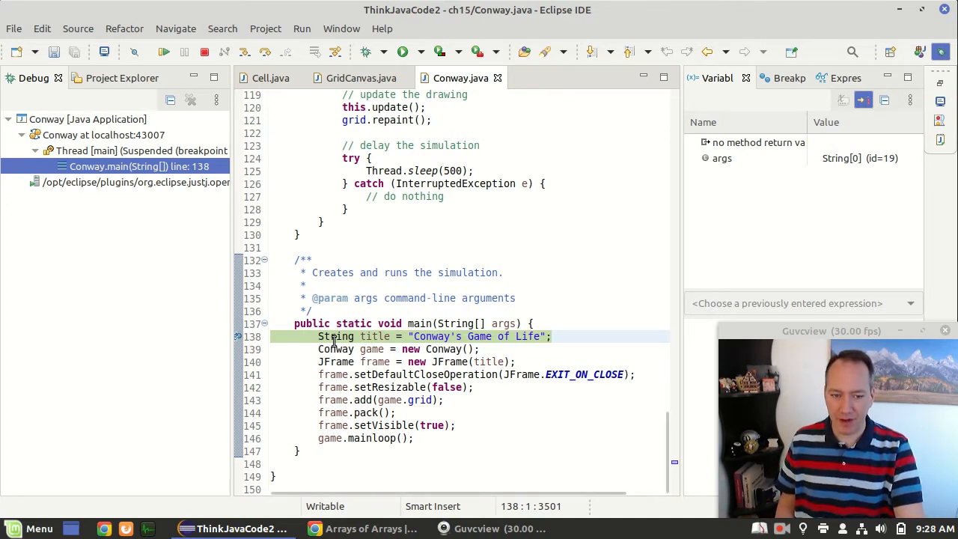
{"action": "mouse_move", "coordinate": [335, 336]}
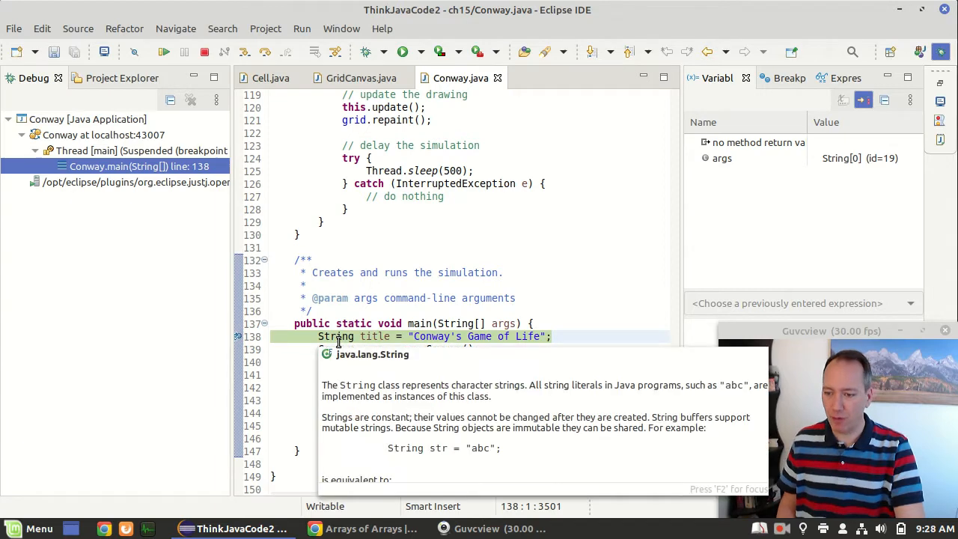
{"action": "mouse_move", "coordinate": [541, 288]}
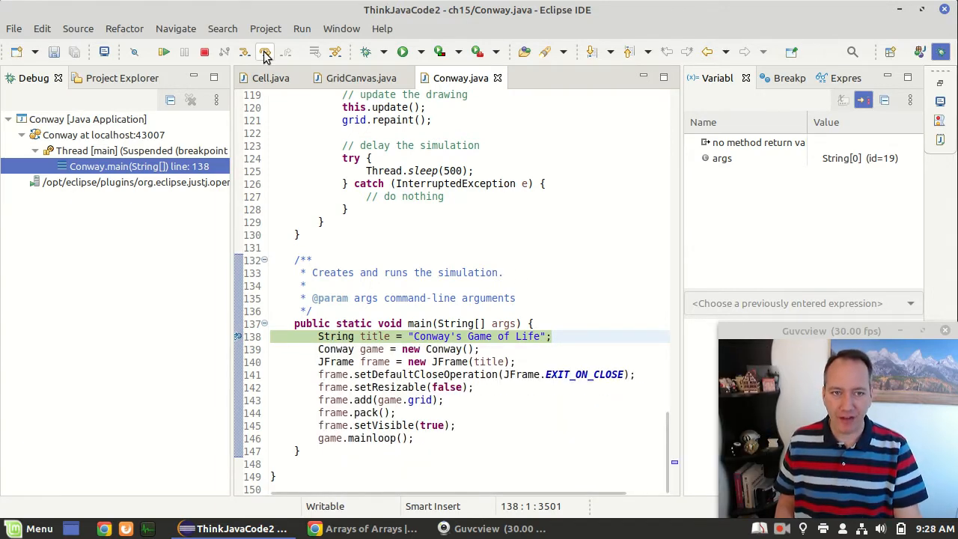
{"action": "mouse_move", "coordinate": [265, 56]}
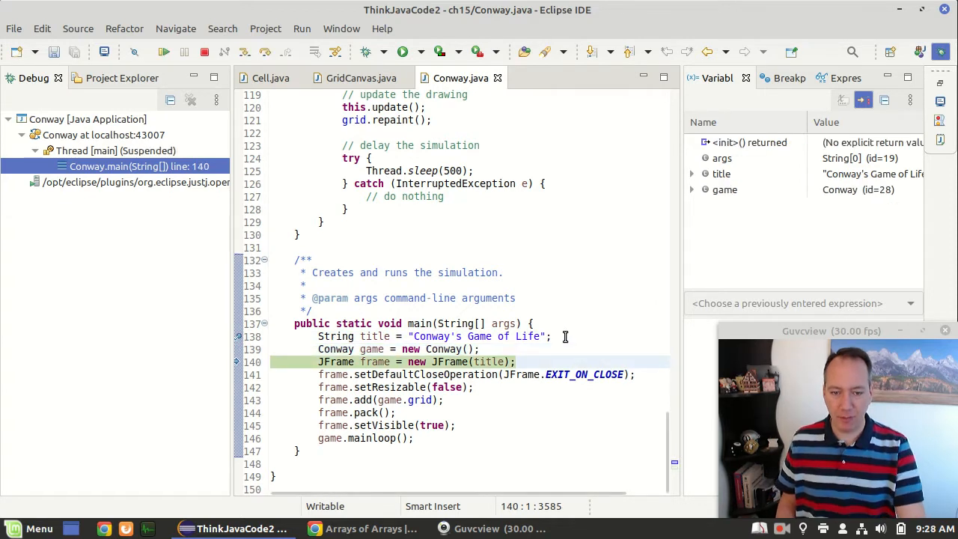
Step: Step over main's statements until reaching game.mainloop() on line 146
{"action": "left_click", "coordinate": [184, 51]}
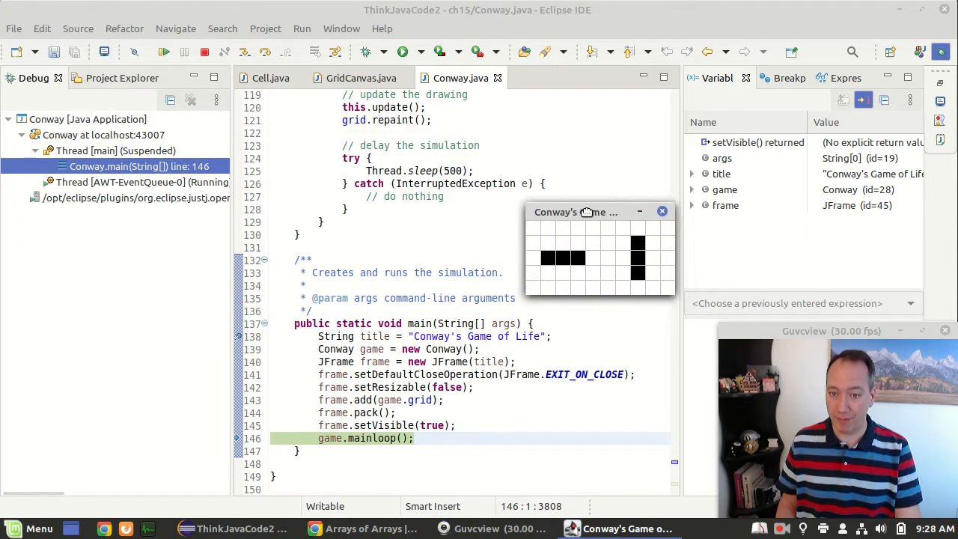
{"action": "right_click", "coordinate": [576, 212]}
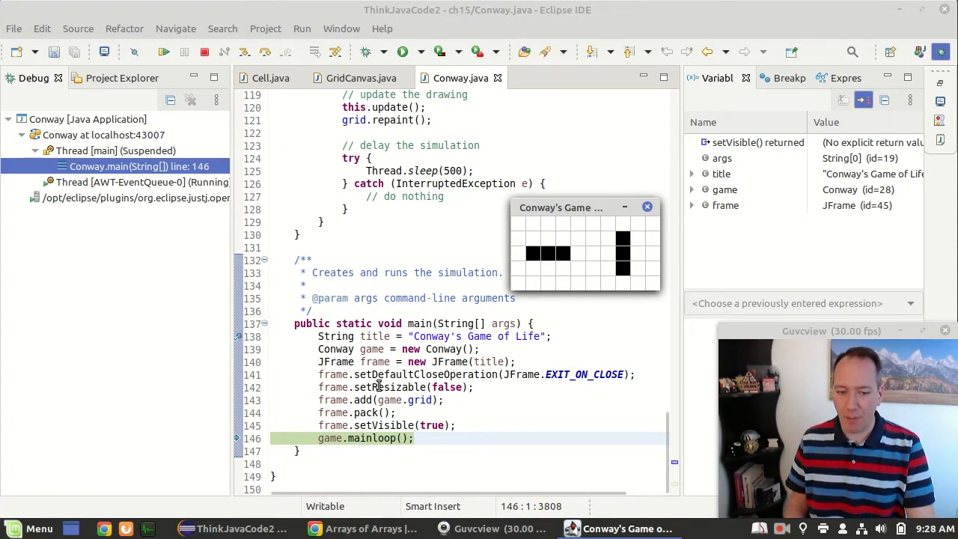
{"action": "left_click", "coordinate": [397, 349]}
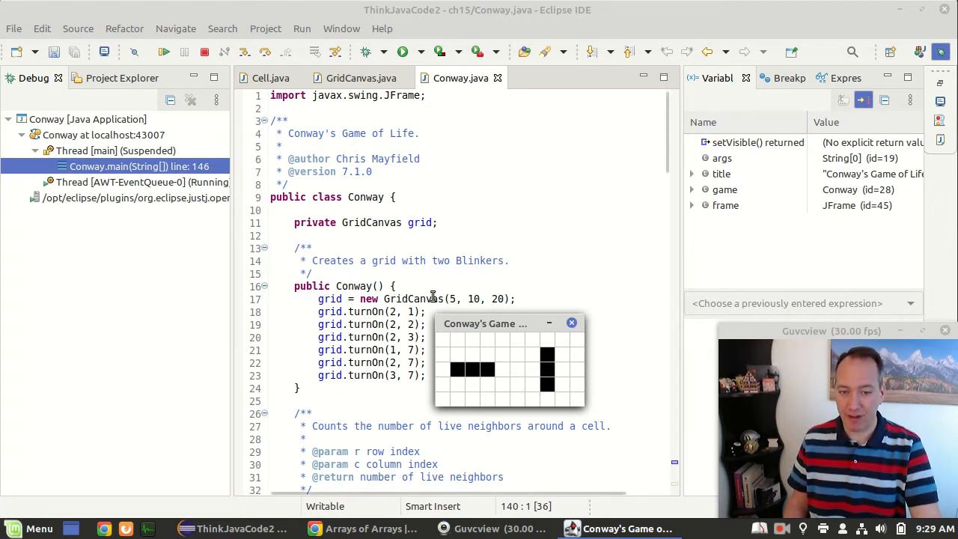
{"action": "mouse_move", "coordinate": [438, 369]}
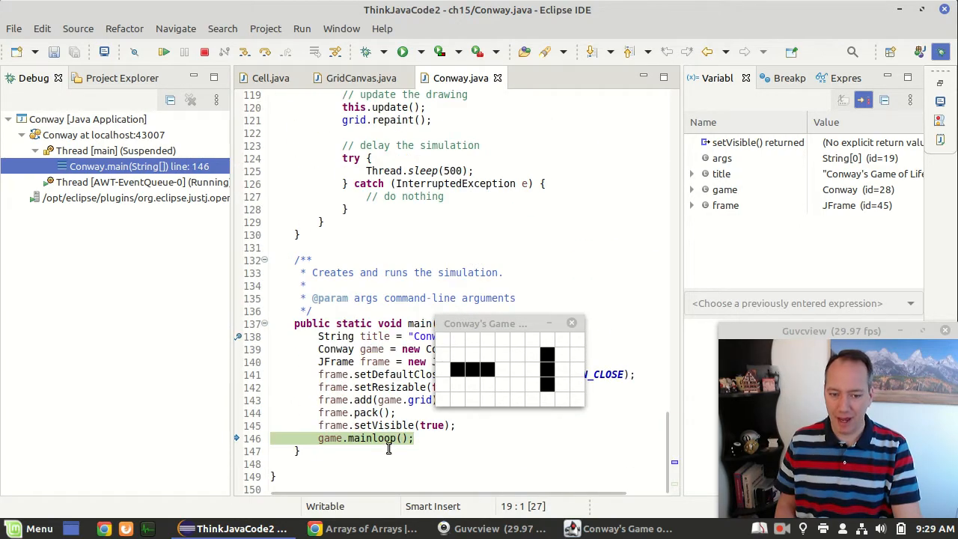
Step: Step into mainloop, terminate the debug session, and bring up Cell.java
{"action": "left_click", "coordinate": [389, 438]}
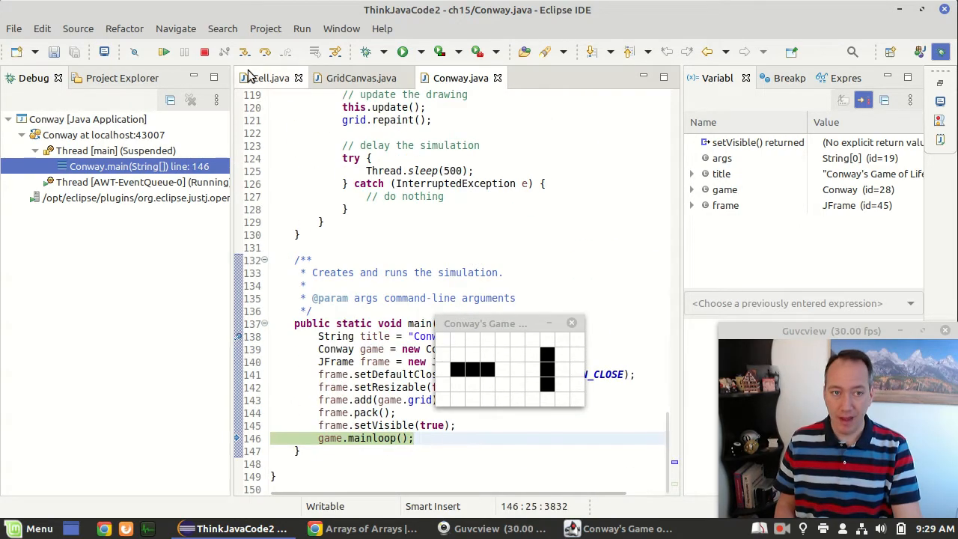
{"action": "mouse_move", "coordinate": [243, 52]}
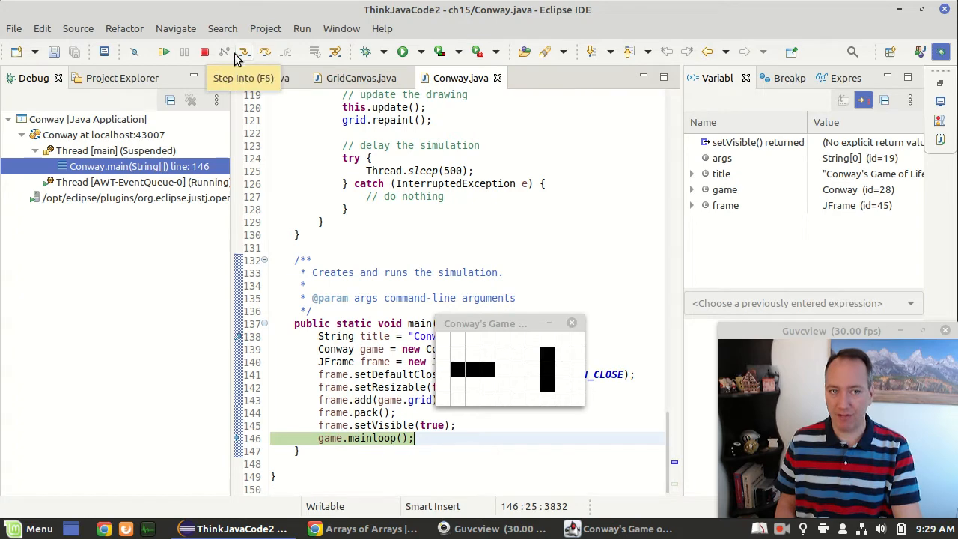
{"action": "left_click", "coordinate": [245, 52]}
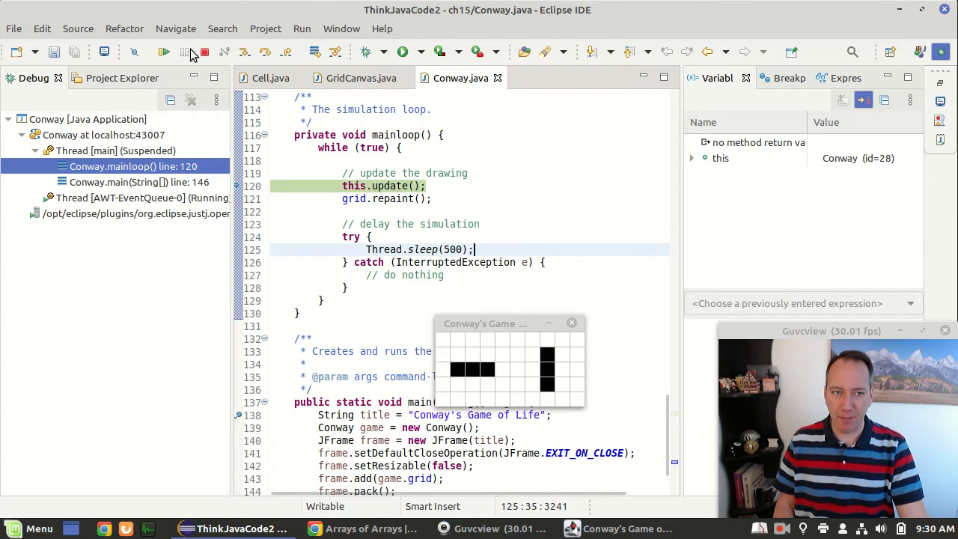
{"action": "left_click", "coordinate": [203, 52]}
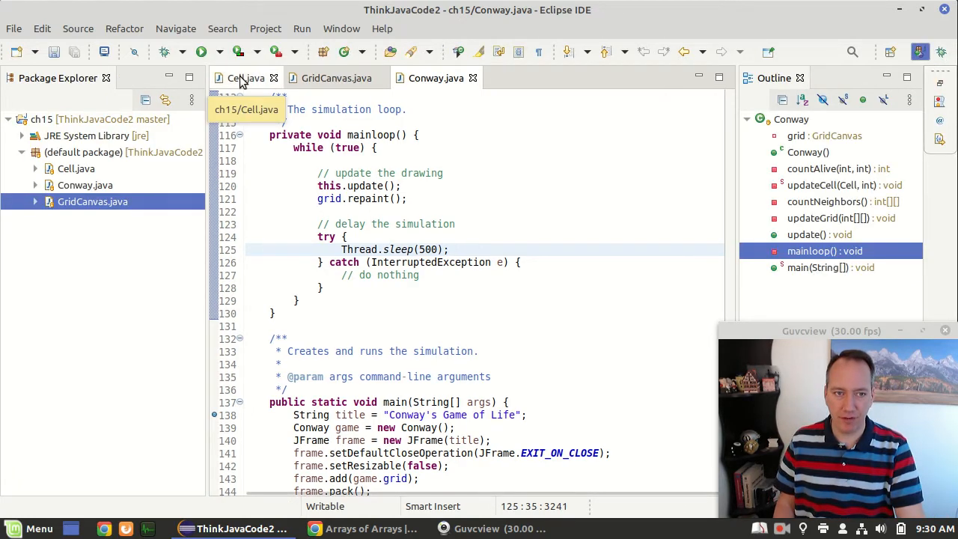
{"action": "left_click", "coordinate": [246, 78]}
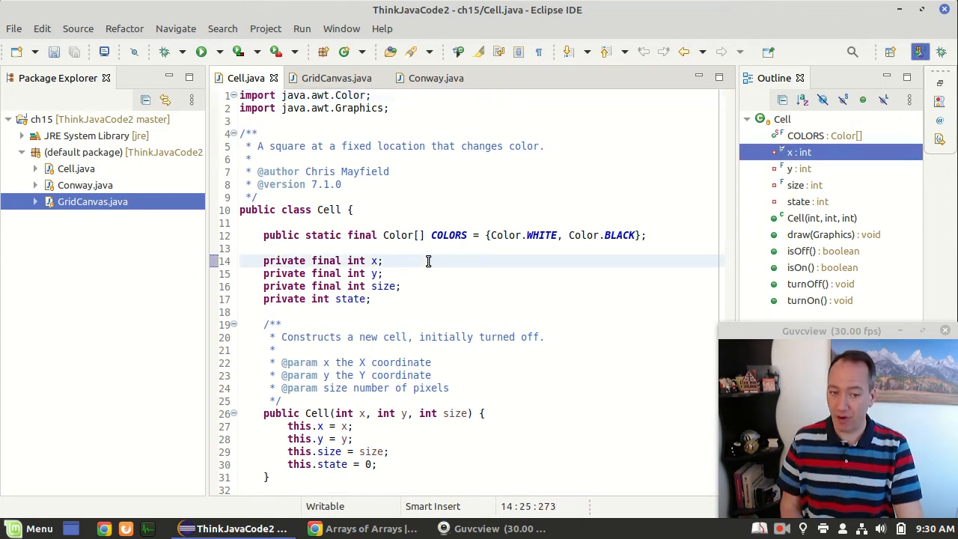
{"action": "left_click", "coordinate": [381, 273]}
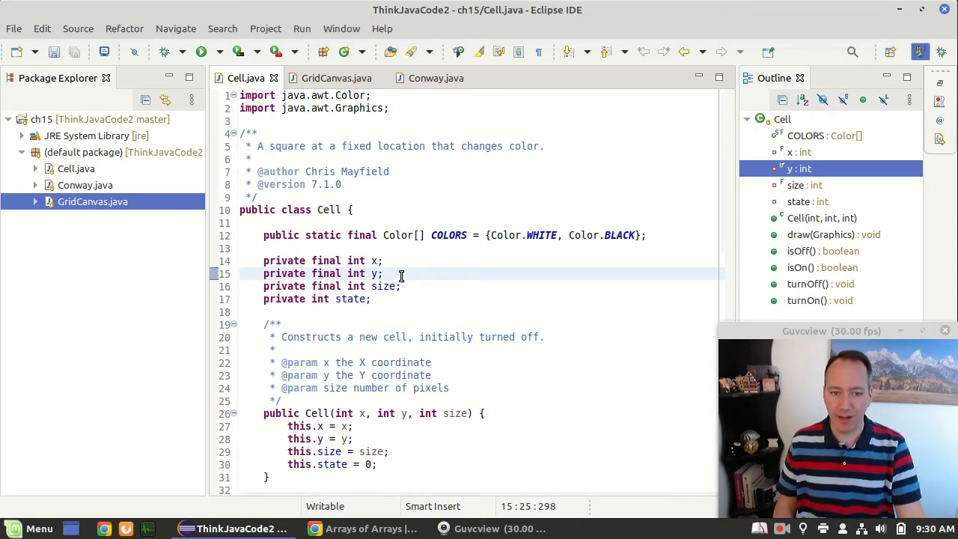
{"action": "left_click", "coordinate": [402, 286]}
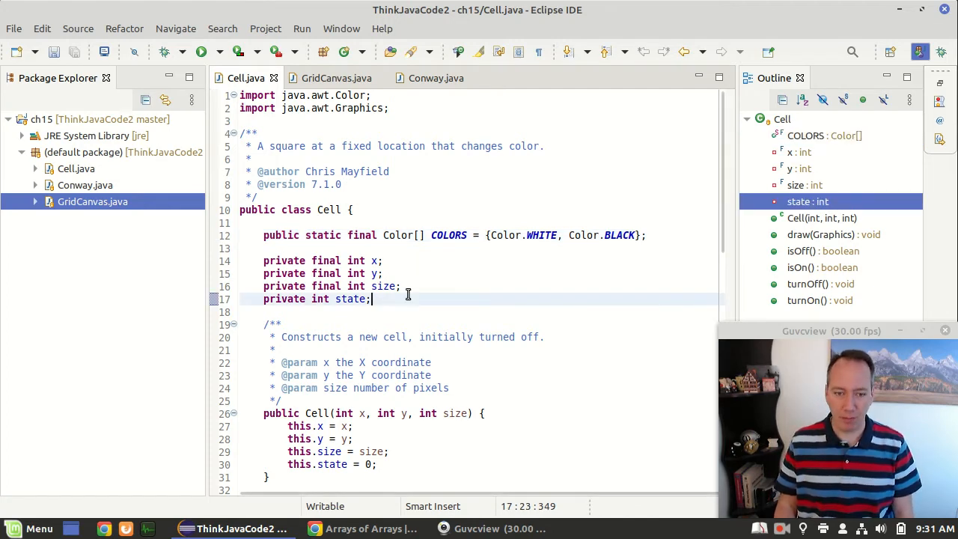
{"action": "scroll", "scroll_direction": "down", "scroll_amount": 3}
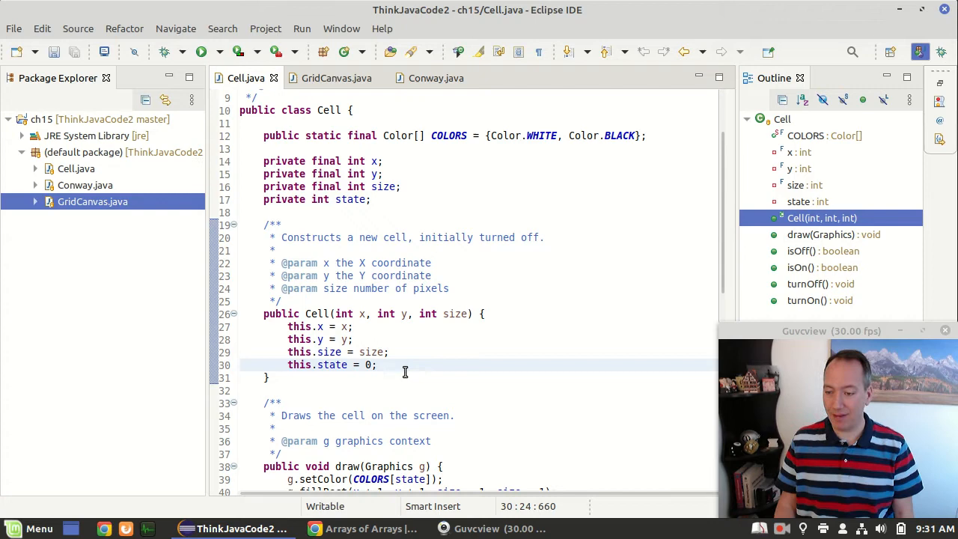
{"action": "scroll", "scroll_direction": "down", "scroll_amount": 3}
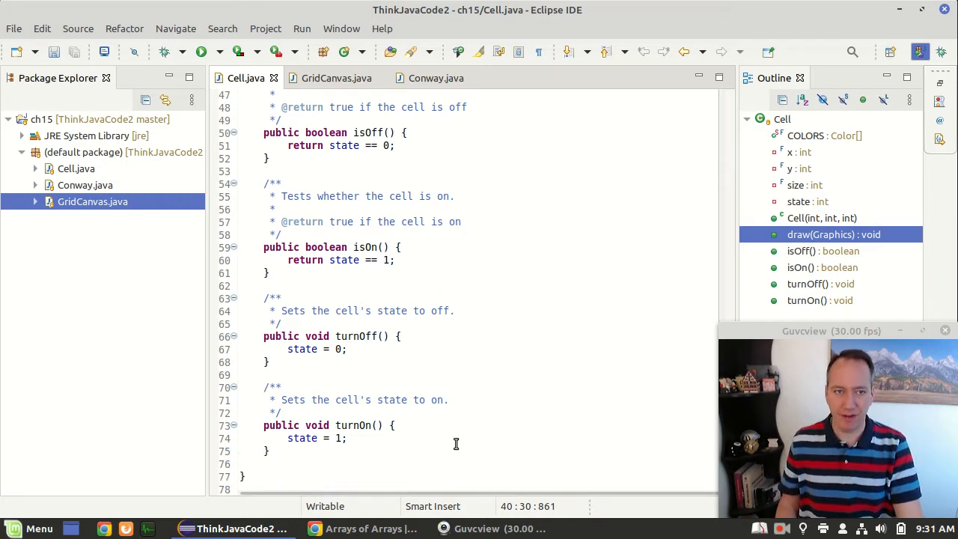
{"action": "left_click", "coordinate": [337, 78]}
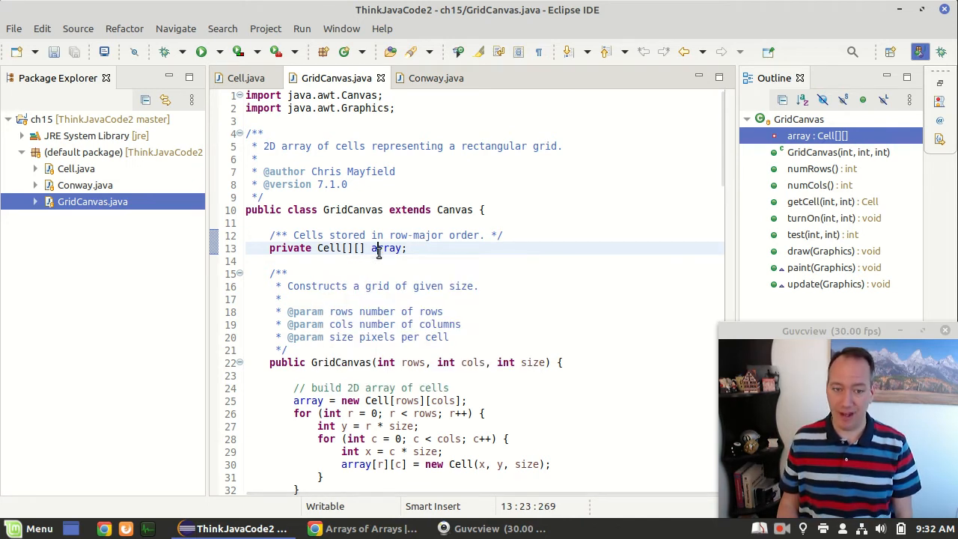
{"action": "mouse_move", "coordinate": [494, 273]}
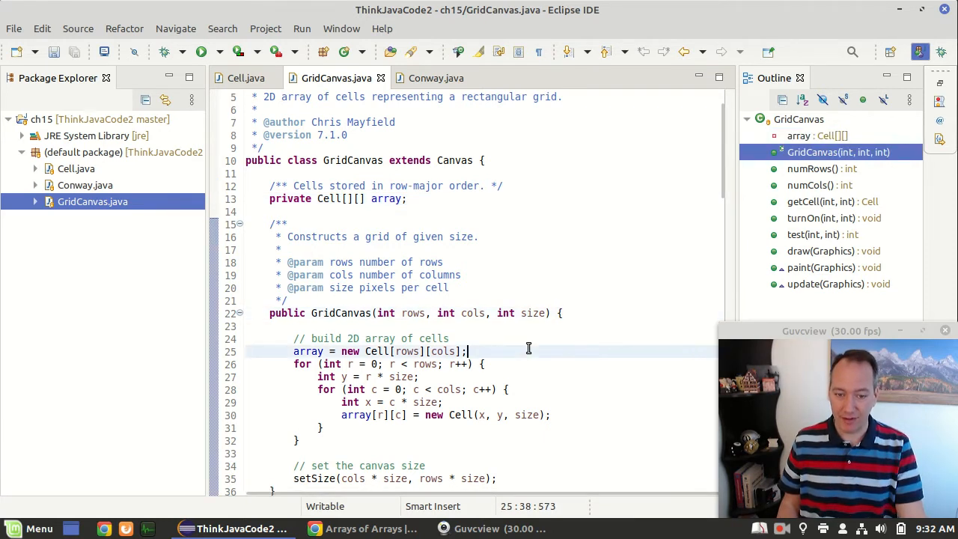
{"action": "left_click", "coordinate": [445, 351]}
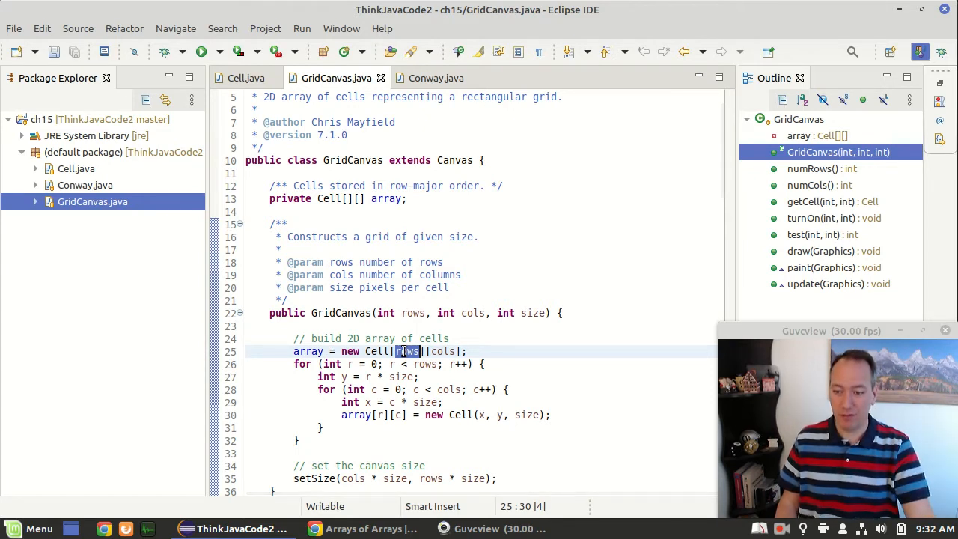
{"action": "mouse_move", "coordinate": [513, 377]}
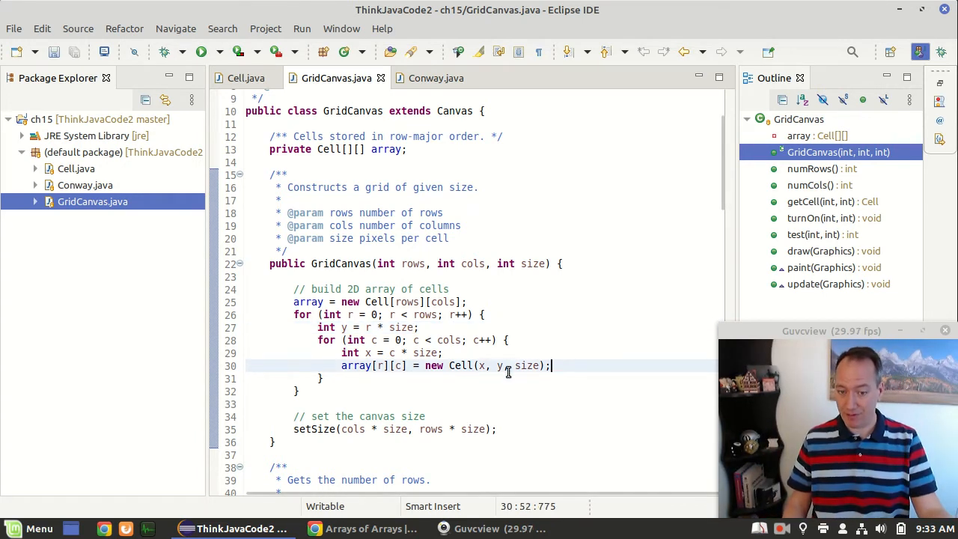
{"action": "mouse_move", "coordinate": [357, 365]}
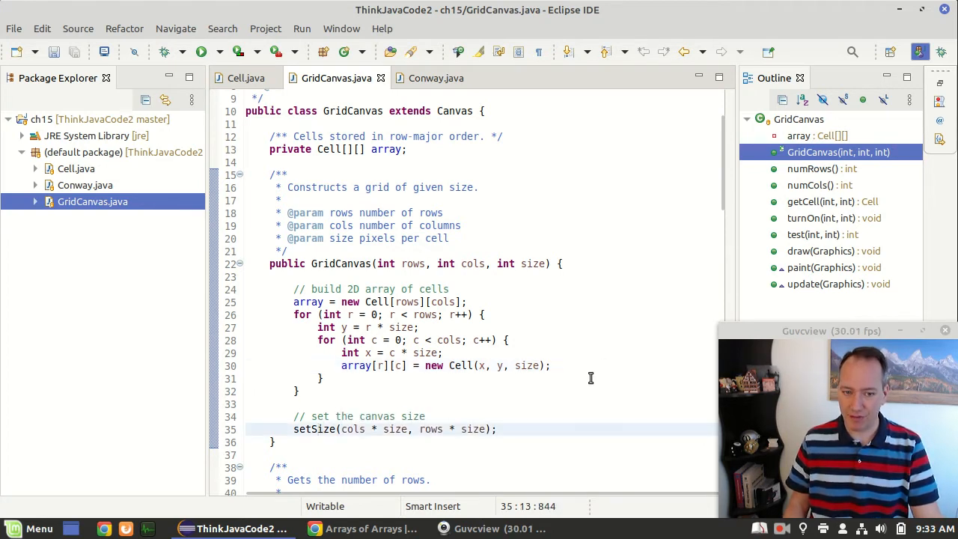
{"action": "double_click", "coordinate": [455, 111]}
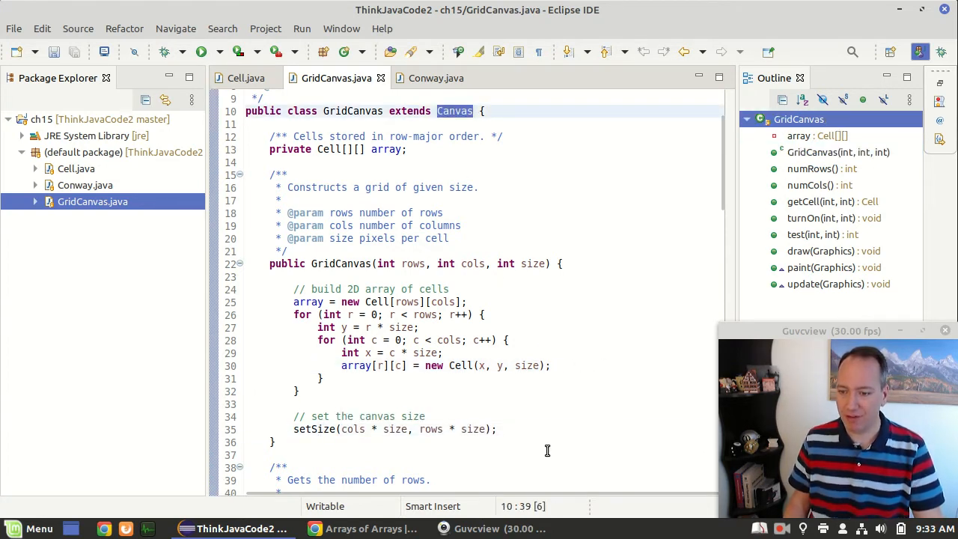
{"action": "left_click", "coordinate": [498, 429]}
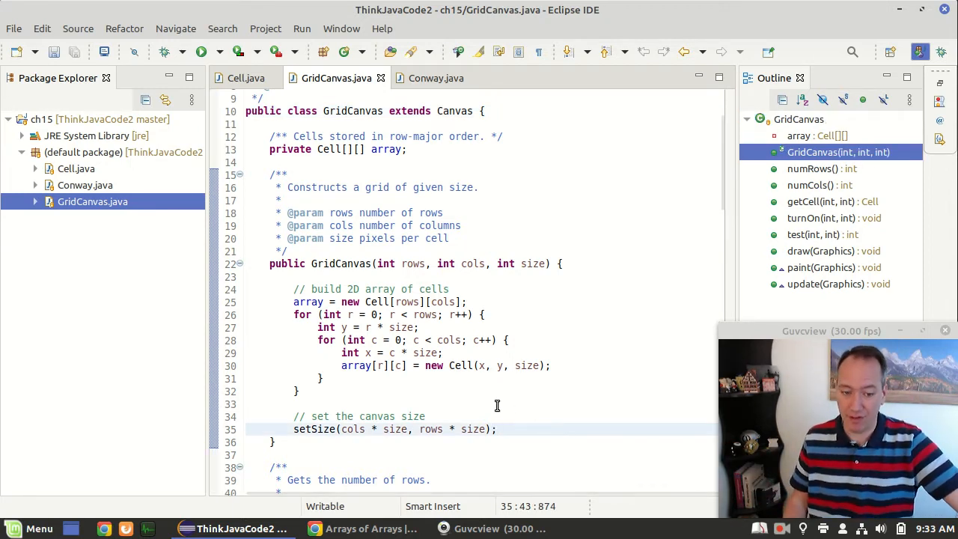
{"action": "scroll", "scroll_direction": "down", "scroll_amount": 3}
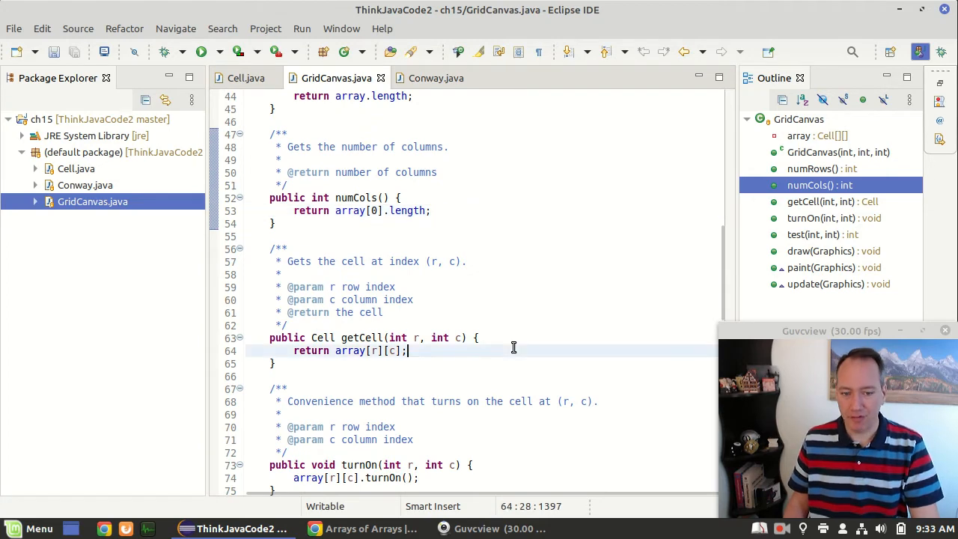
{"action": "scroll", "scroll_direction": "down", "scroll_amount": 3}
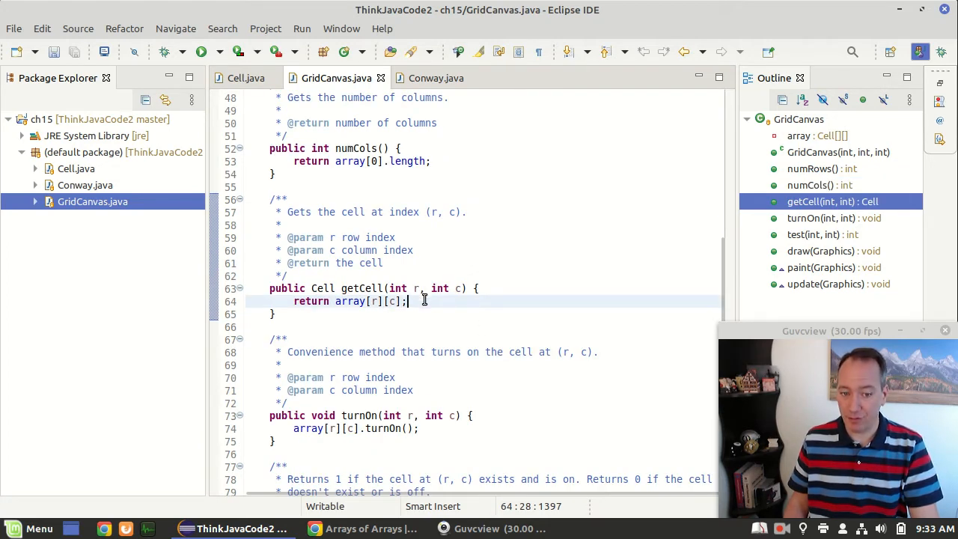
{"action": "mouse_move", "coordinate": [503, 291]}
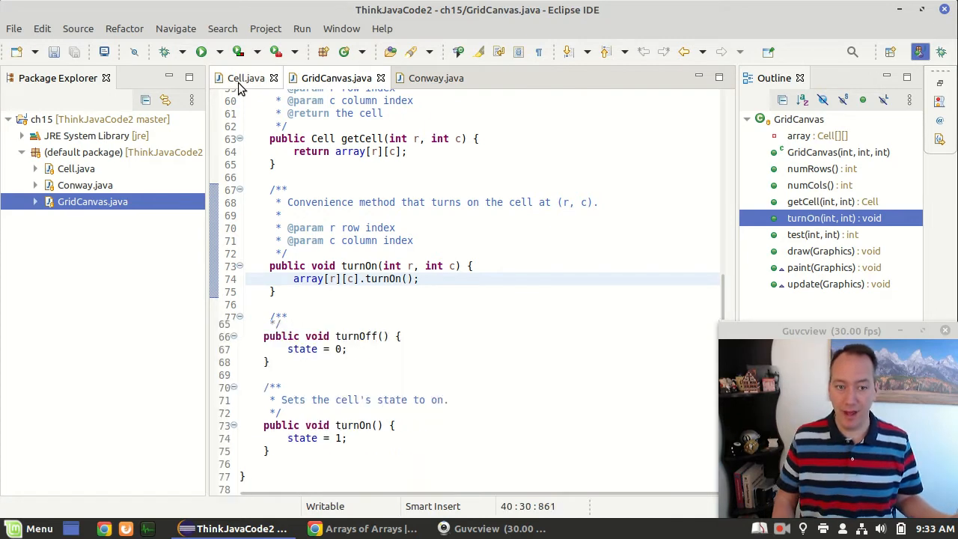
{"action": "left_click", "coordinate": [246, 78]}
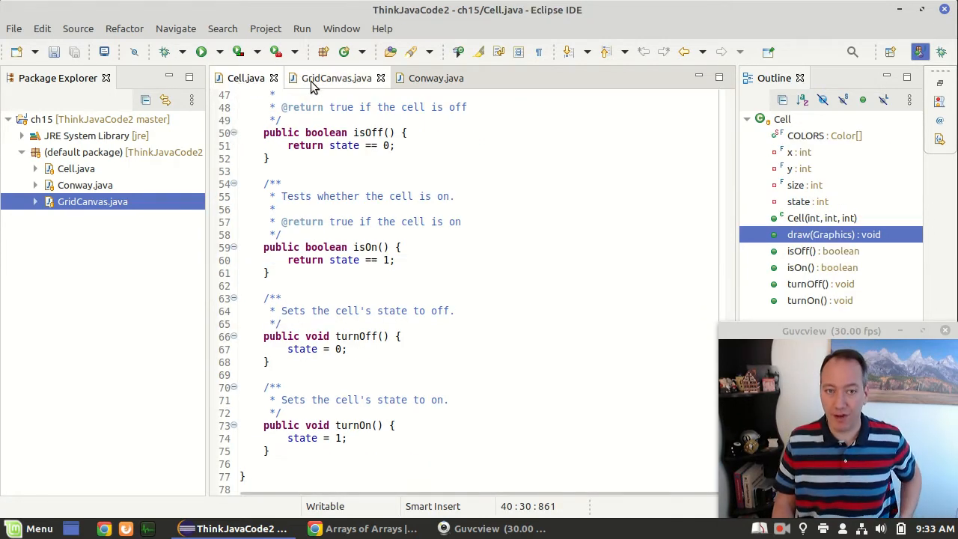
{"action": "left_click", "coordinate": [337, 78]}
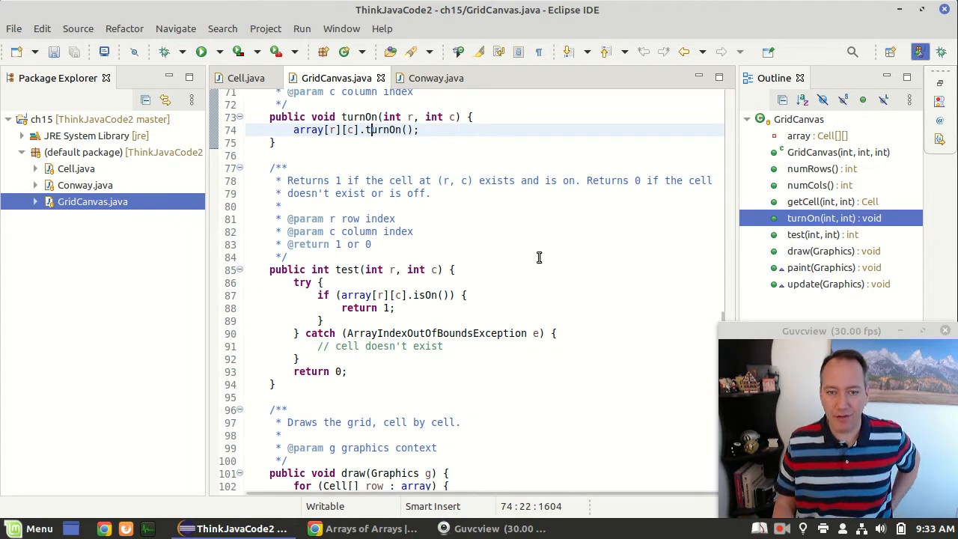
{"action": "scroll", "scroll_direction": "down", "scroll_amount": 3}
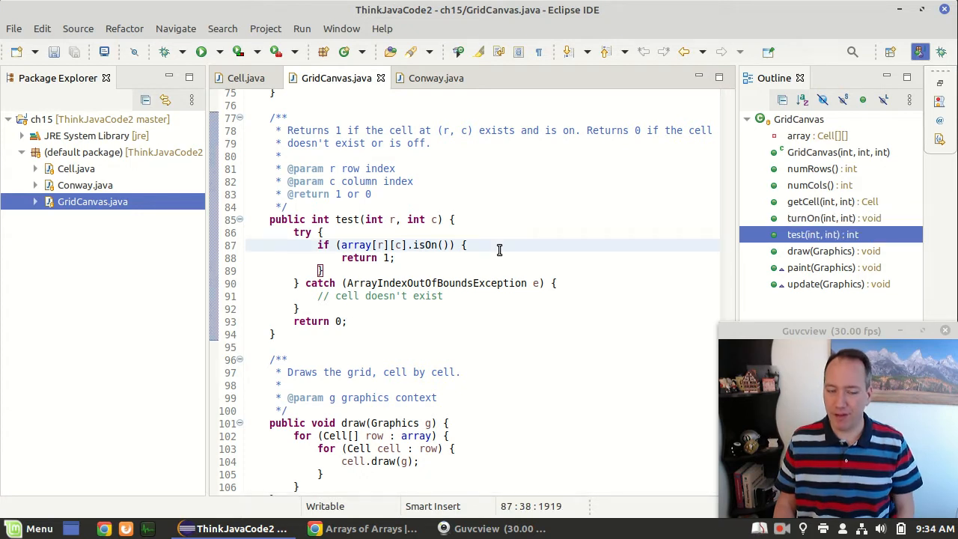
{"action": "left_click", "coordinate": [454, 219]}
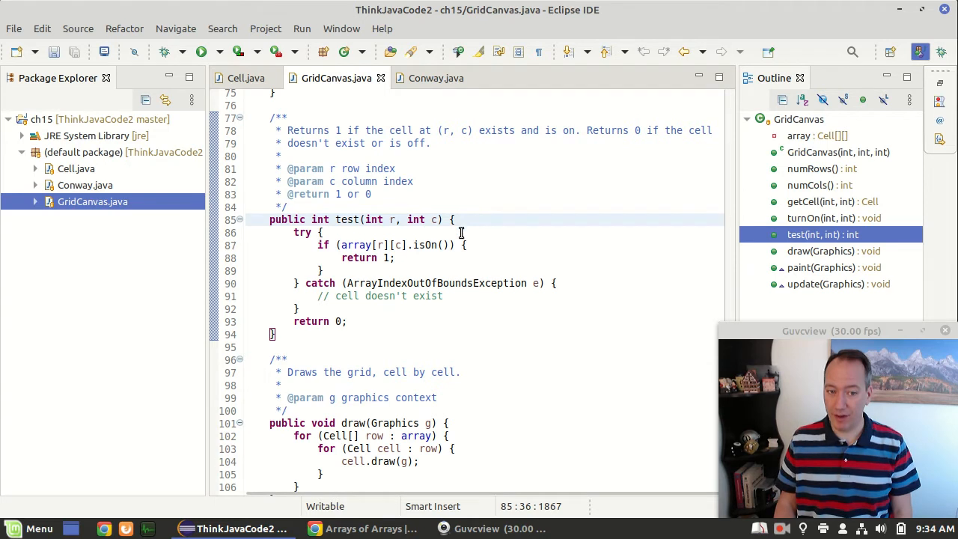
{"action": "double_click", "coordinate": [318, 219]}
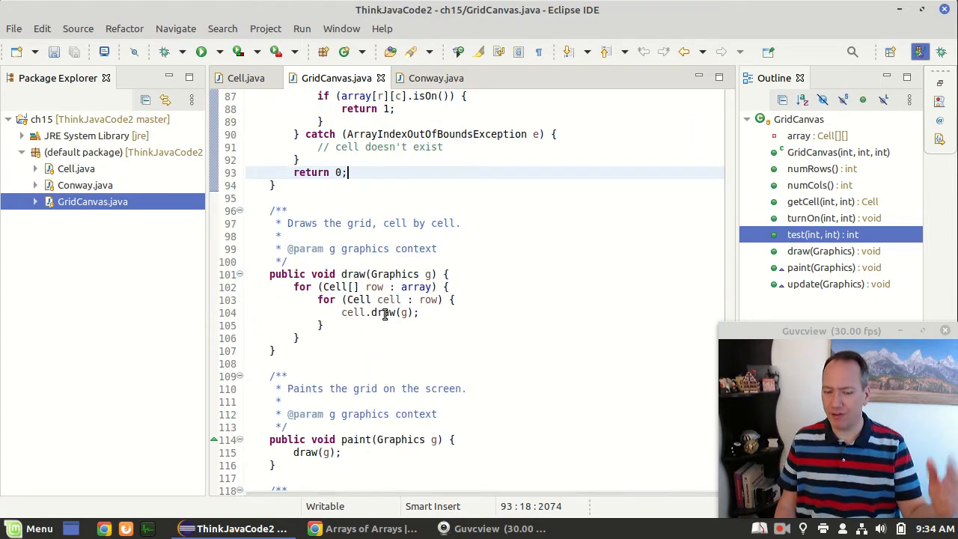
Step: Follow cell.draw to Cell's draw method, review GridCanvas update(), then show Cell.java
{"action": "left_click", "coordinate": [451, 274]}
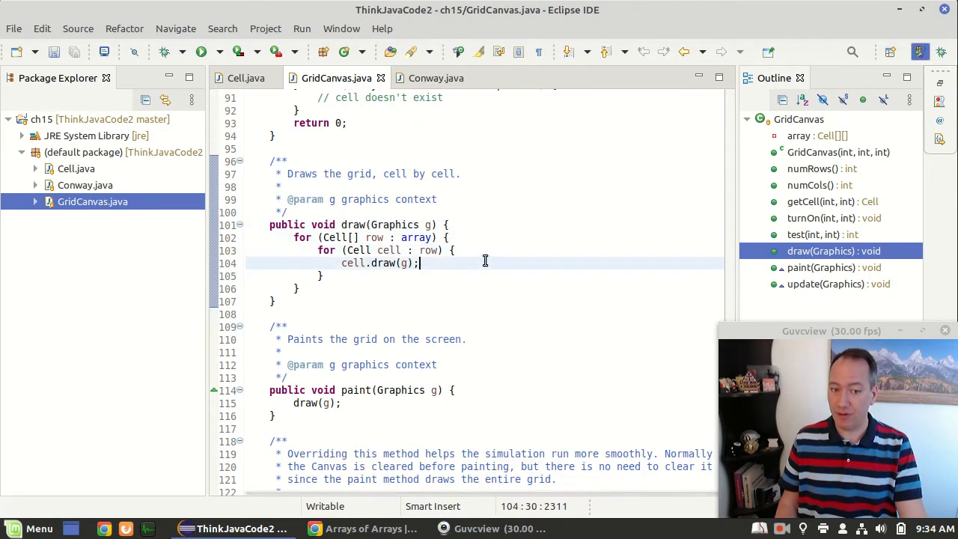
{"action": "mouse_move", "coordinate": [383, 263]}
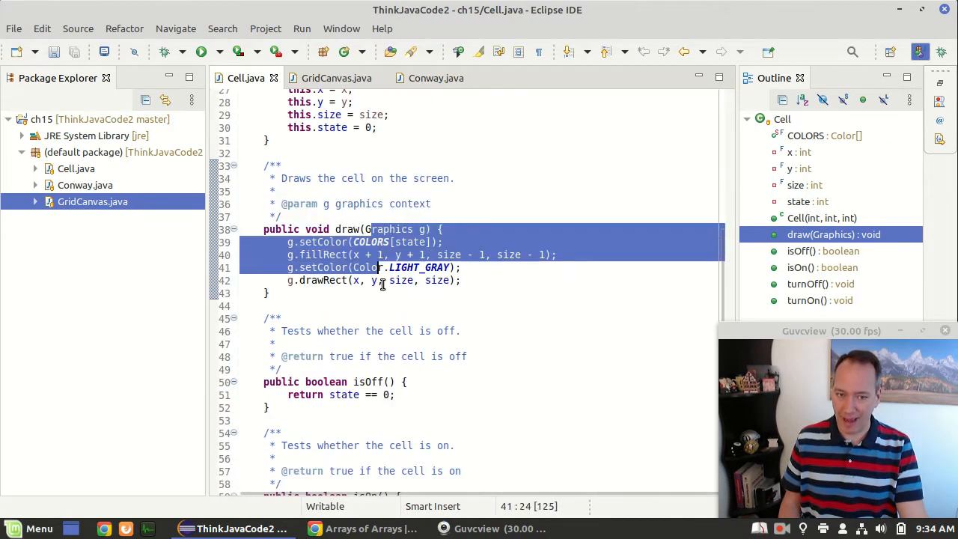
{"action": "left_click", "coordinate": [336, 78]}
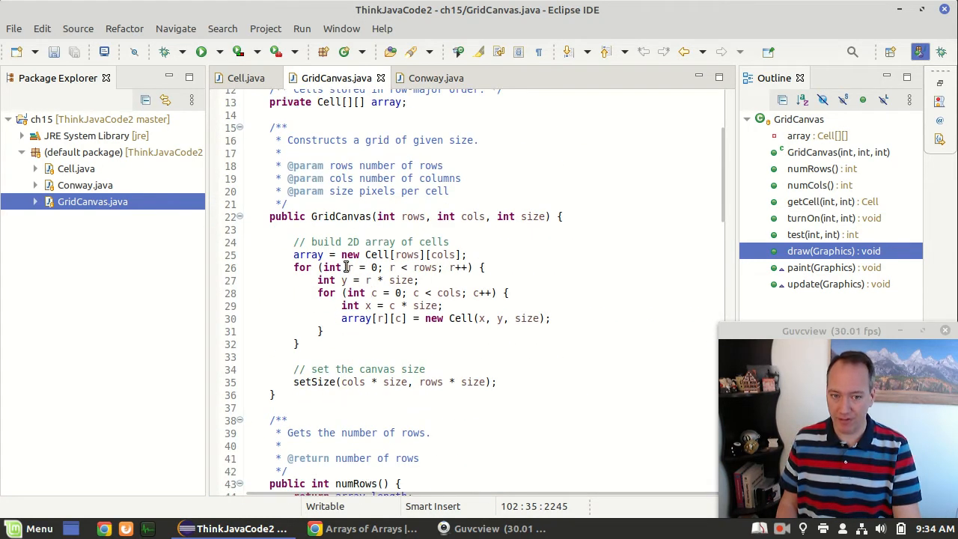
{"action": "mouse_move", "coordinate": [468, 271]}
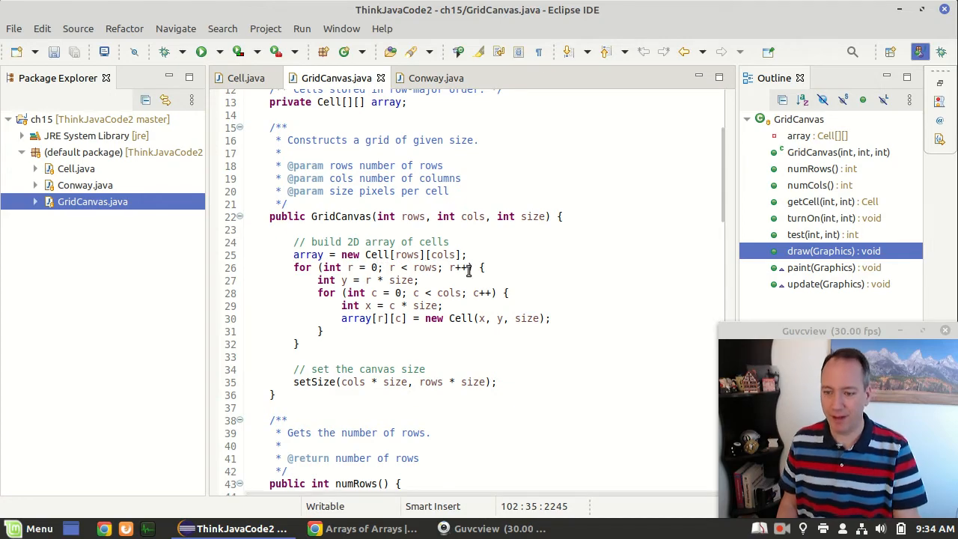
{"action": "scroll", "scroll_direction": "down", "scroll_amount": 3}
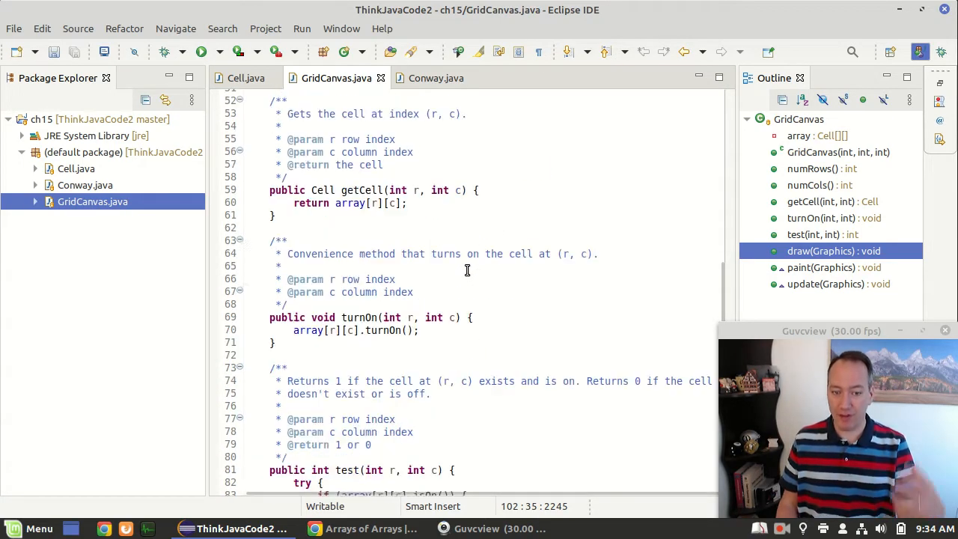
{"action": "scroll", "scroll_direction": "down", "scroll_amount": 3}
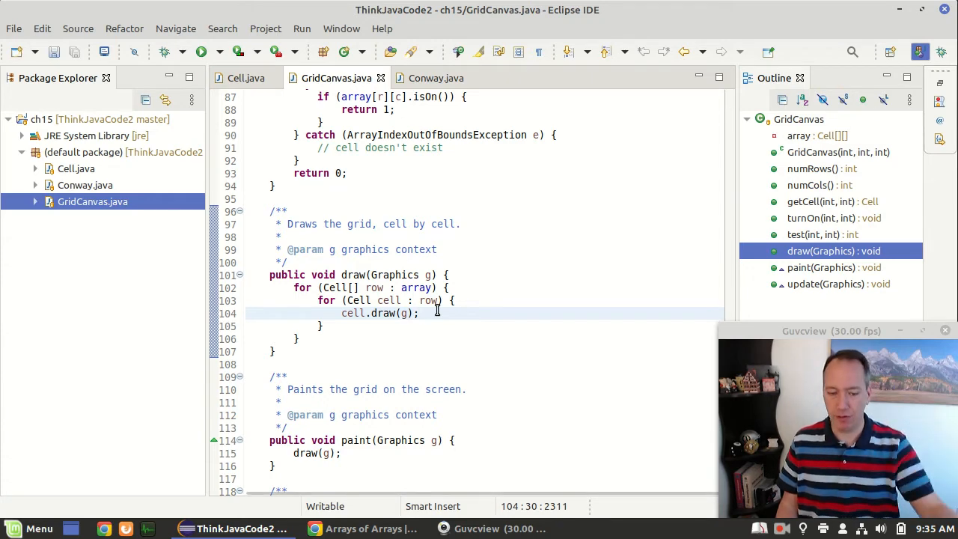
{"action": "scroll", "scroll_direction": "down", "scroll_amount": 3}
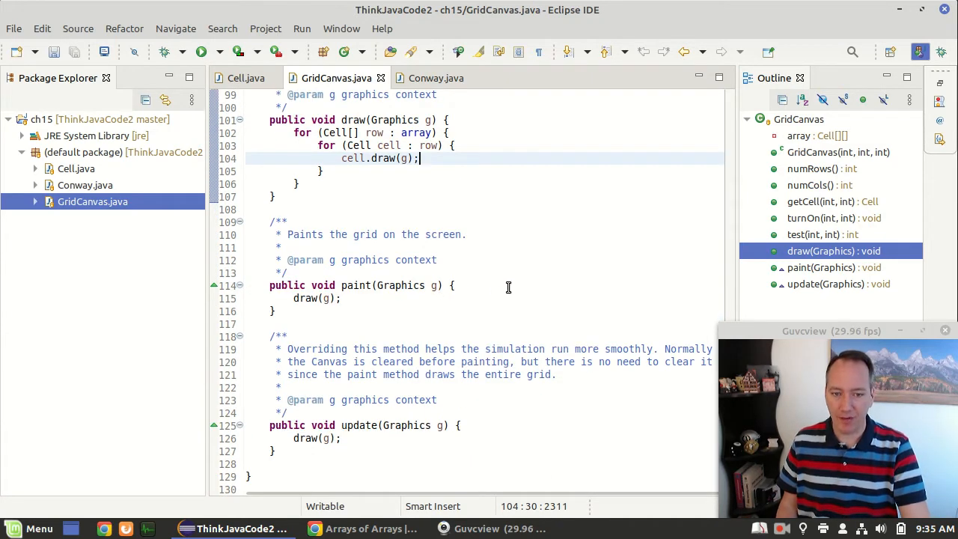
{"action": "left_click", "coordinate": [509, 285]}
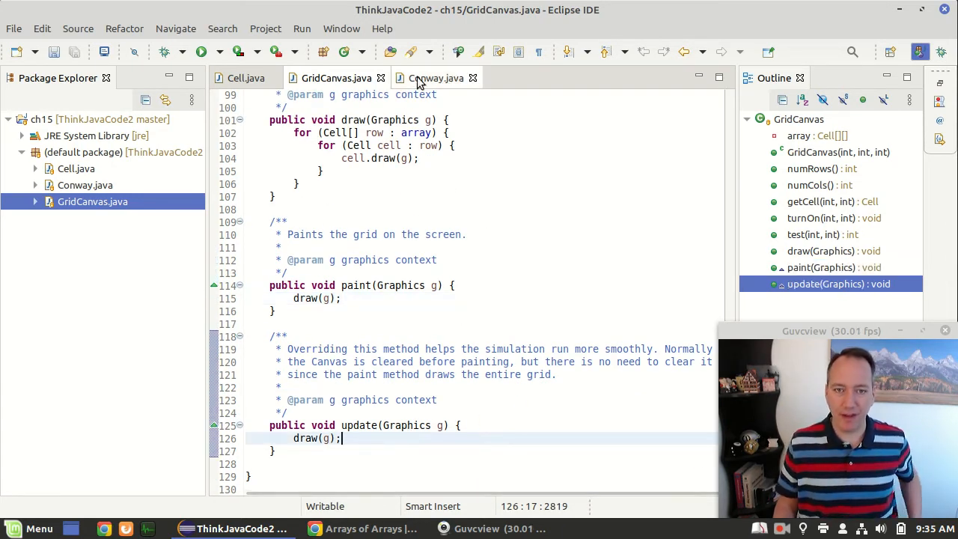
{"action": "left_click", "coordinate": [246, 77]}
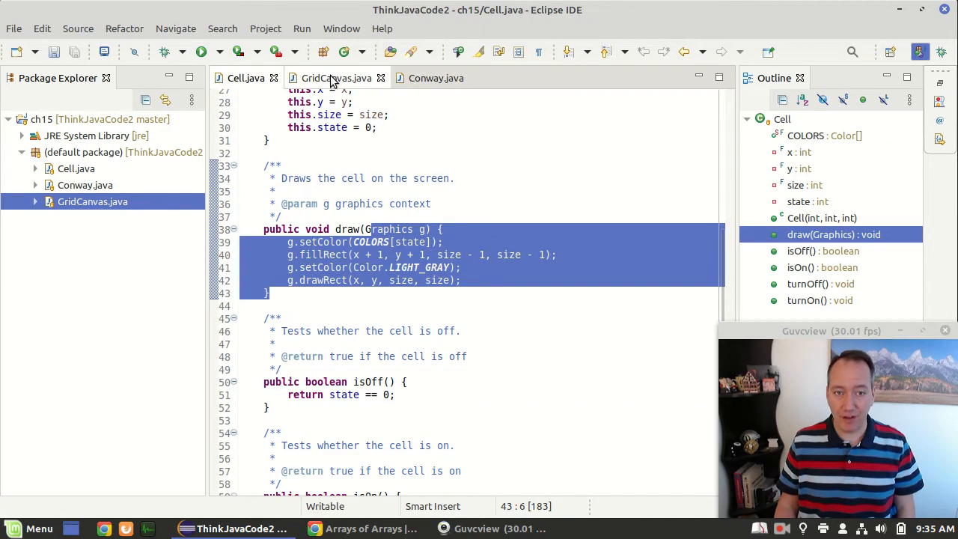
Step: Inspect Conway's simulation loop, check GridCanvas.java, then return to Conway's update method
{"action": "left_click", "coordinate": [436, 78]}
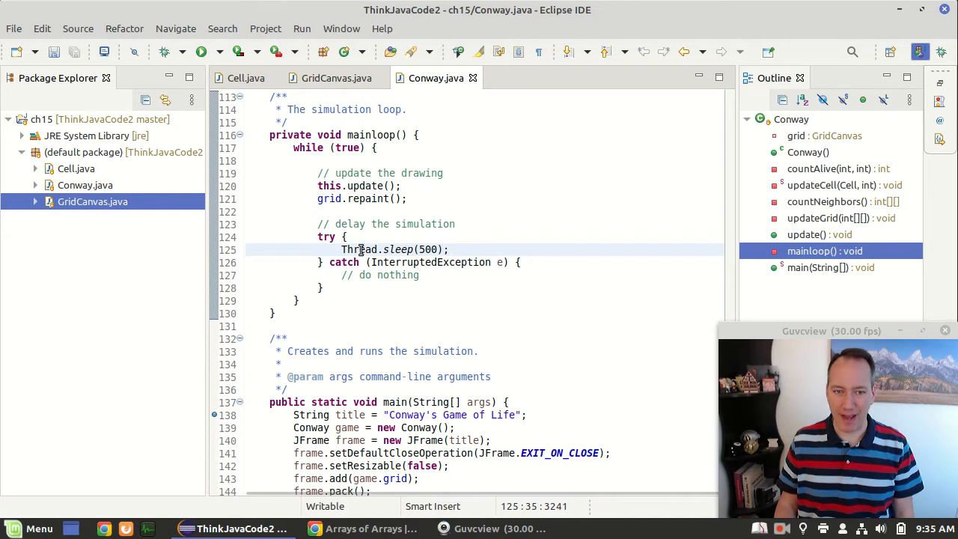
{"action": "left_click", "coordinate": [403, 185]}
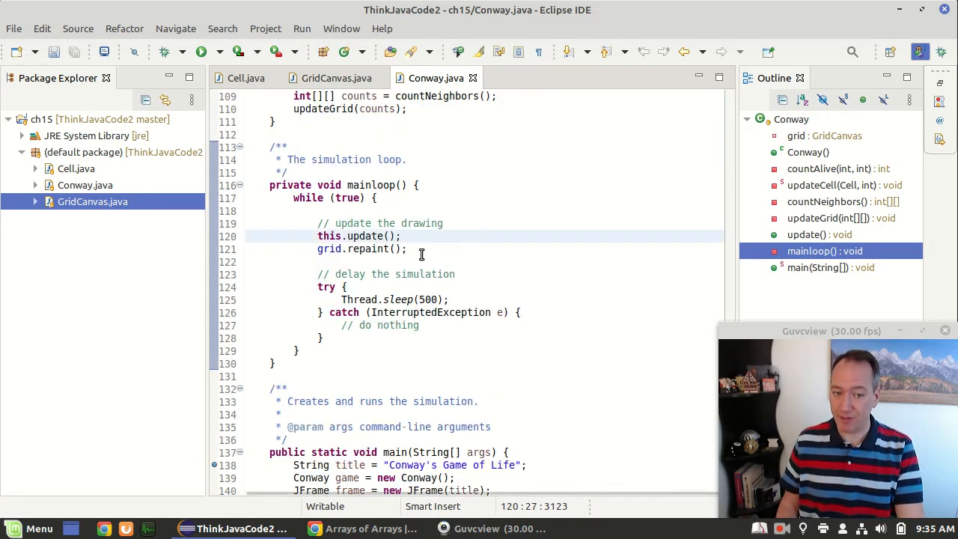
{"action": "mouse_move", "coordinate": [370, 248]}
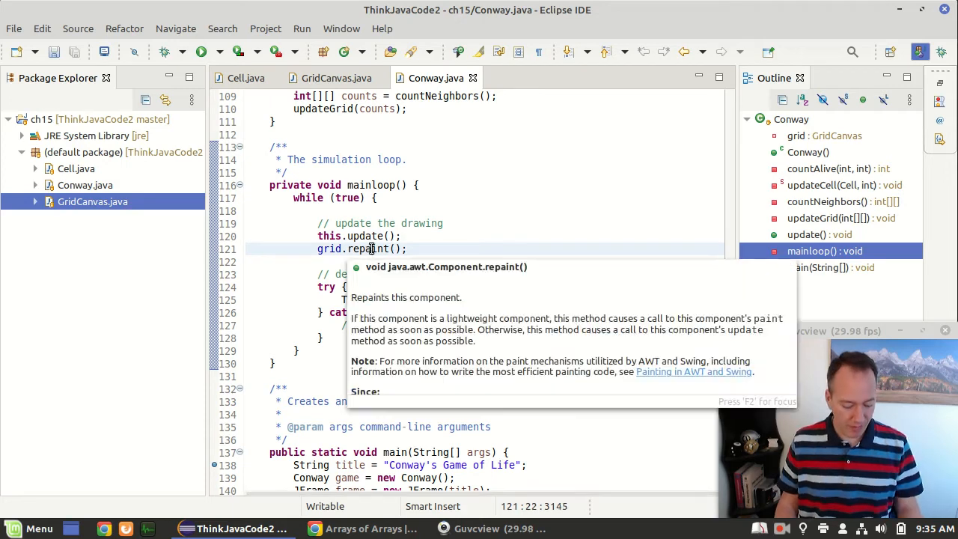
{"action": "mouse_move", "coordinate": [459, 77]}
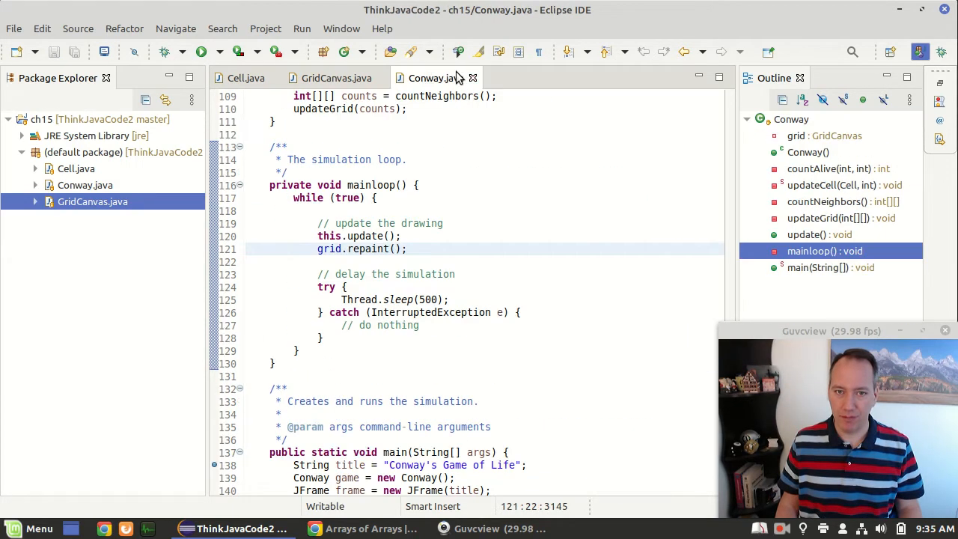
{"action": "left_click", "coordinate": [336, 78]}
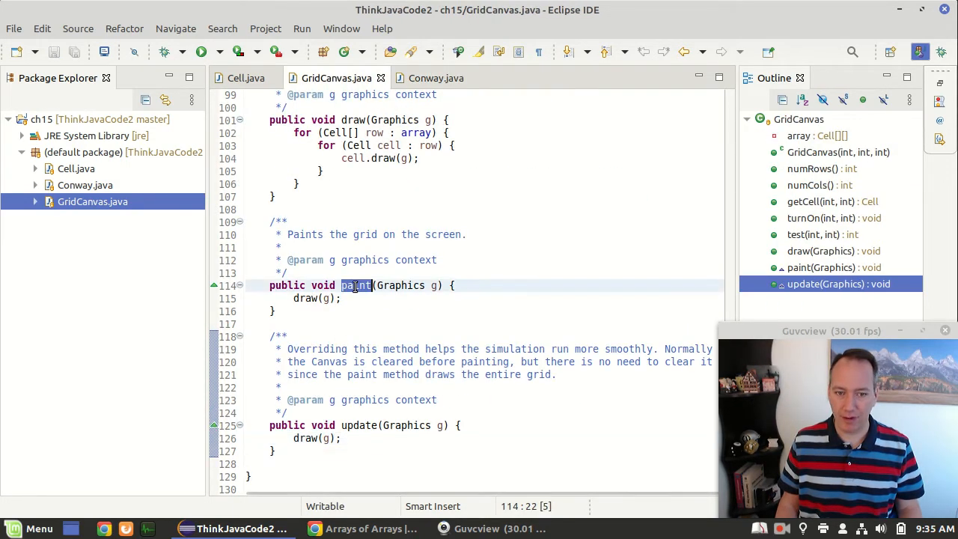
{"action": "left_click", "coordinate": [435, 78]}
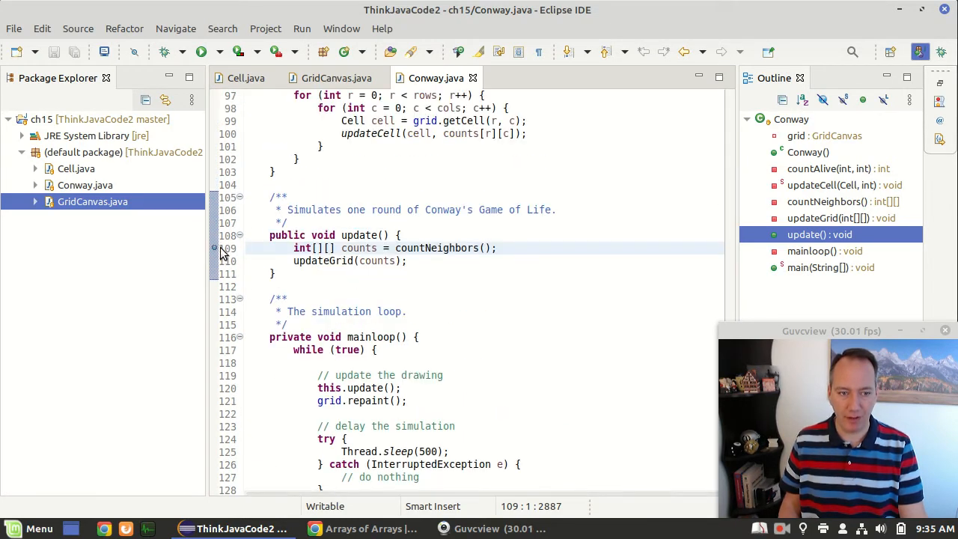
{"action": "mouse_move", "coordinate": [163, 51]}
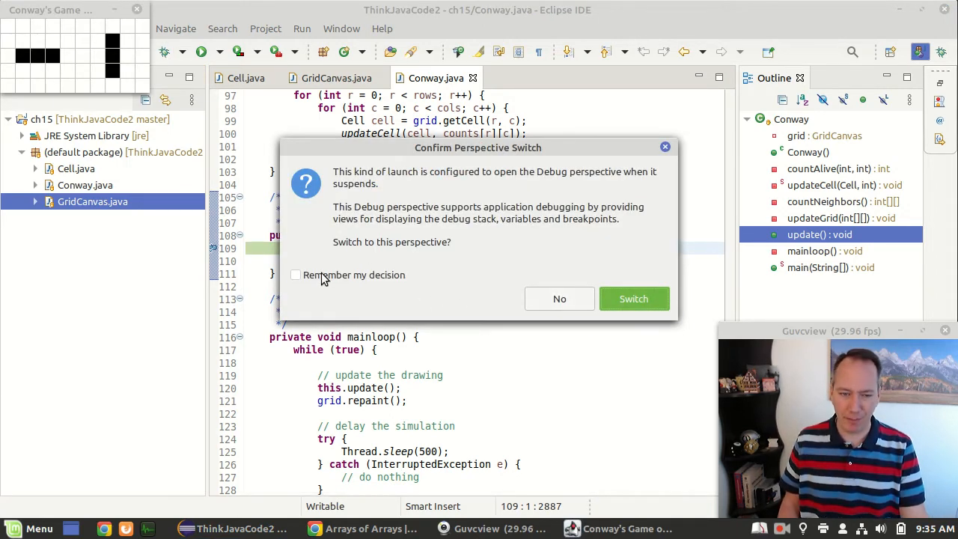
Step: Resume debugging at line 109 of update() with the blinker window in front
{"action": "left_click", "coordinate": [296, 275]}
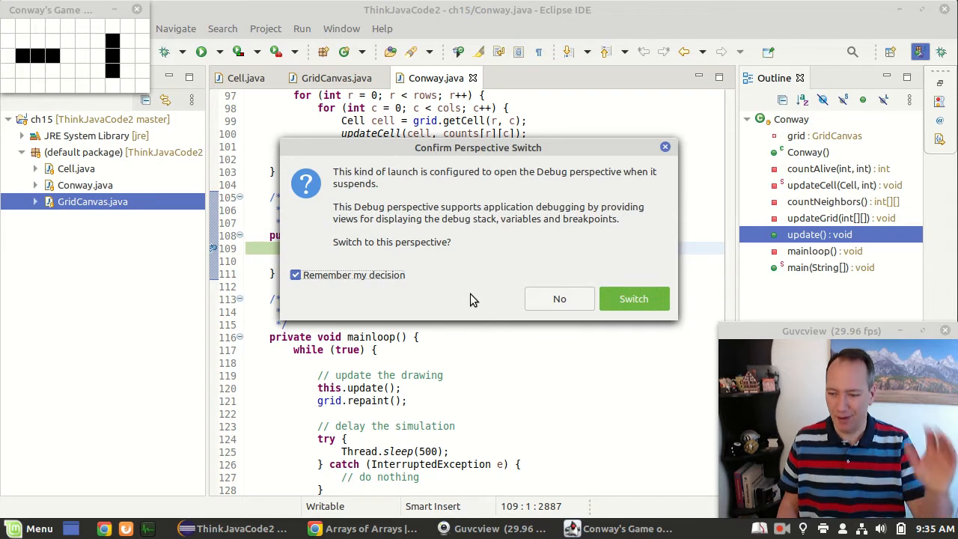
{"action": "left_click", "coordinate": [634, 299]}
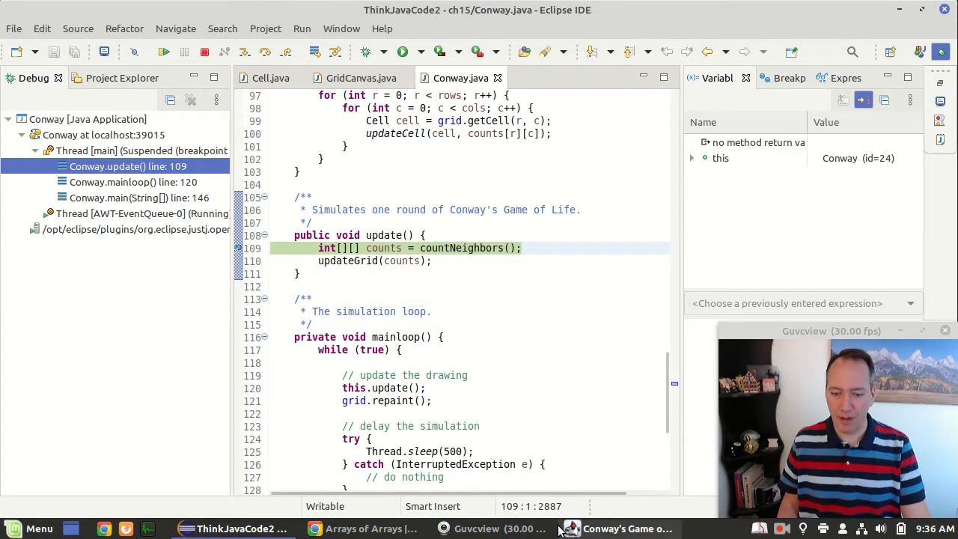
{"action": "left_click", "coordinate": [627, 529]}
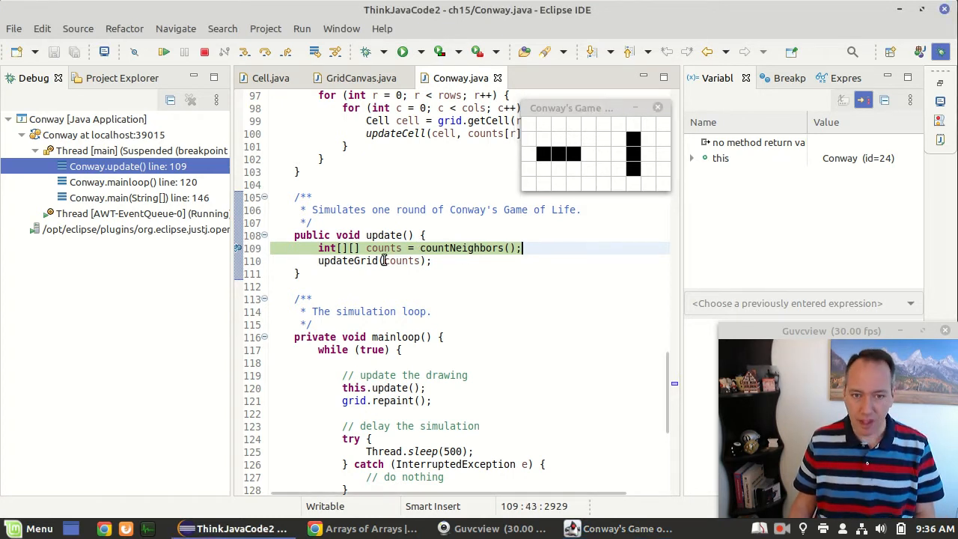
{"action": "mouse_move", "coordinate": [449, 248]}
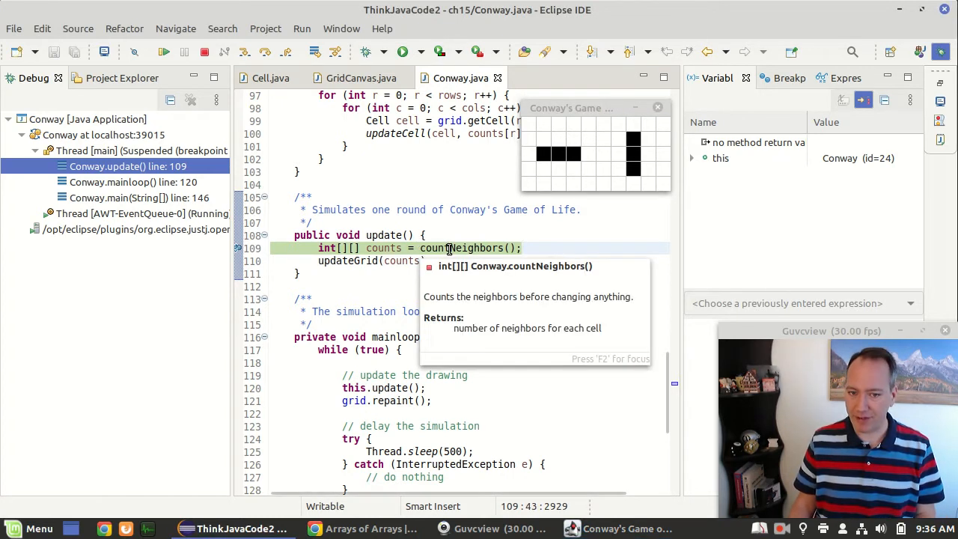
{"action": "mouse_move", "coordinate": [556, 180]}
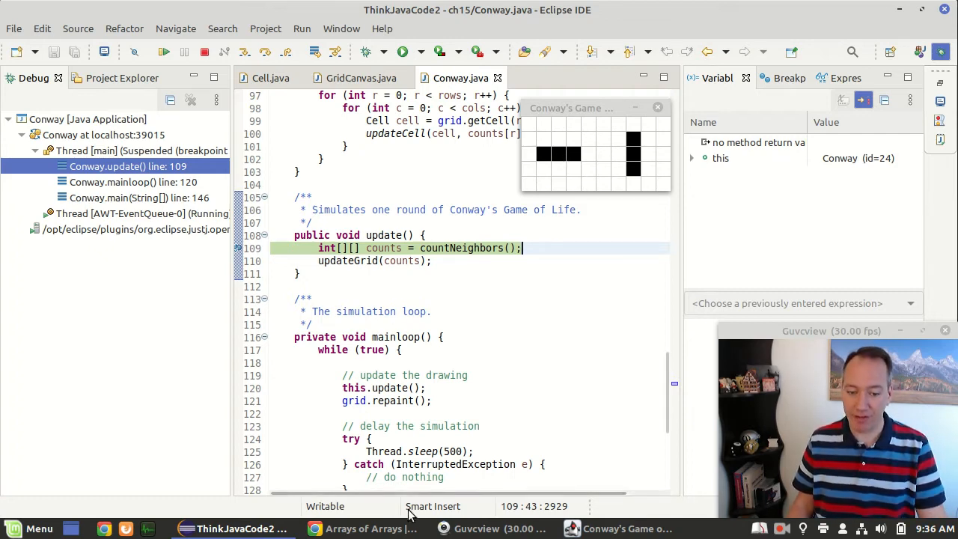
Step: Scroll Think Java chapter 15 to Counting Neighbors and Figure 15.5, then return to Eclipse
{"action": "left_click", "coordinate": [369, 528]}
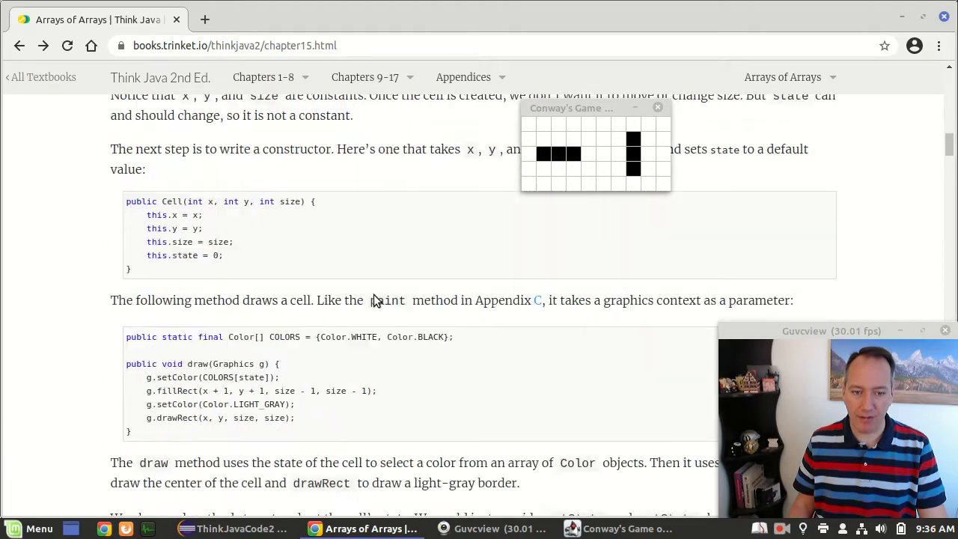
{"action": "scroll", "scroll_direction": "down", "scroll_amount": 3}
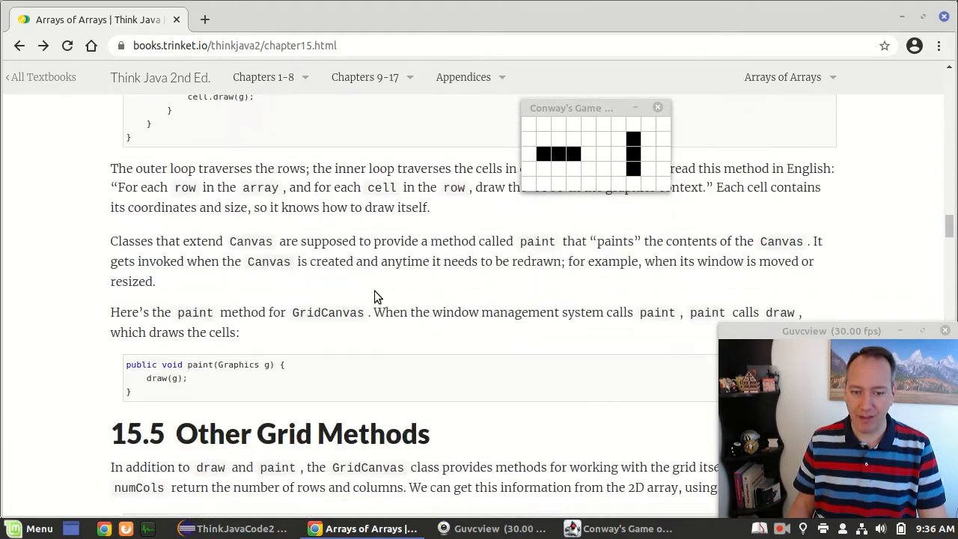
{"action": "scroll", "scroll_direction": "down", "scroll_amount": 3}
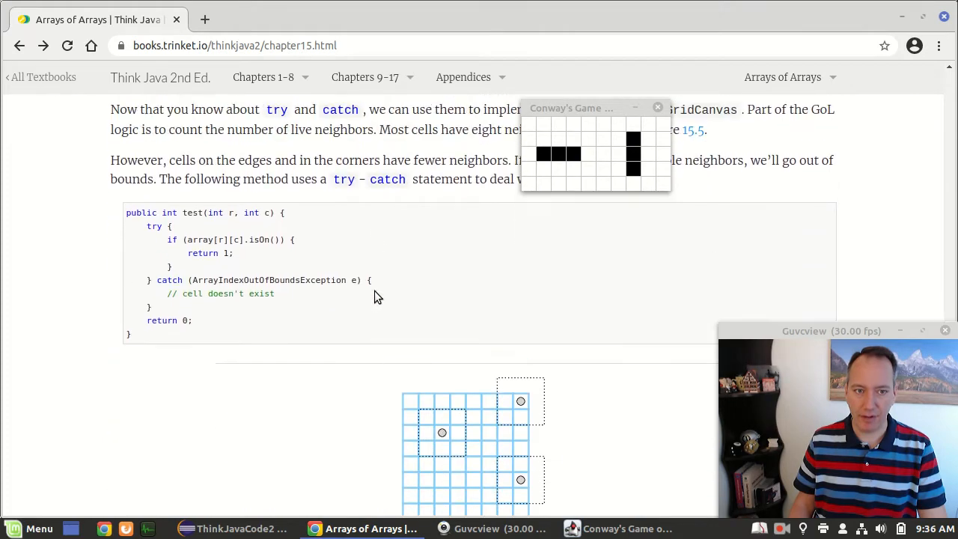
{"action": "scroll", "scroll_direction": "down", "scroll_amount": 3}
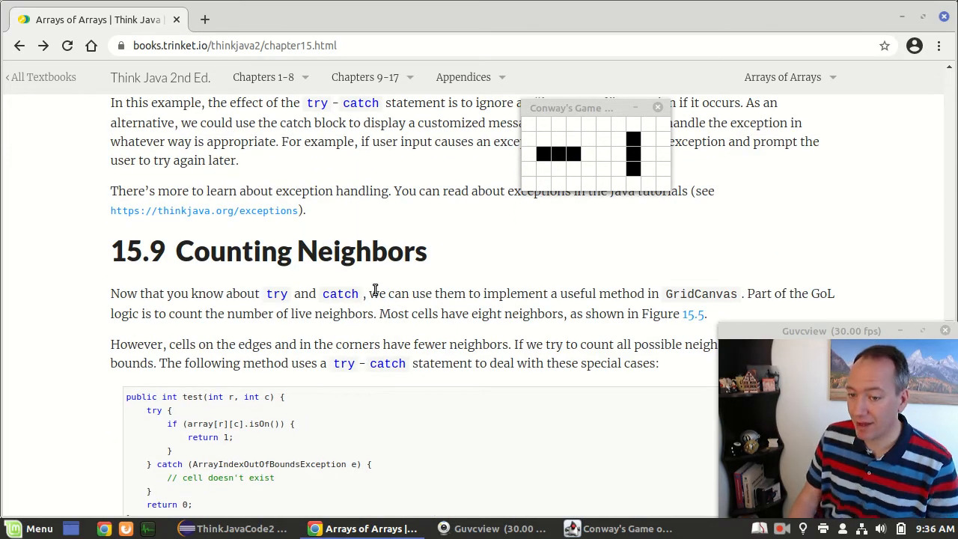
{"action": "scroll", "scroll_direction": "down", "scroll_amount": 3}
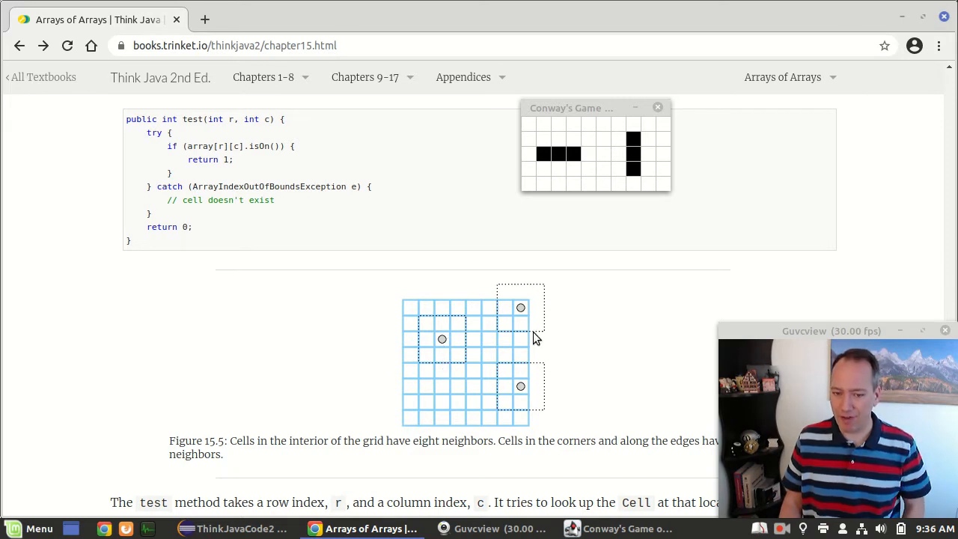
{"action": "mouse_move", "coordinate": [495, 370]}
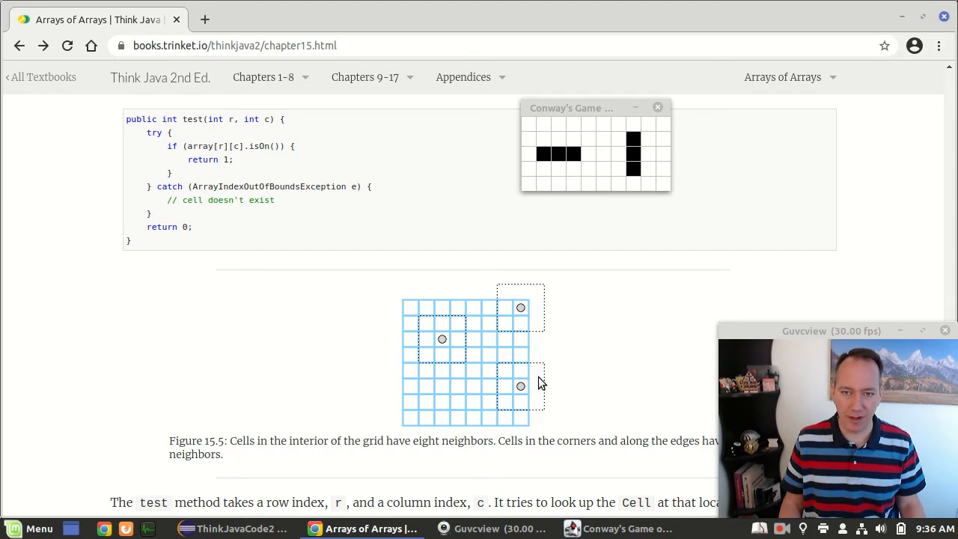
{"action": "left_click", "coordinate": [210, 529]}
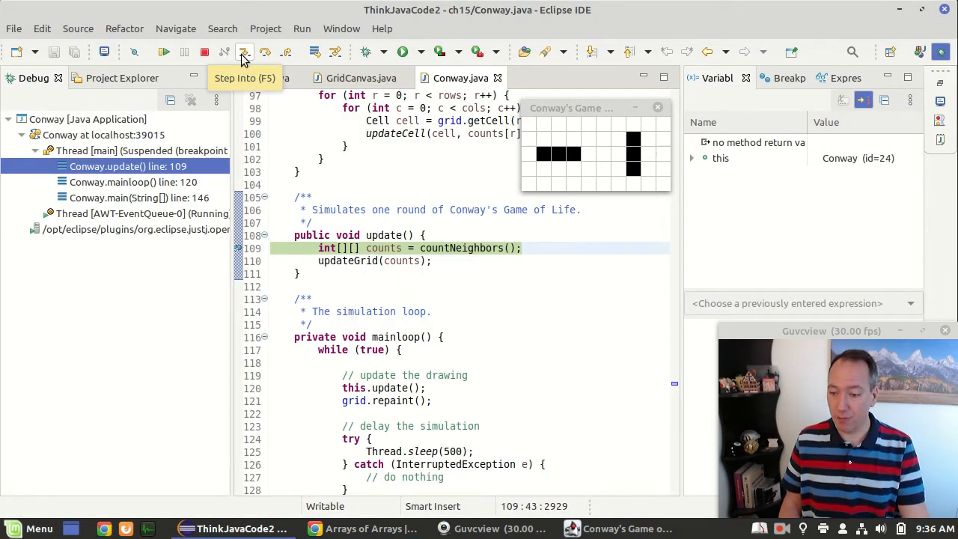
Step: Step into countNeighbors, inspect cols in the Variables view, and step over toward countAlive
{"action": "left_click", "coordinate": [244, 51]}
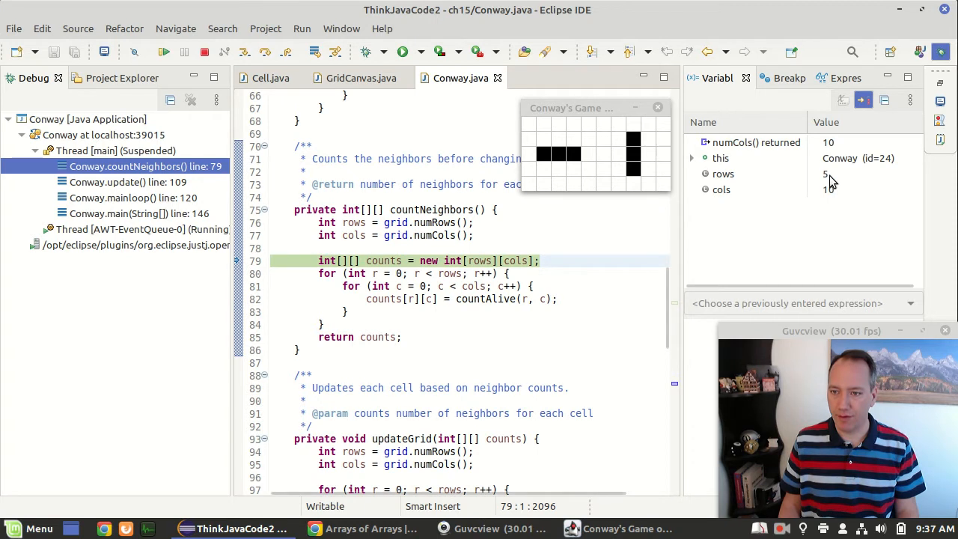
{"action": "left_click", "coordinate": [721, 190]}
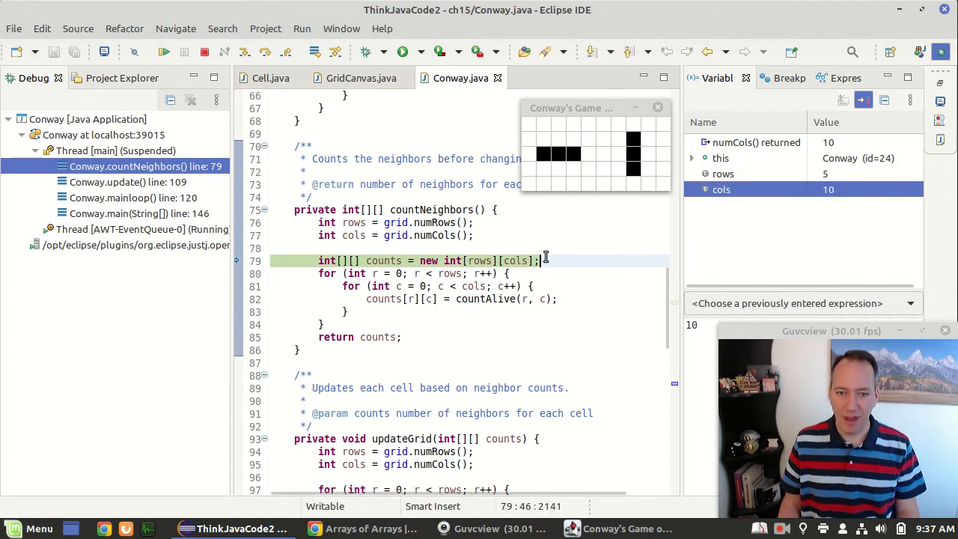
{"action": "mouse_move", "coordinate": [375, 260]}
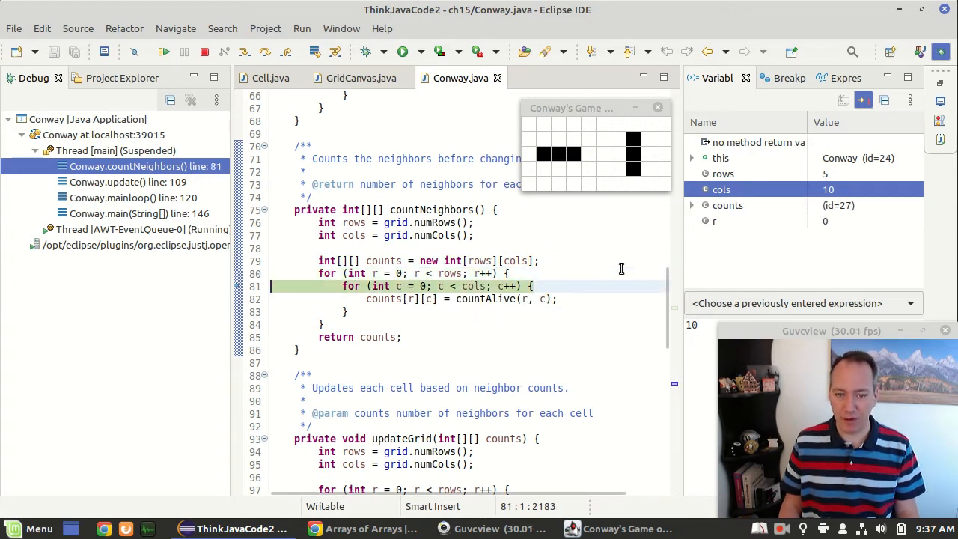
{"action": "key", "text": "F6"}
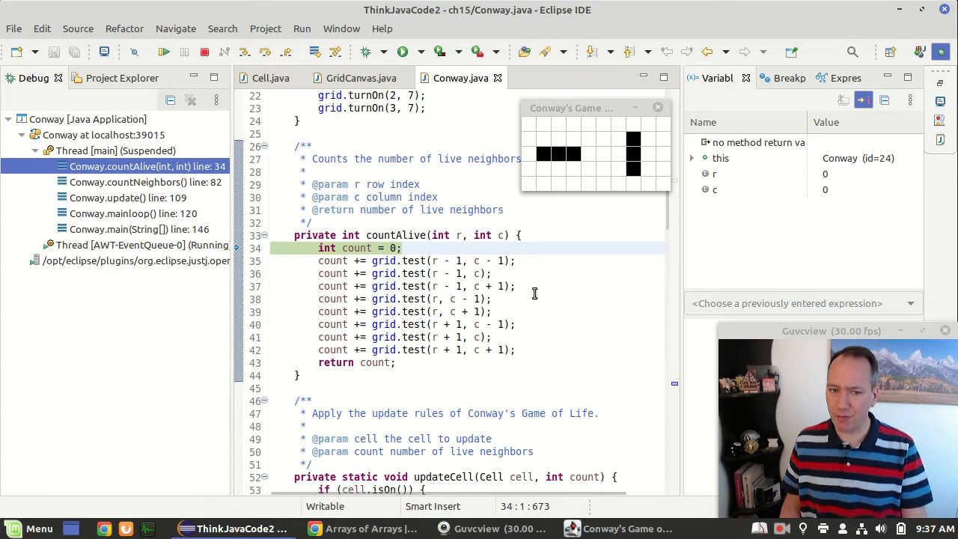
{"action": "mouse_move", "coordinate": [404, 220]}
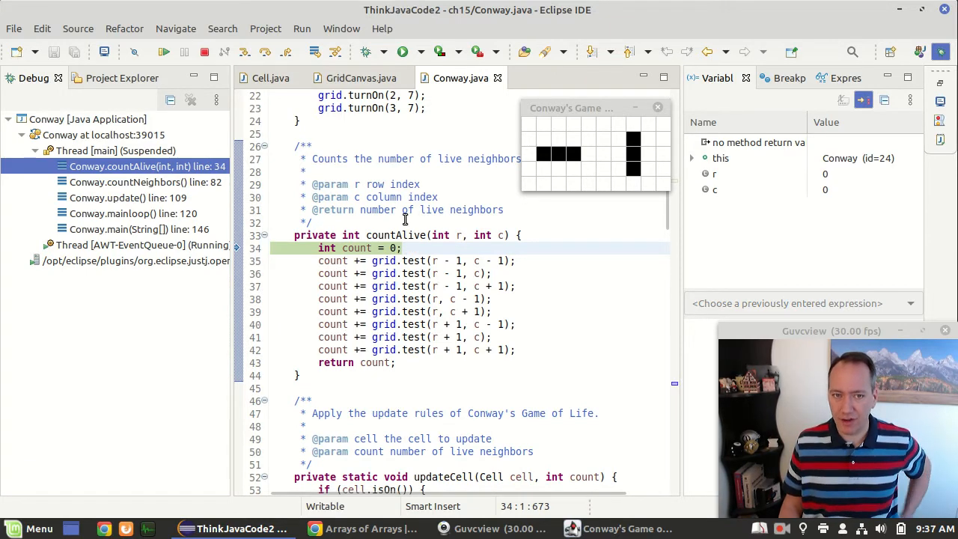
Step: Glance at test() in GridCanvas.java, return to Conway.java, then bring up the book's neighbors figure
{"action": "left_click", "coordinate": [361, 78]}
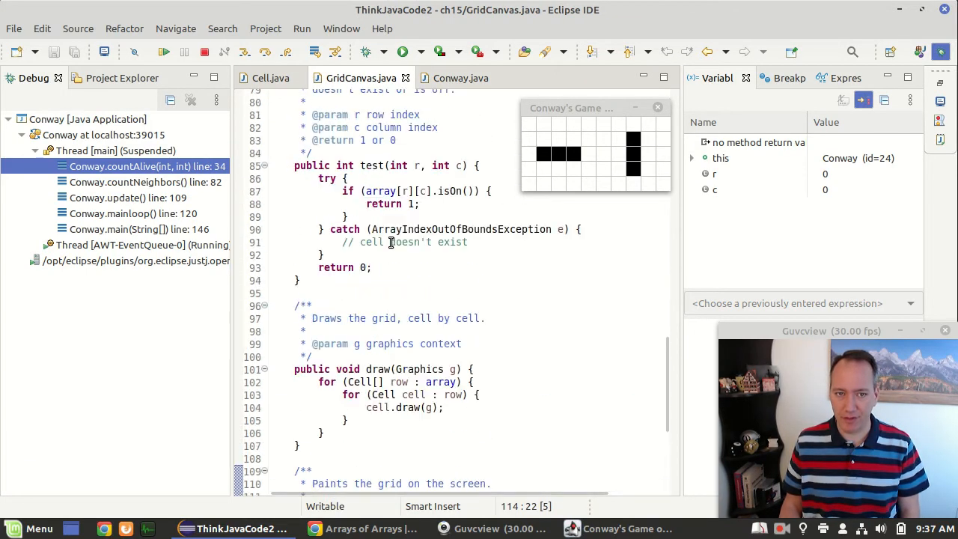
{"action": "left_click", "coordinate": [459, 78]}
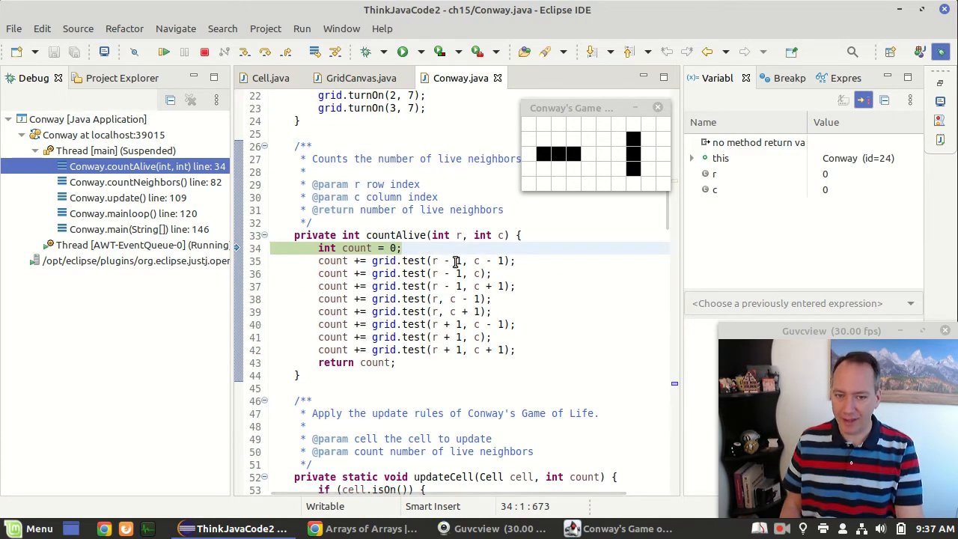
{"action": "left_click", "coordinate": [464, 274]}
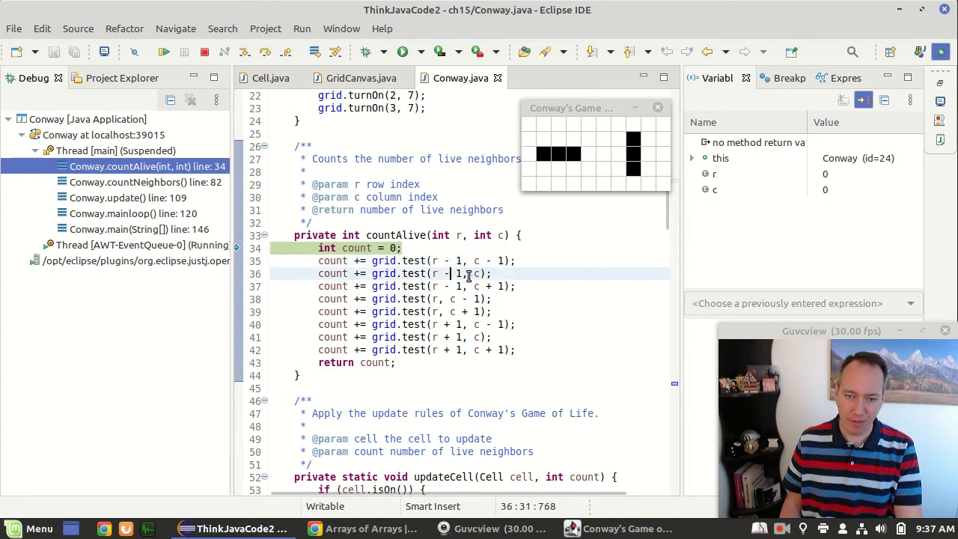
{"action": "left_click", "coordinate": [479, 286]}
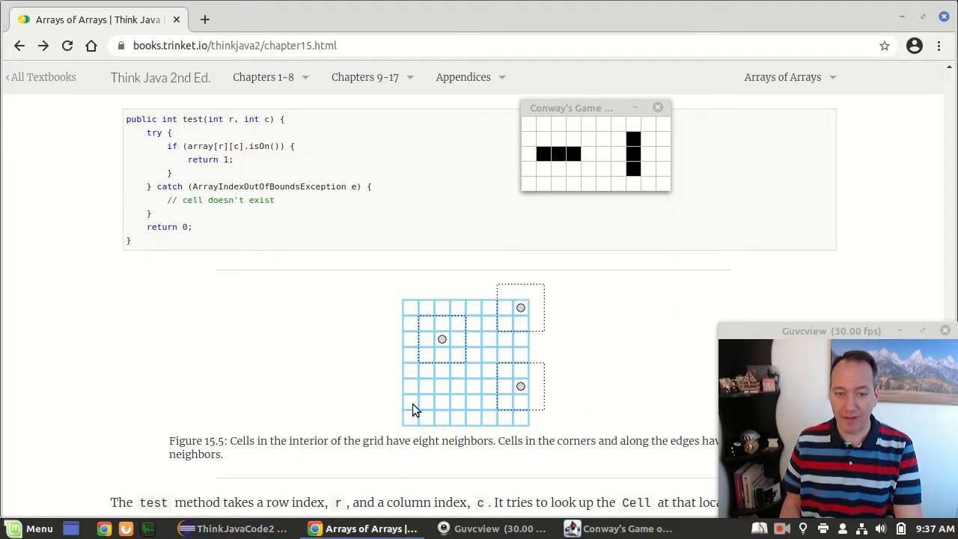
{"action": "mouse_move", "coordinate": [460, 350]}
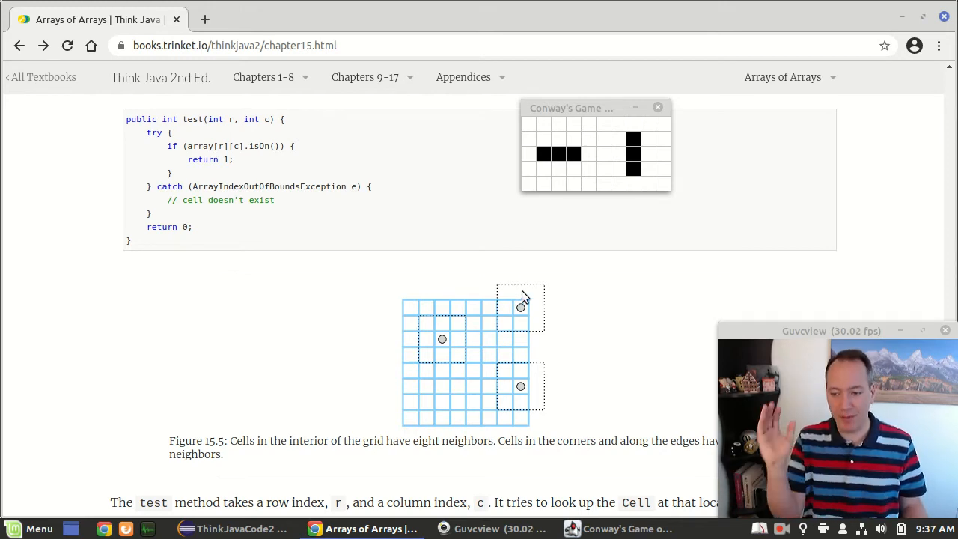
Step: Return to the Eclipse debugger after reviewing edge and corner neighbors in Figure 15.5
{"action": "left_click", "coordinate": [242, 529]}
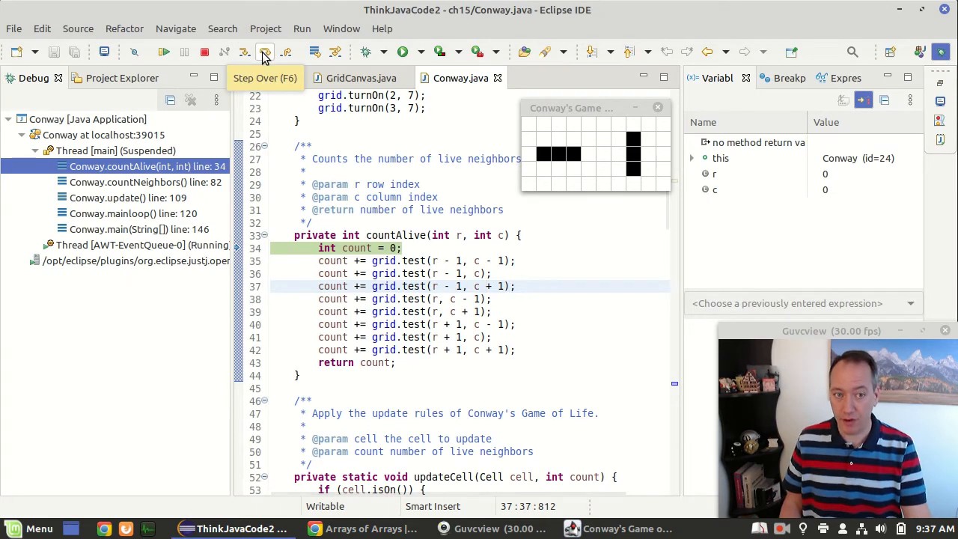
Step: Step over countAlive's neighbor checks for cell (0,0), then place the cursor on line 85, return counts
{"action": "left_click", "coordinate": [265, 52]}
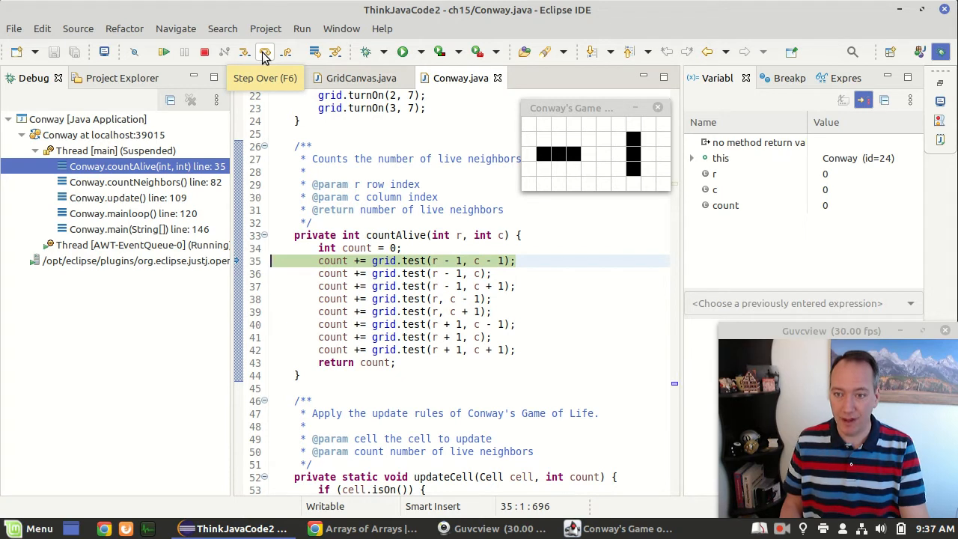
{"action": "left_click", "coordinate": [264, 52]}
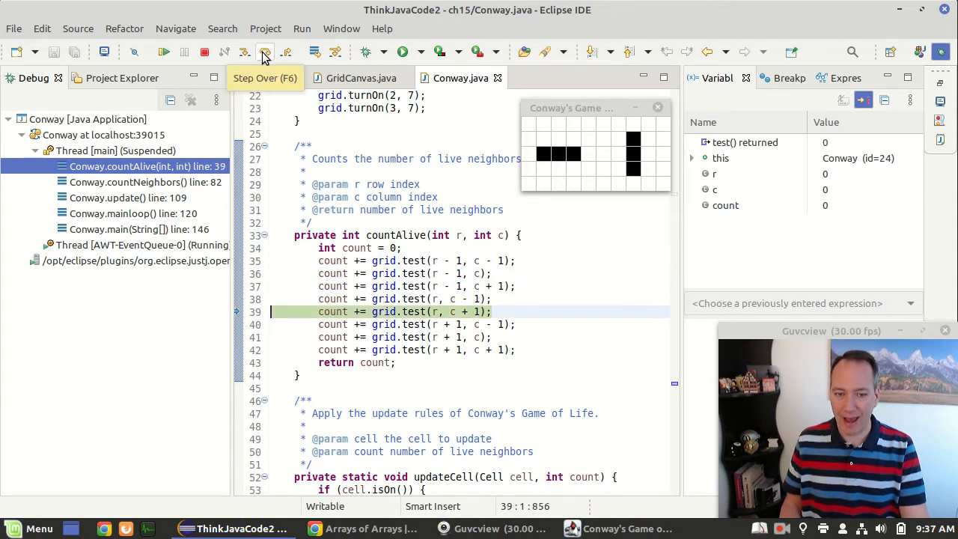
{"action": "left_click", "coordinate": [264, 52]}
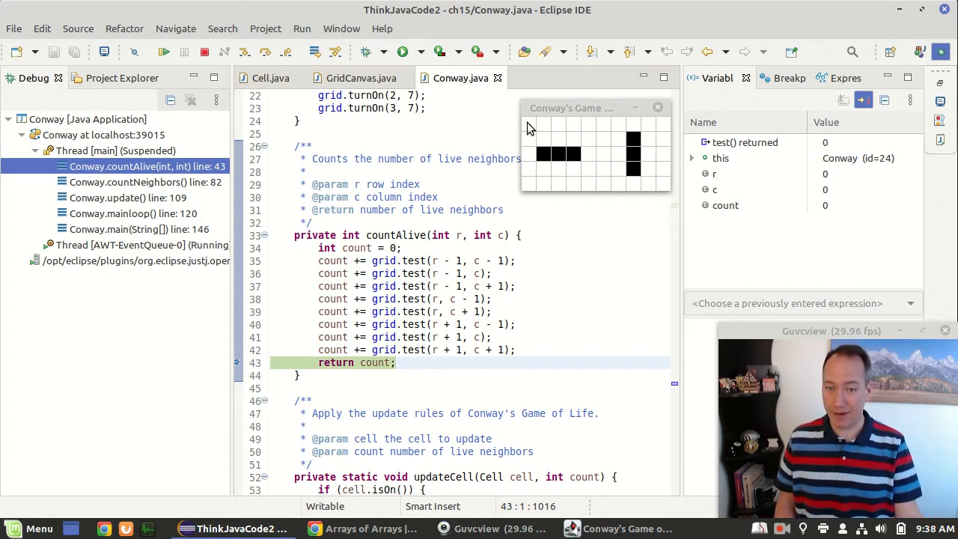
{"action": "mouse_move", "coordinate": [550, 139]}
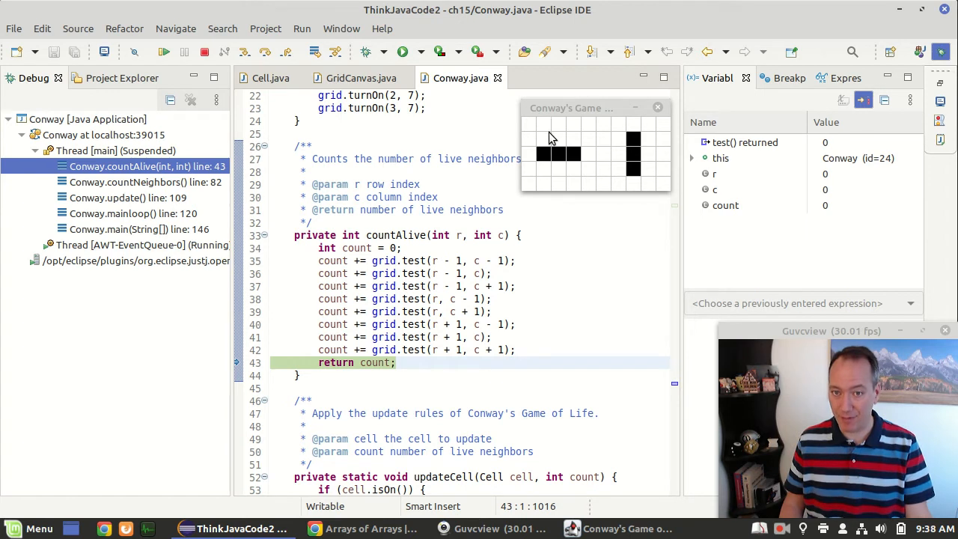
{"action": "mouse_move", "coordinate": [530, 145]}
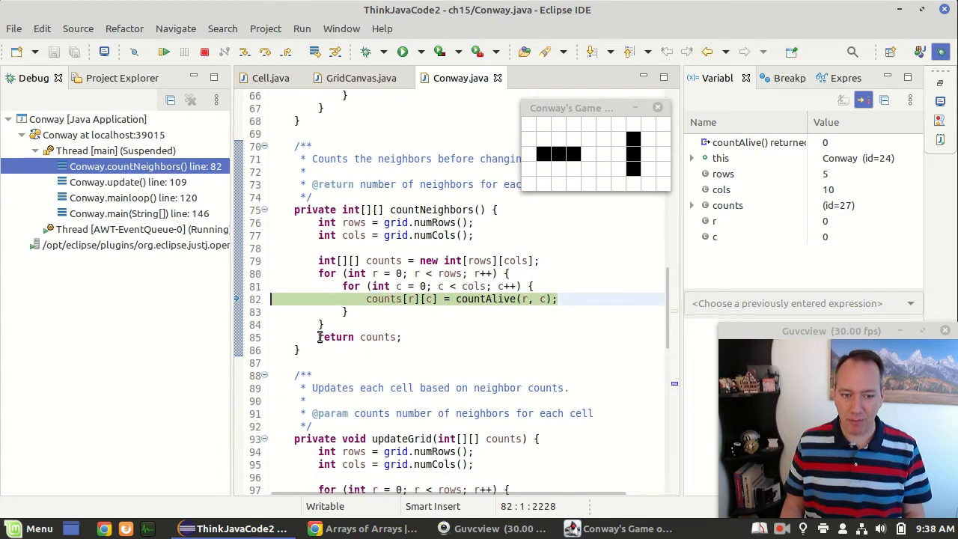
{"action": "left_click", "coordinate": [333, 337]}
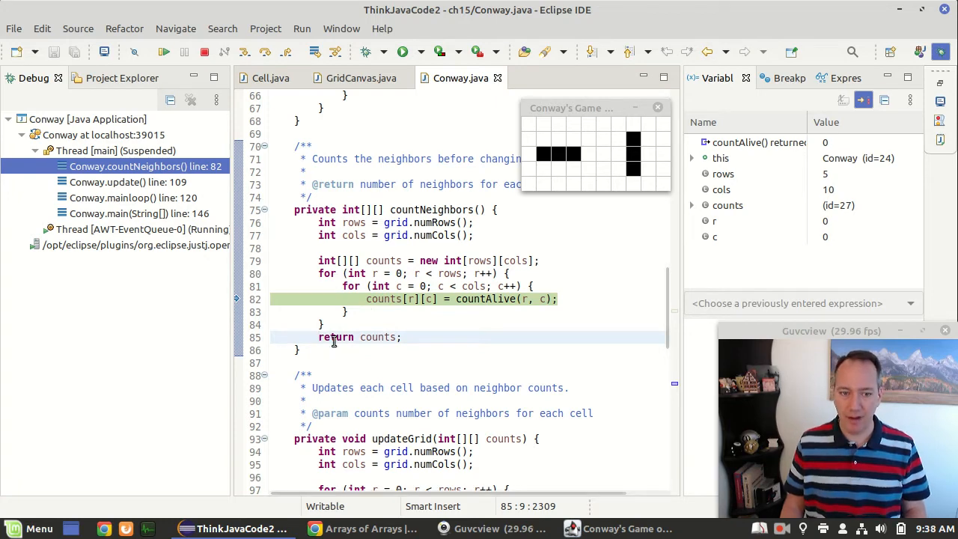
Step: Run to Line 85 from the editor's context menu, finishing the counting loops
{"action": "right_click", "coordinate": [333, 337]}
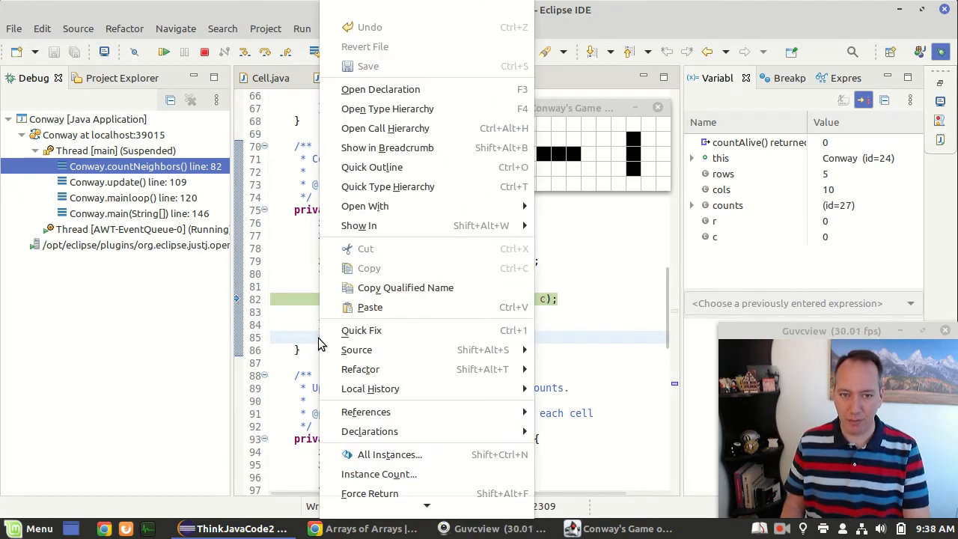
{"action": "mouse_move", "coordinate": [404, 226]}
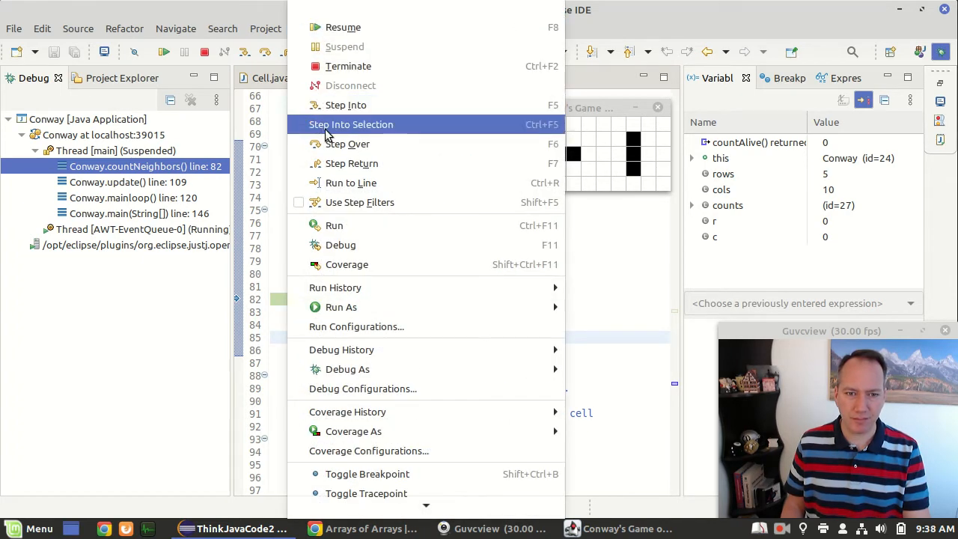
{"action": "mouse_move", "coordinate": [351, 183]}
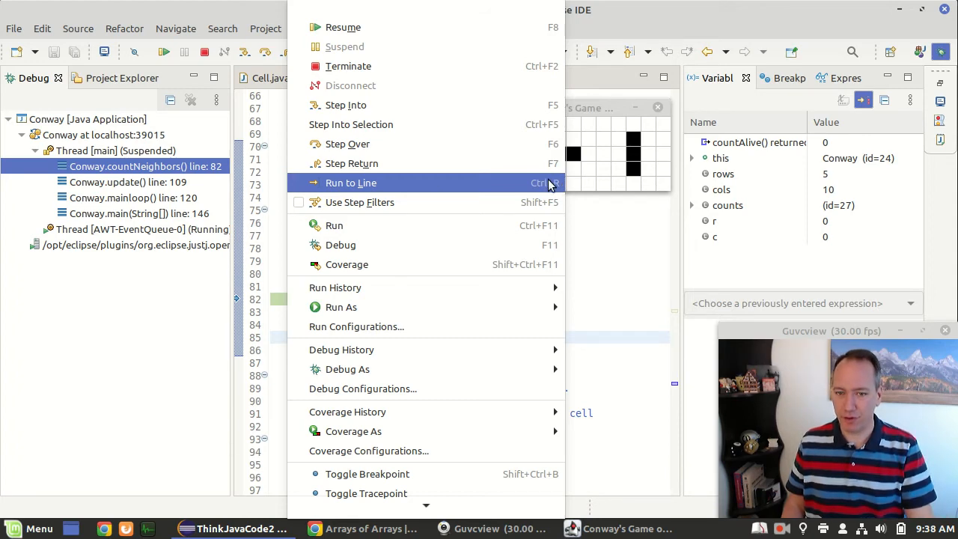
{"action": "left_click", "coordinate": [350, 183]}
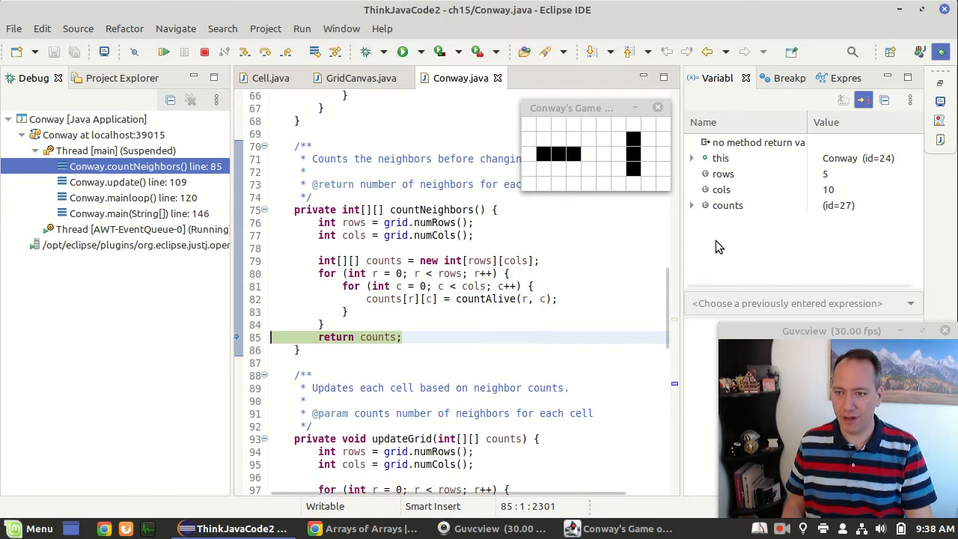
Step: Inspect the counts array, then this, then counts again, showing rows like [0,0,0,0,0,0,1,1,1,0]
{"action": "left_click", "coordinate": [728, 205]}
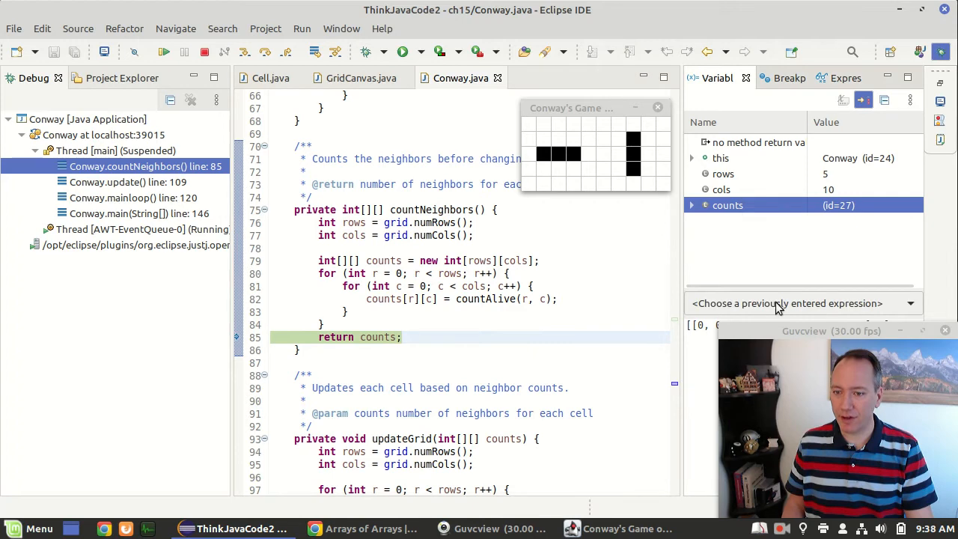
{"action": "left_click_drag", "start_coordinate": [831, 331], "coordinate": [526, 314]}
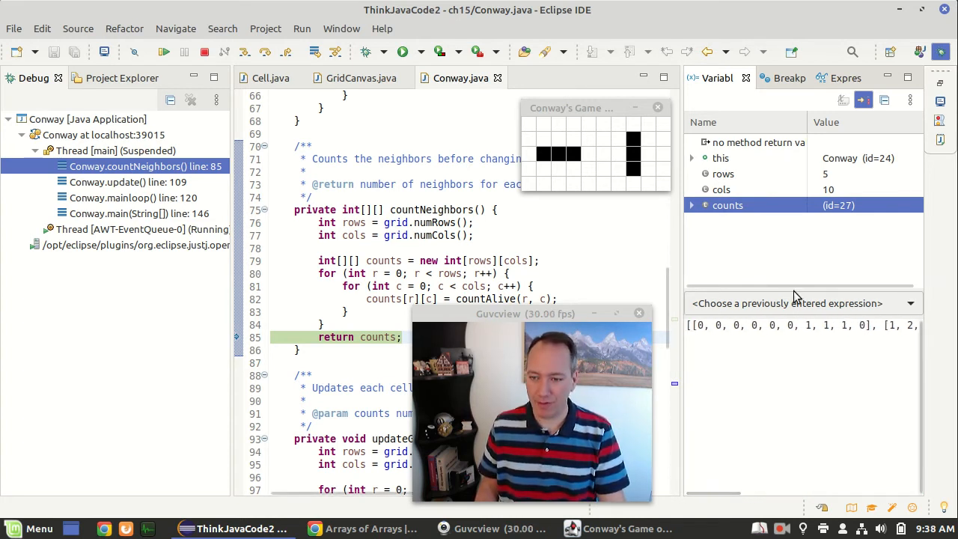
{"action": "left_click", "coordinate": [720, 158]}
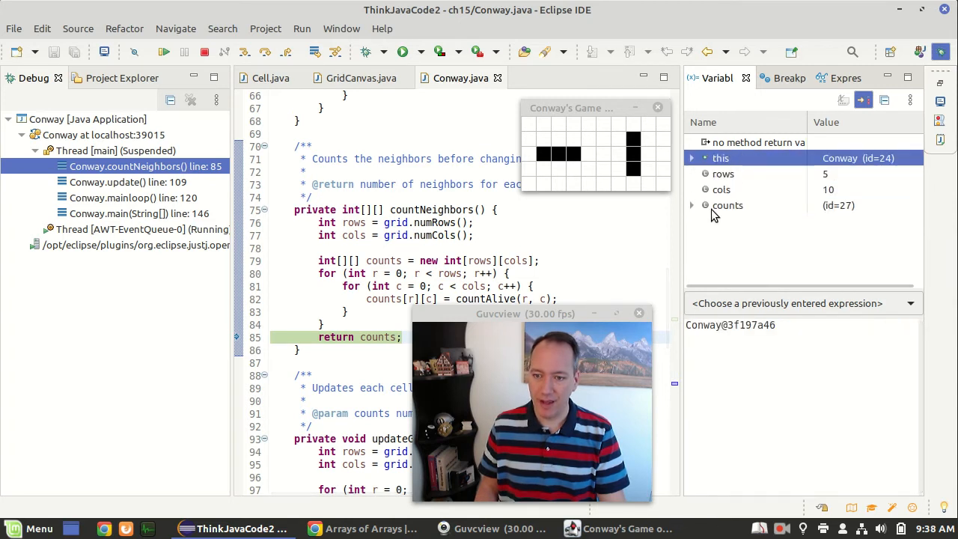
{"action": "left_click", "coordinate": [728, 205]}
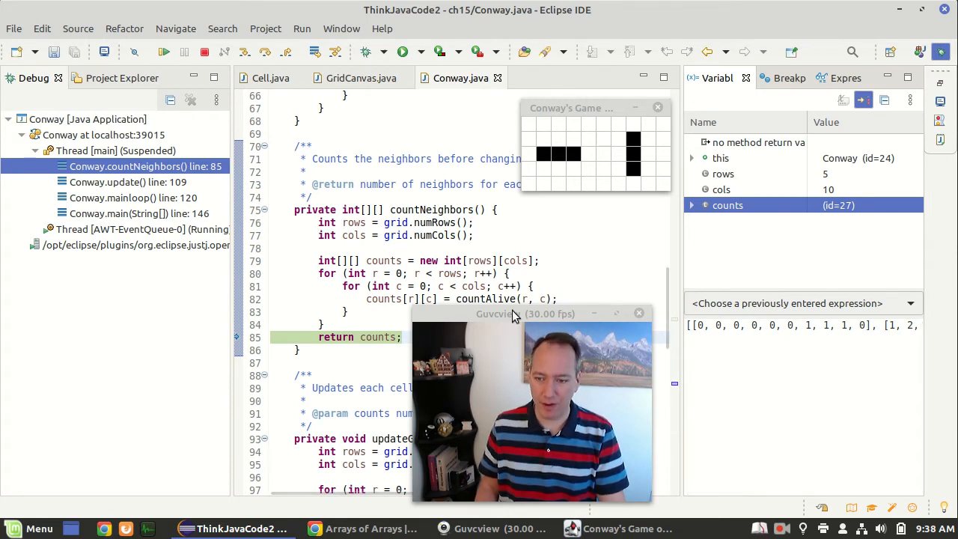
{"action": "left_click_drag", "start_coordinate": [526, 313], "coordinate": [831, 331]}
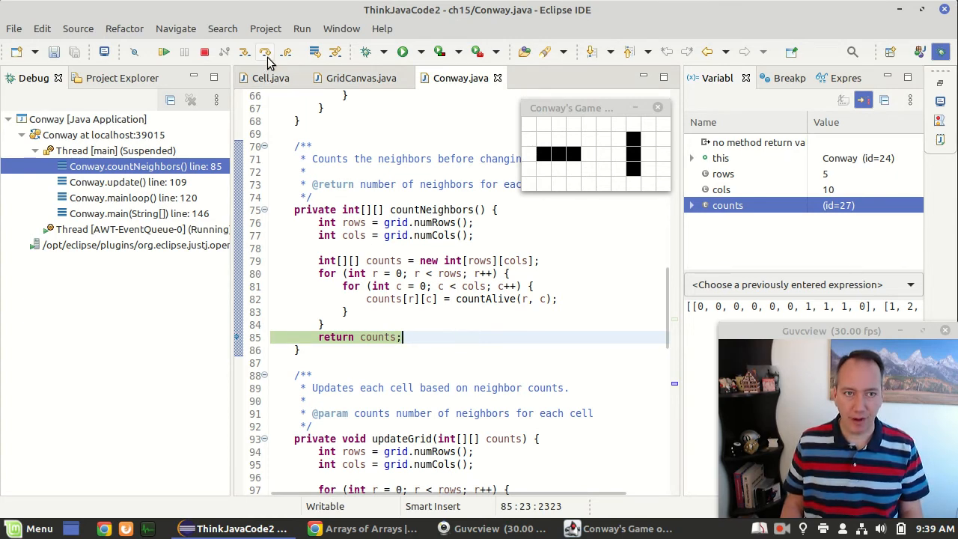
Step: Return counts to update, step into updateGrid, and step into updateCell for the first cell
{"action": "left_click", "coordinate": [265, 51]}
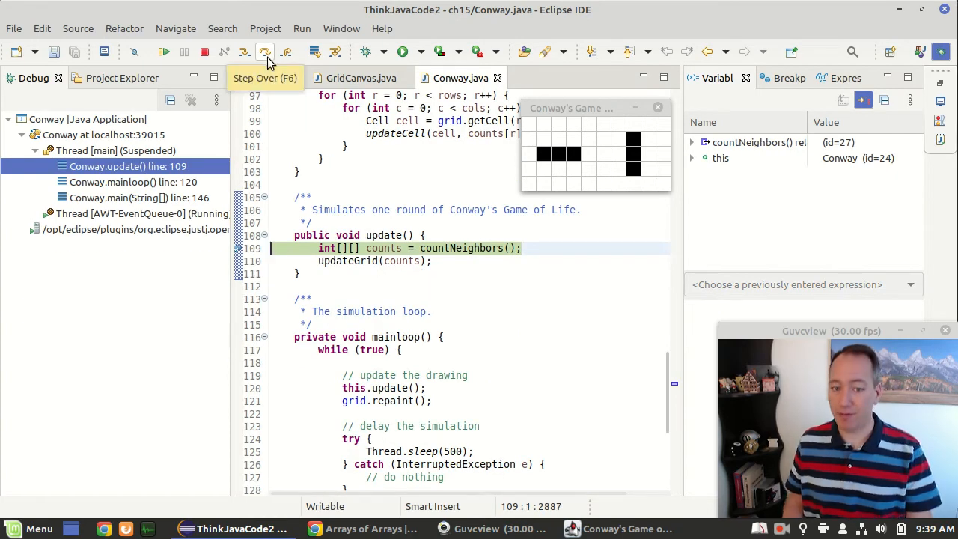
{"action": "left_click", "coordinate": [265, 51]}
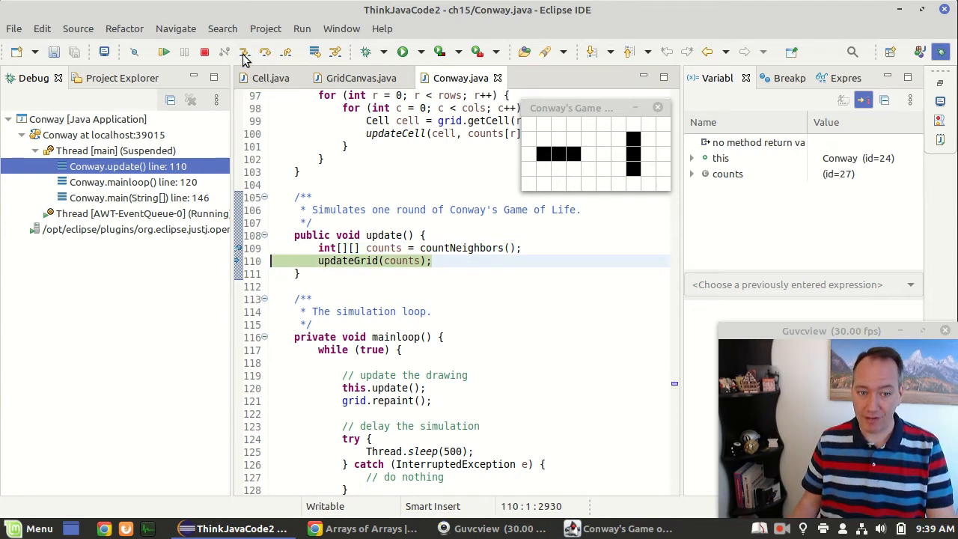
{"action": "left_click", "coordinate": [265, 52]}
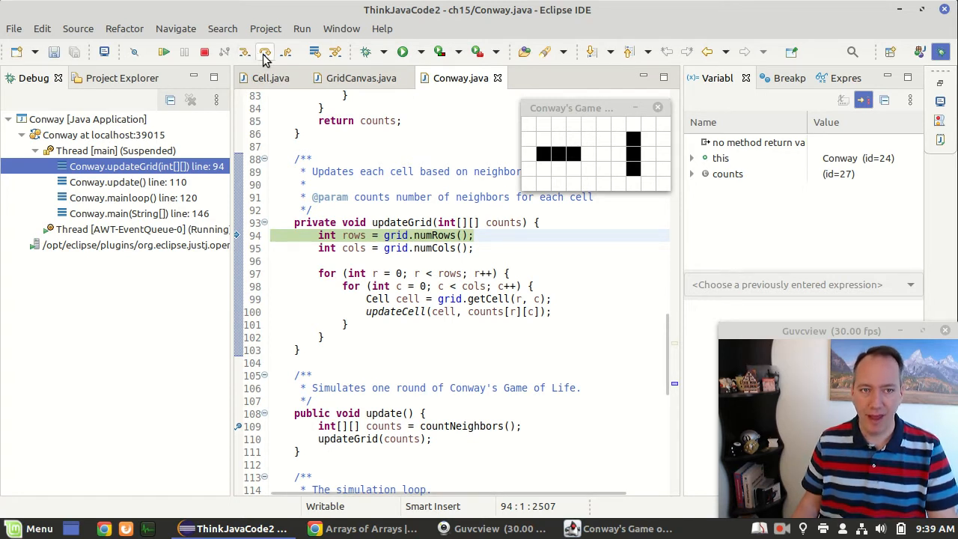
{"action": "left_click", "coordinate": [266, 51]}
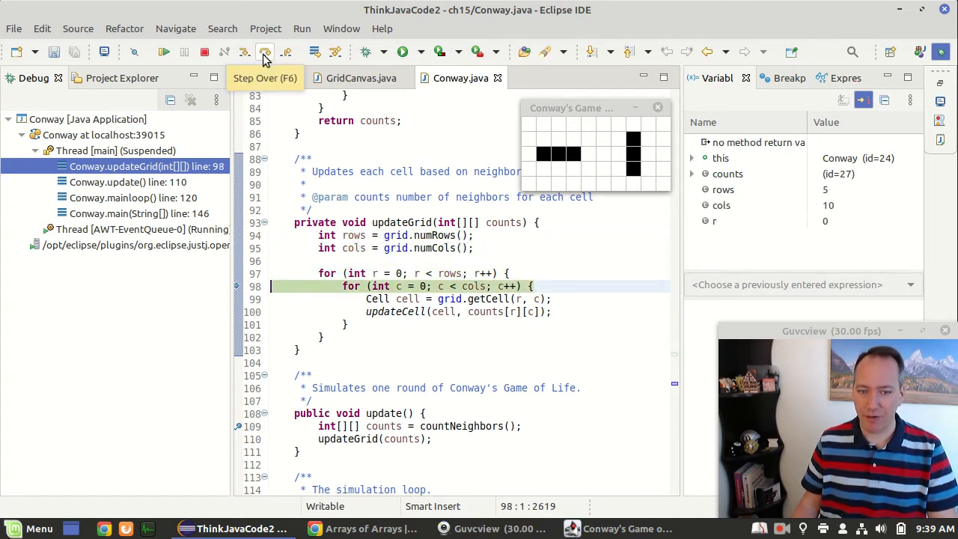
{"action": "left_click", "coordinate": [265, 51]}
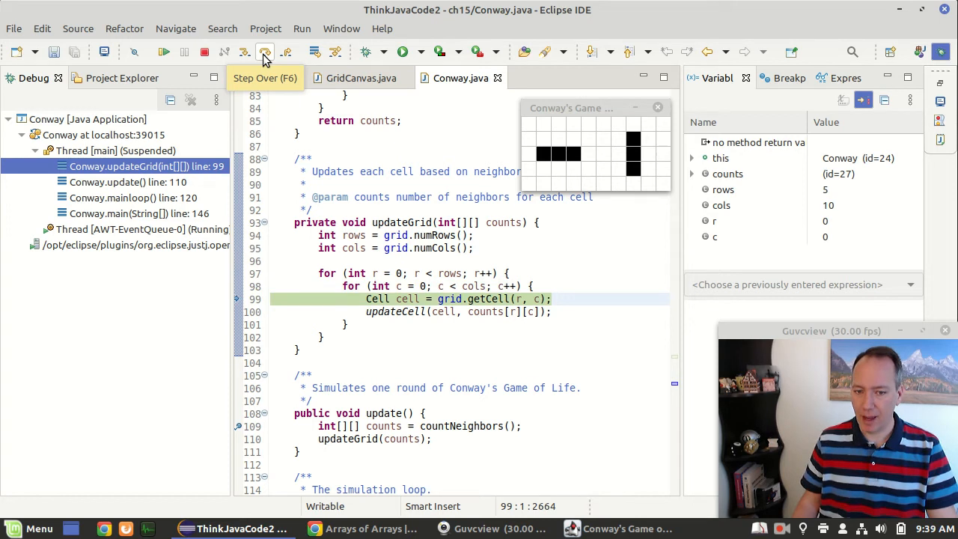
{"action": "left_click", "coordinate": [264, 52]}
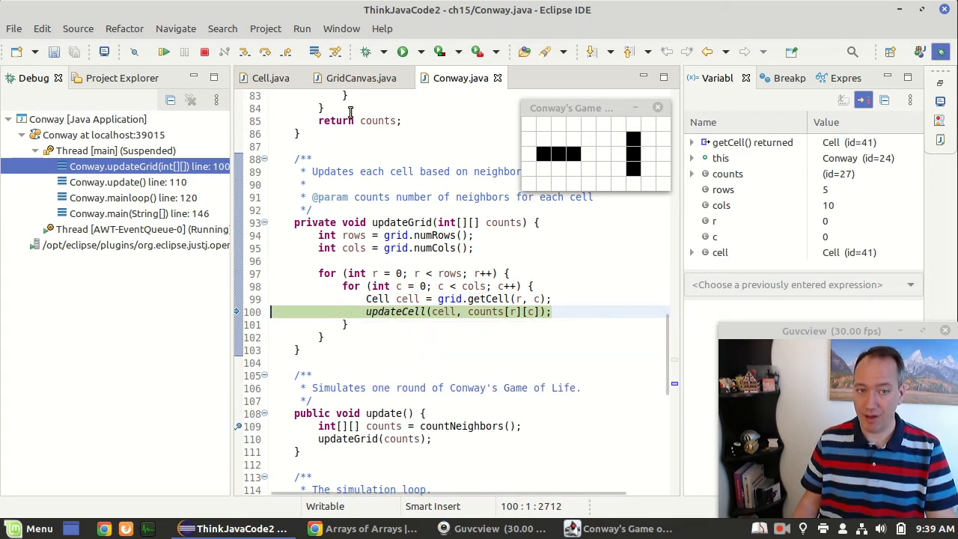
{"action": "left_click", "coordinate": [245, 51]}
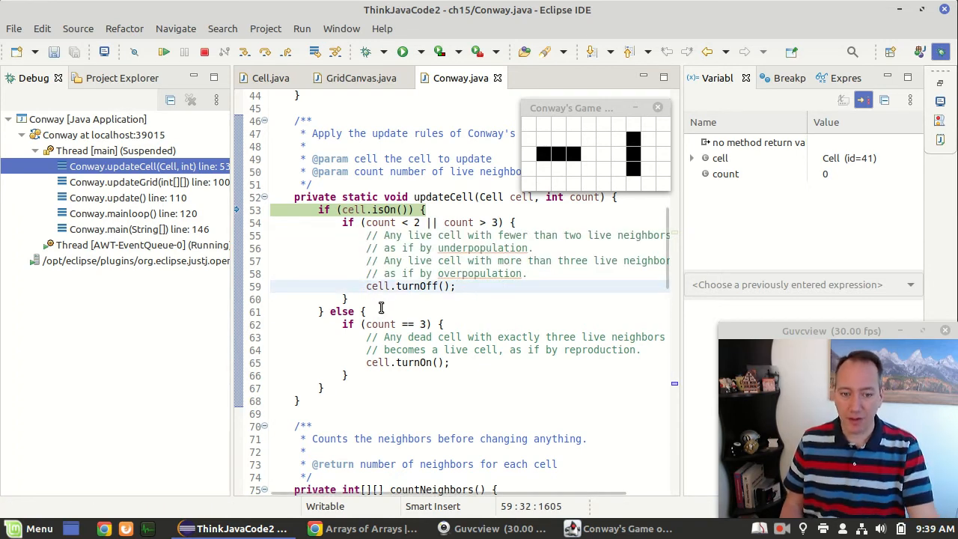
Step: Resume execution until the line 109 breakpoint in update() is hit again
{"action": "left_click", "coordinate": [445, 325]}
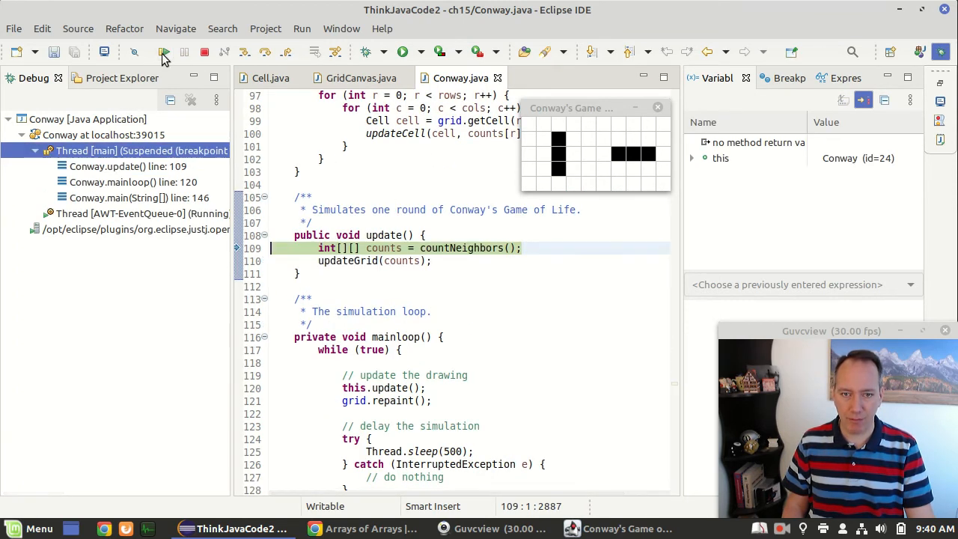
Step: Resume Conway freely, then browse turnOn in GridCanvas.java and the counts loops in Conway.java
{"action": "left_click", "coordinate": [163, 51]}
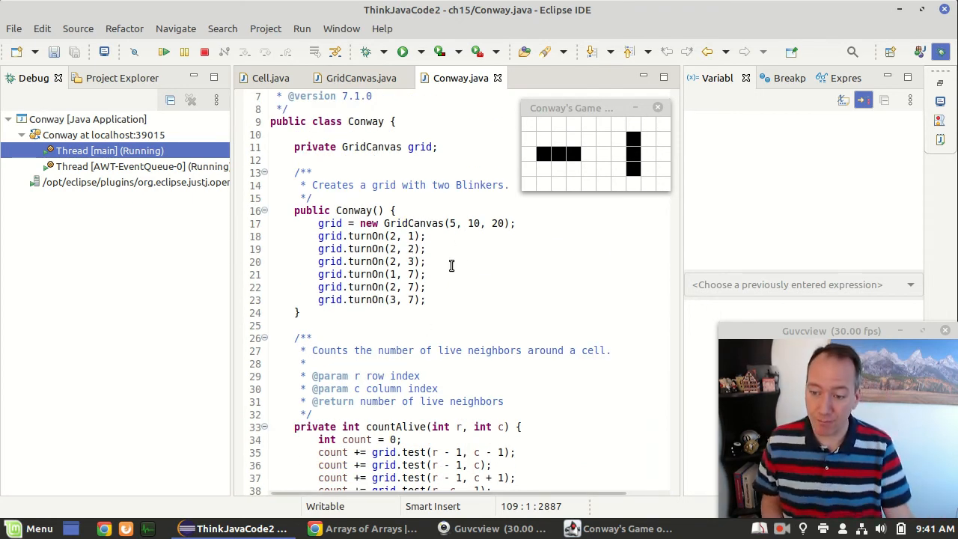
{"action": "mouse_move", "coordinate": [472, 279]}
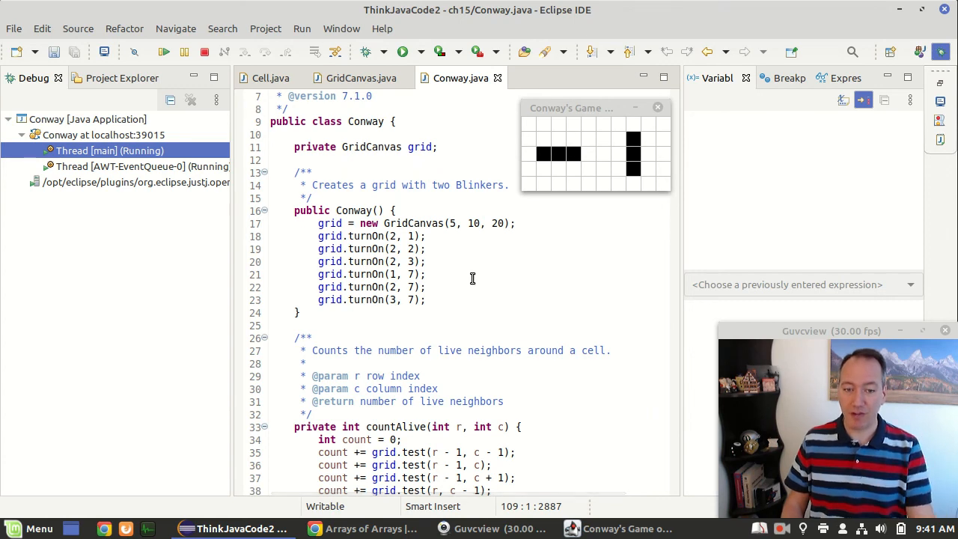
{"action": "left_click", "coordinate": [361, 78]}
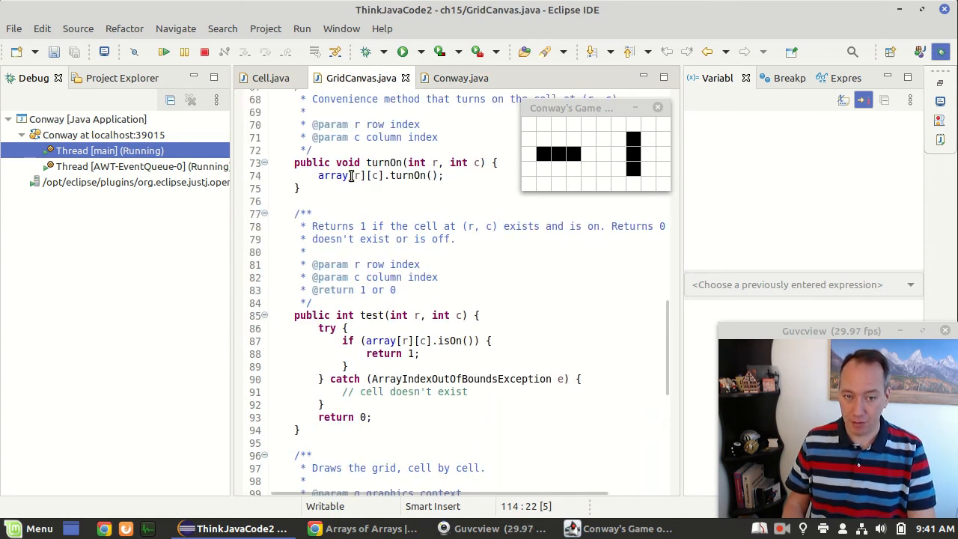
{"action": "double_click", "coordinate": [357, 175]}
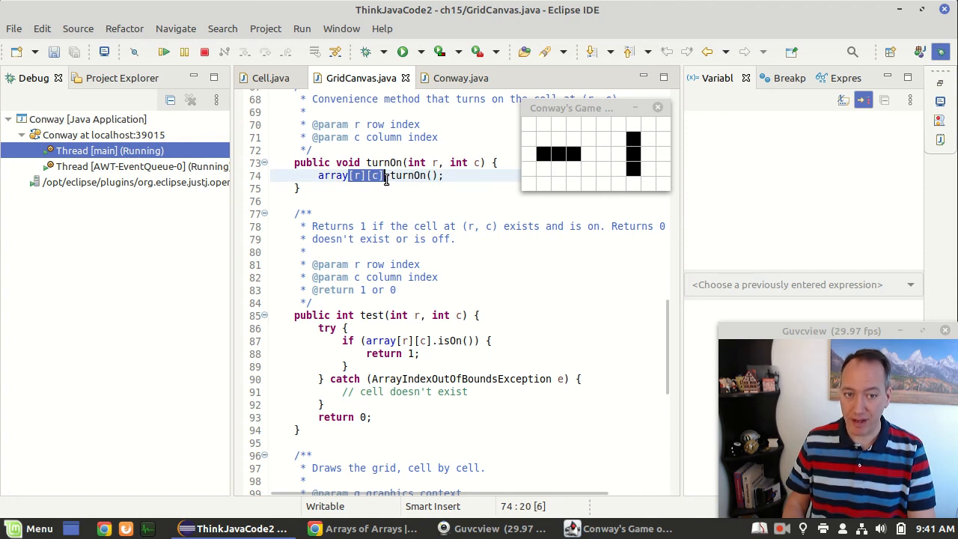
{"action": "left_click", "coordinate": [460, 78]}
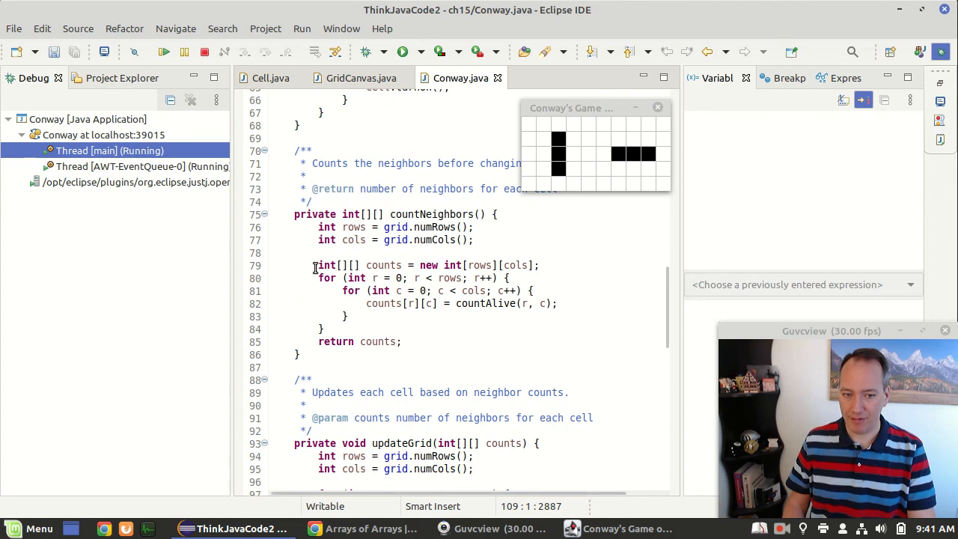
{"action": "left_click_drag", "start_coordinate": [318, 277], "coordinate": [363, 303]}
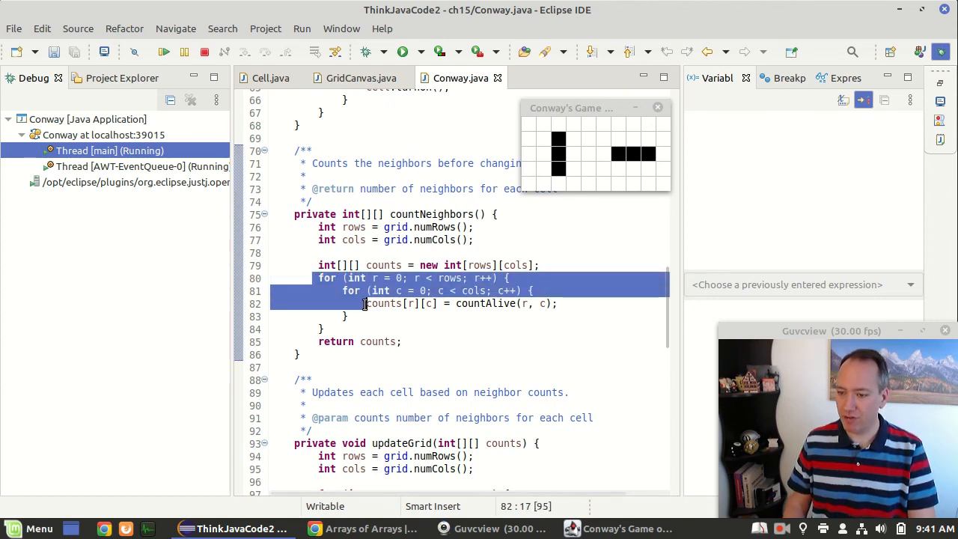
{"action": "left_click", "coordinate": [361, 78]}
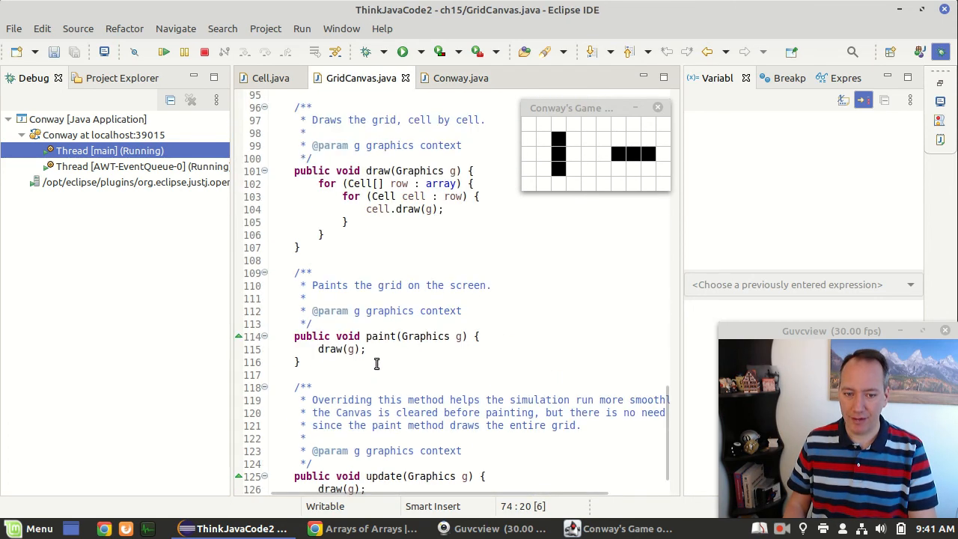